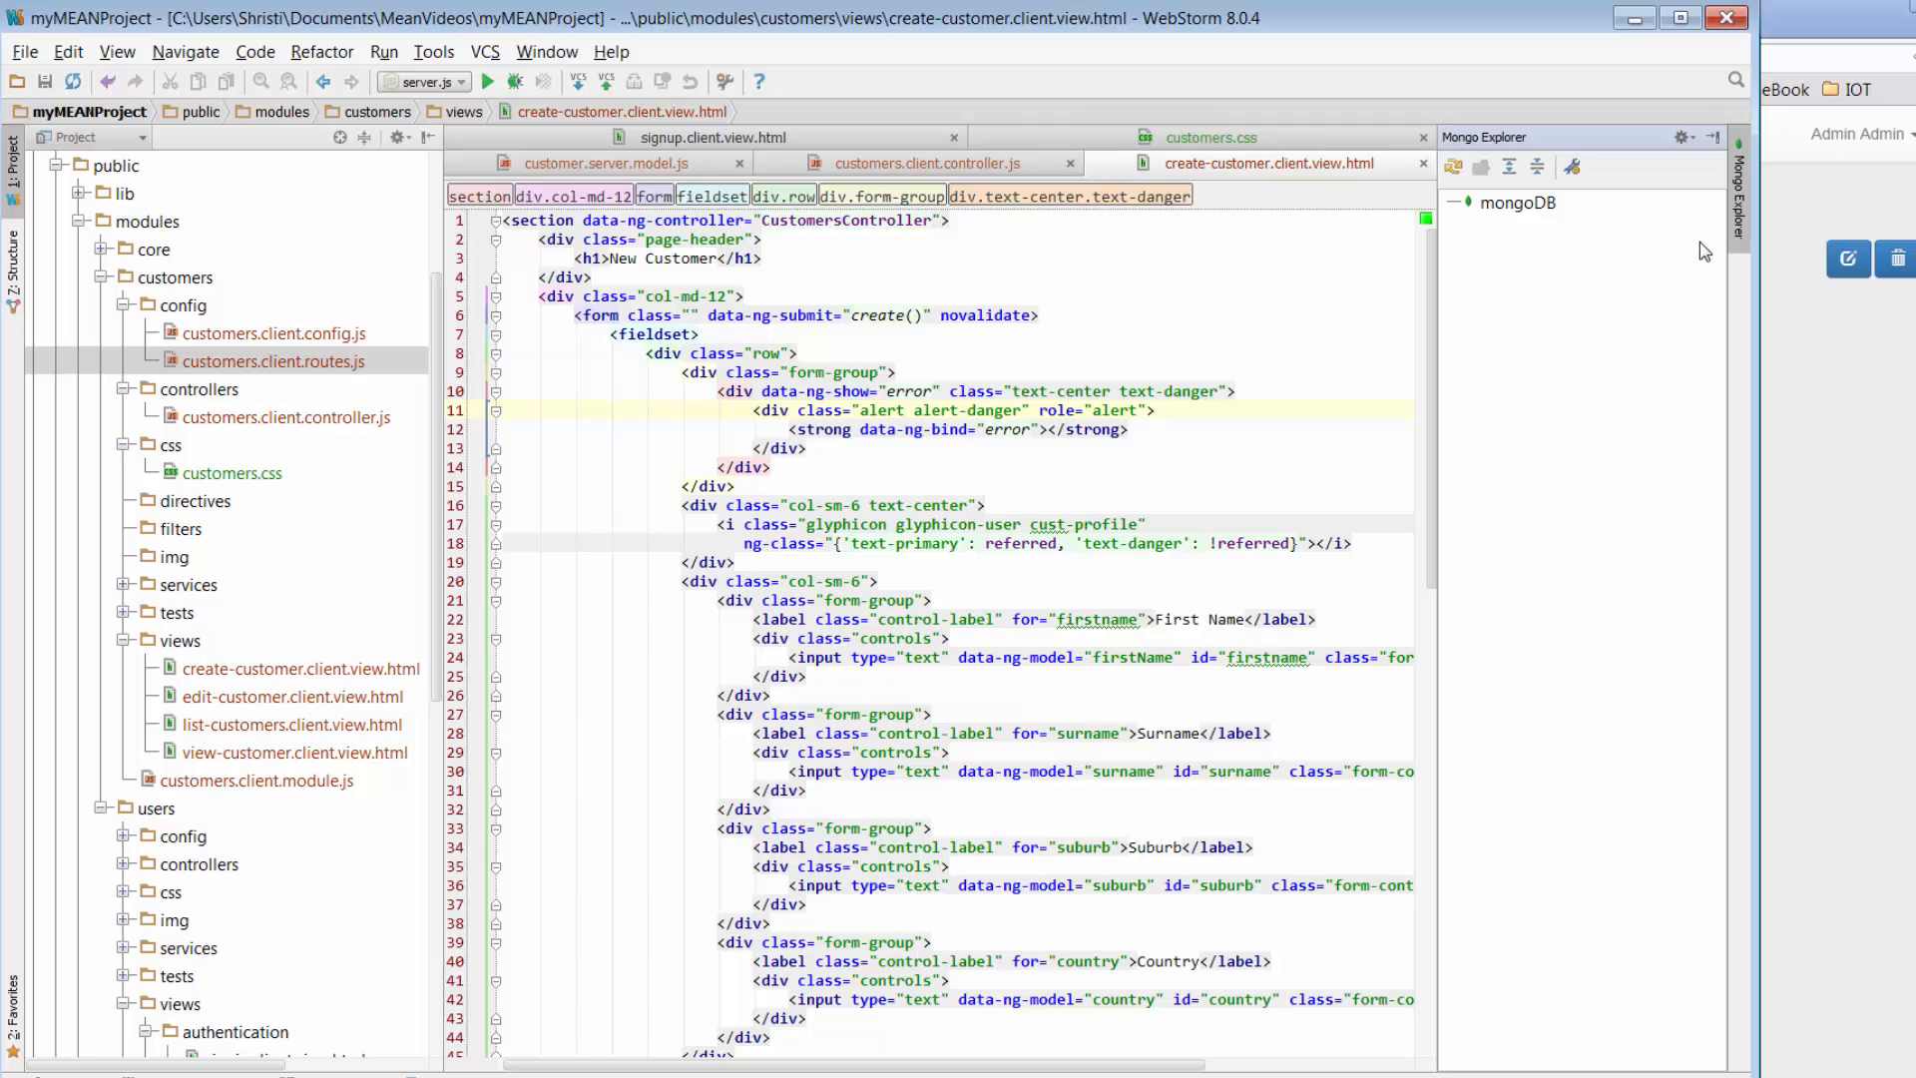
mouse_move(1677, 251)
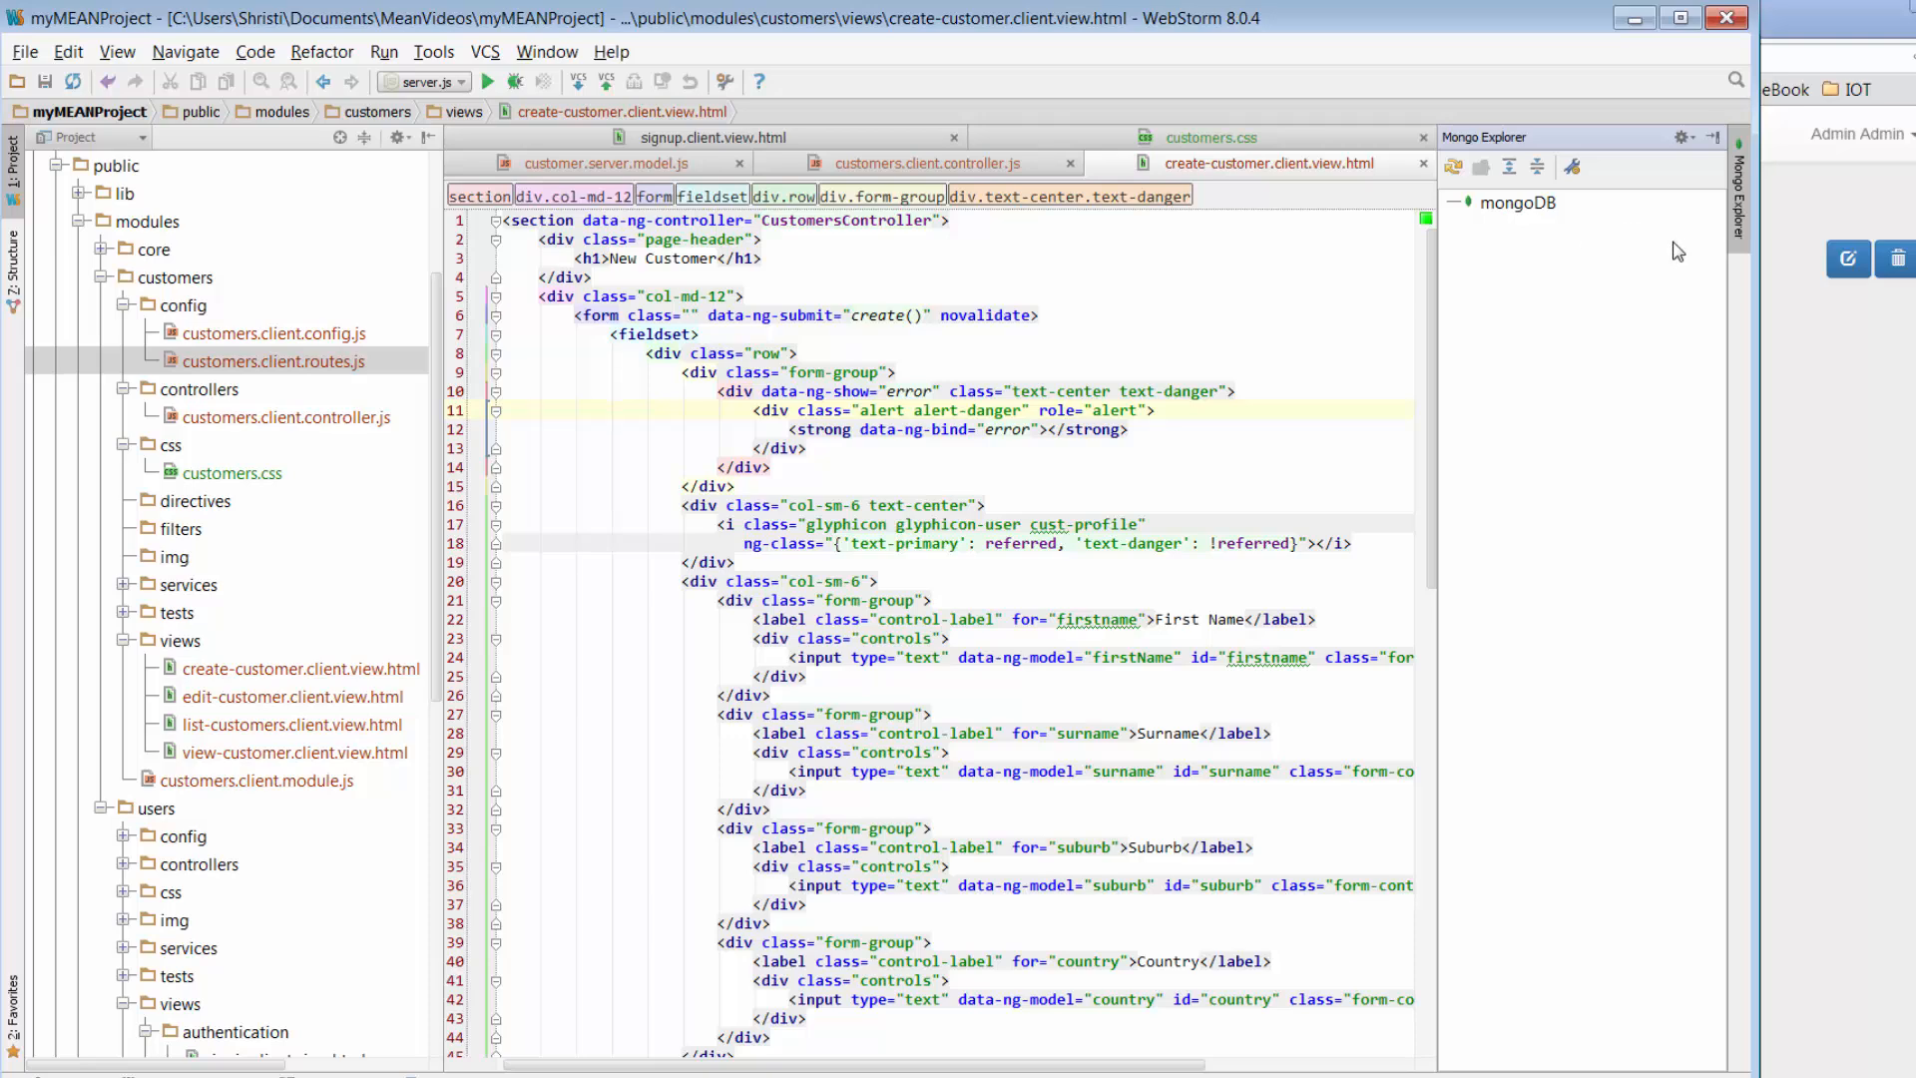
Step: Open Settings > Plugins and view the Mongo Plugin 0.6.1 details
click(23, 50)
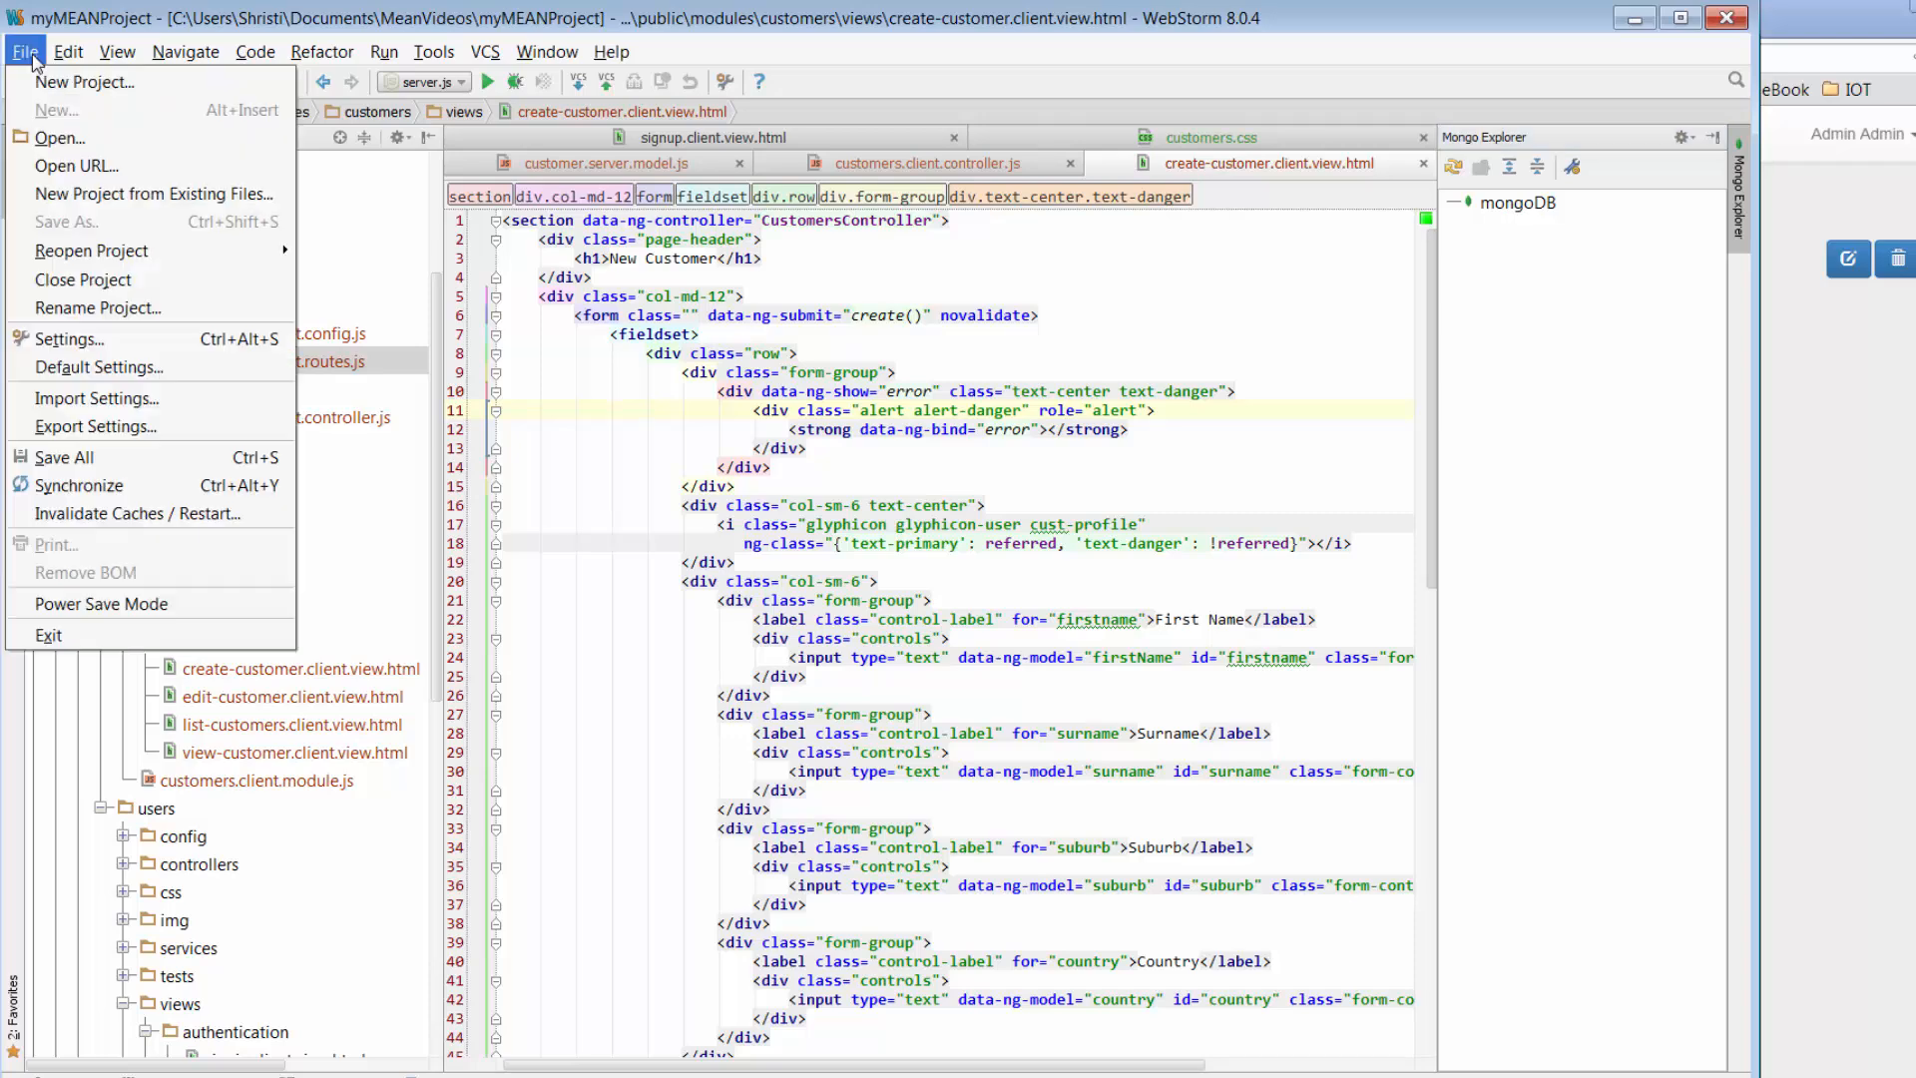
click(68, 338)
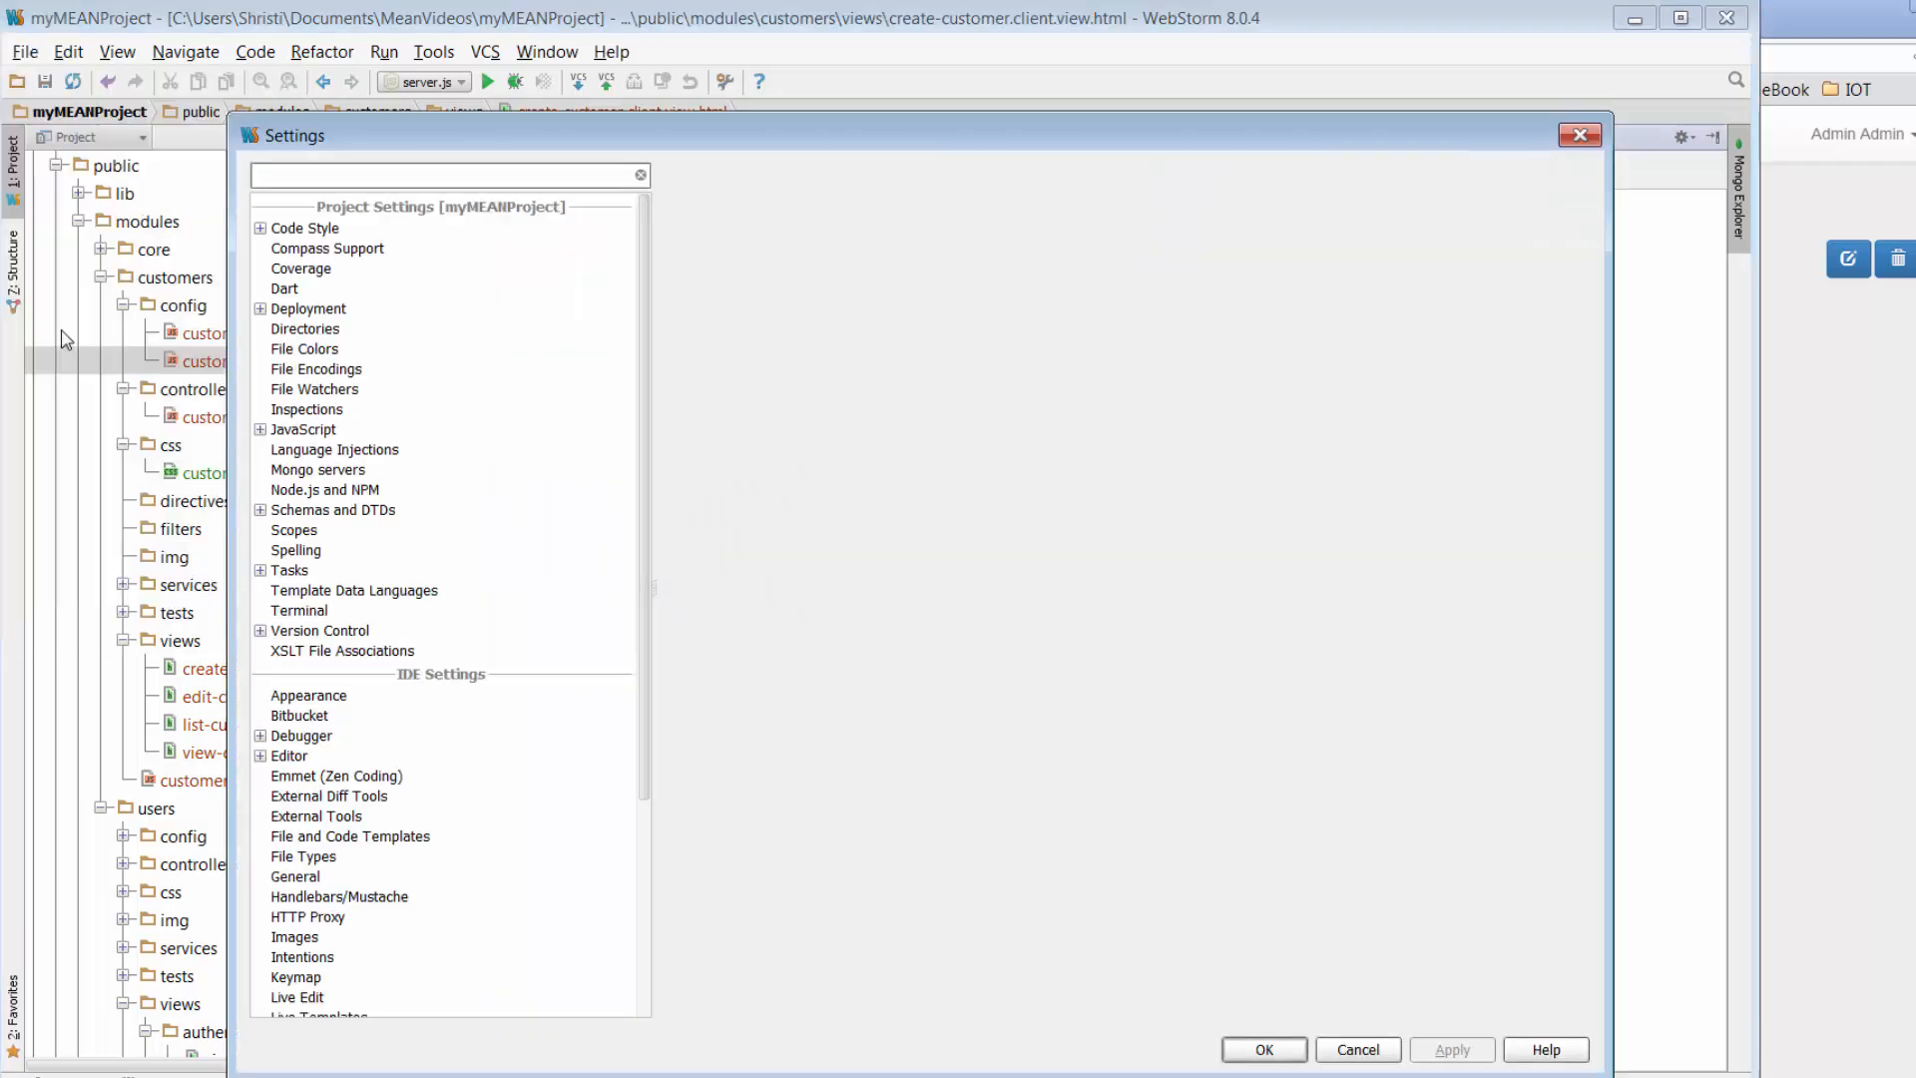
click(293, 825)
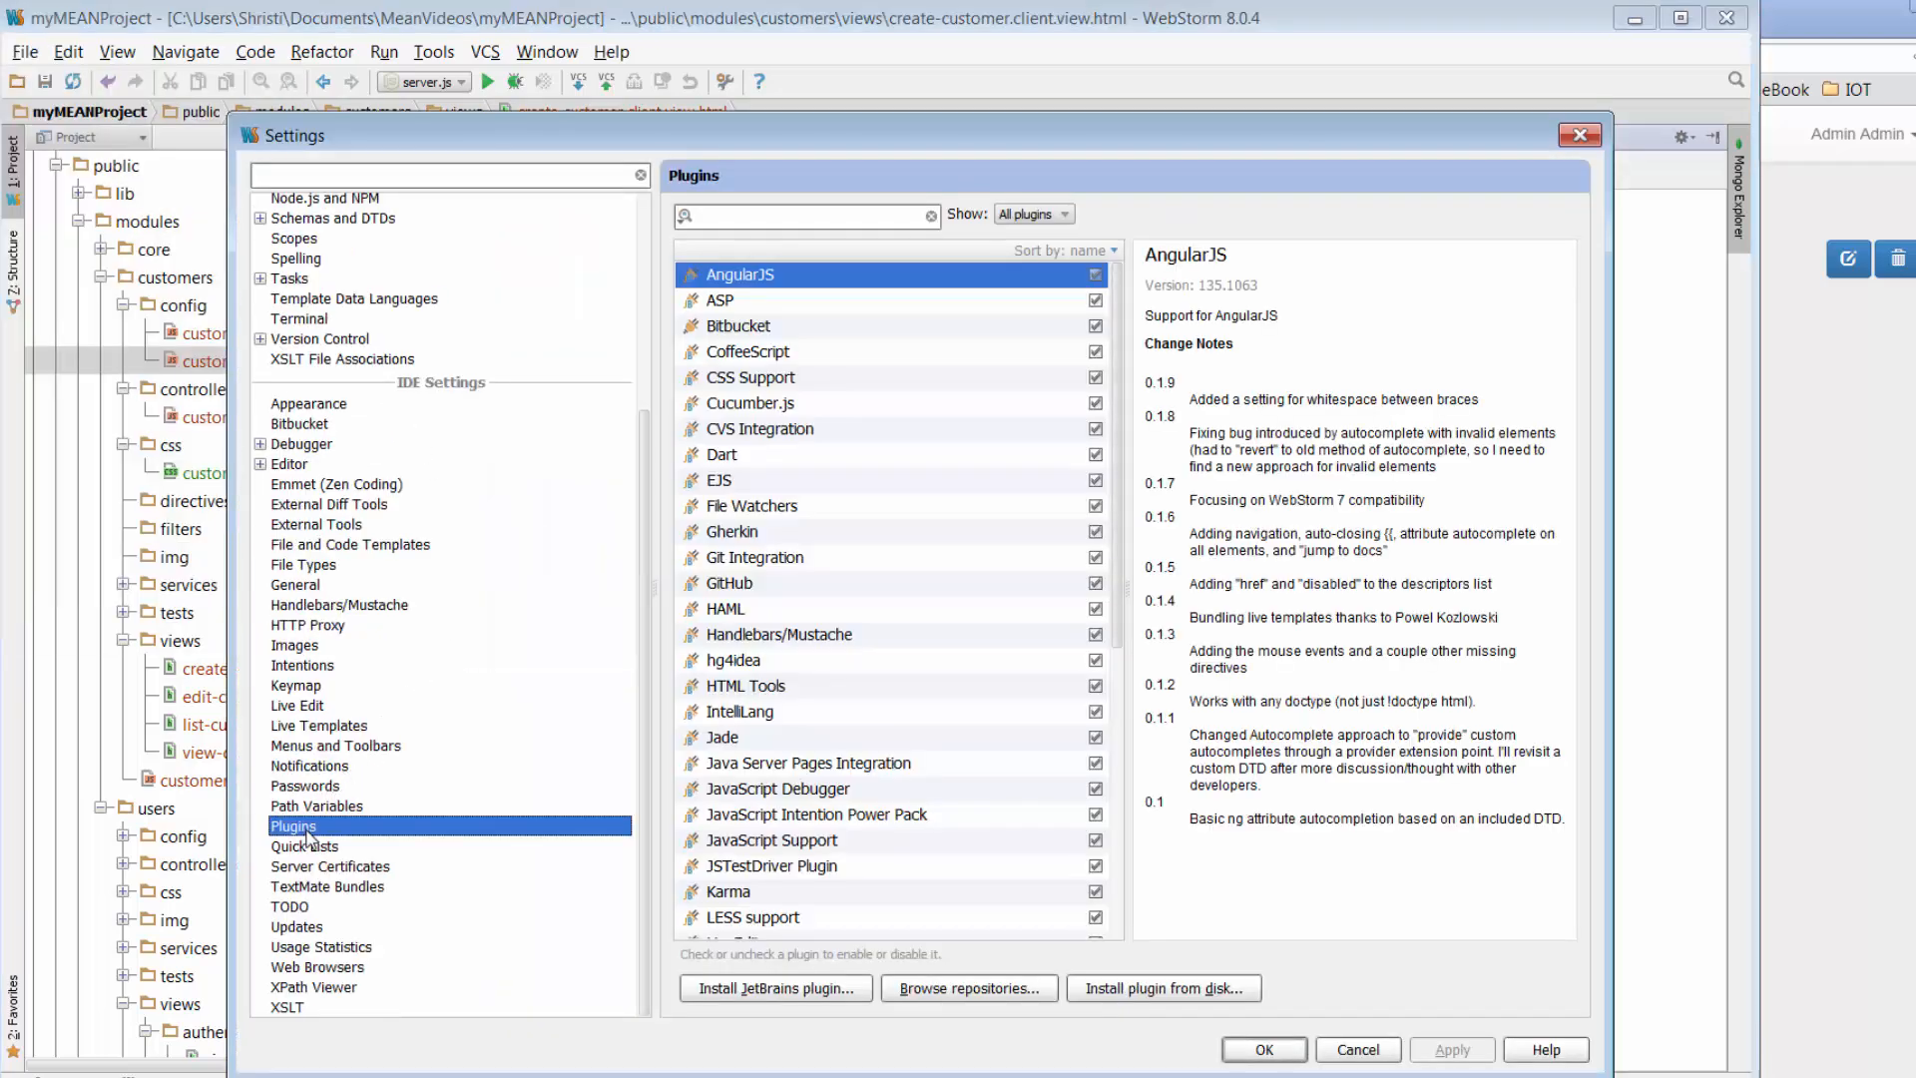
scroll(down, 3)
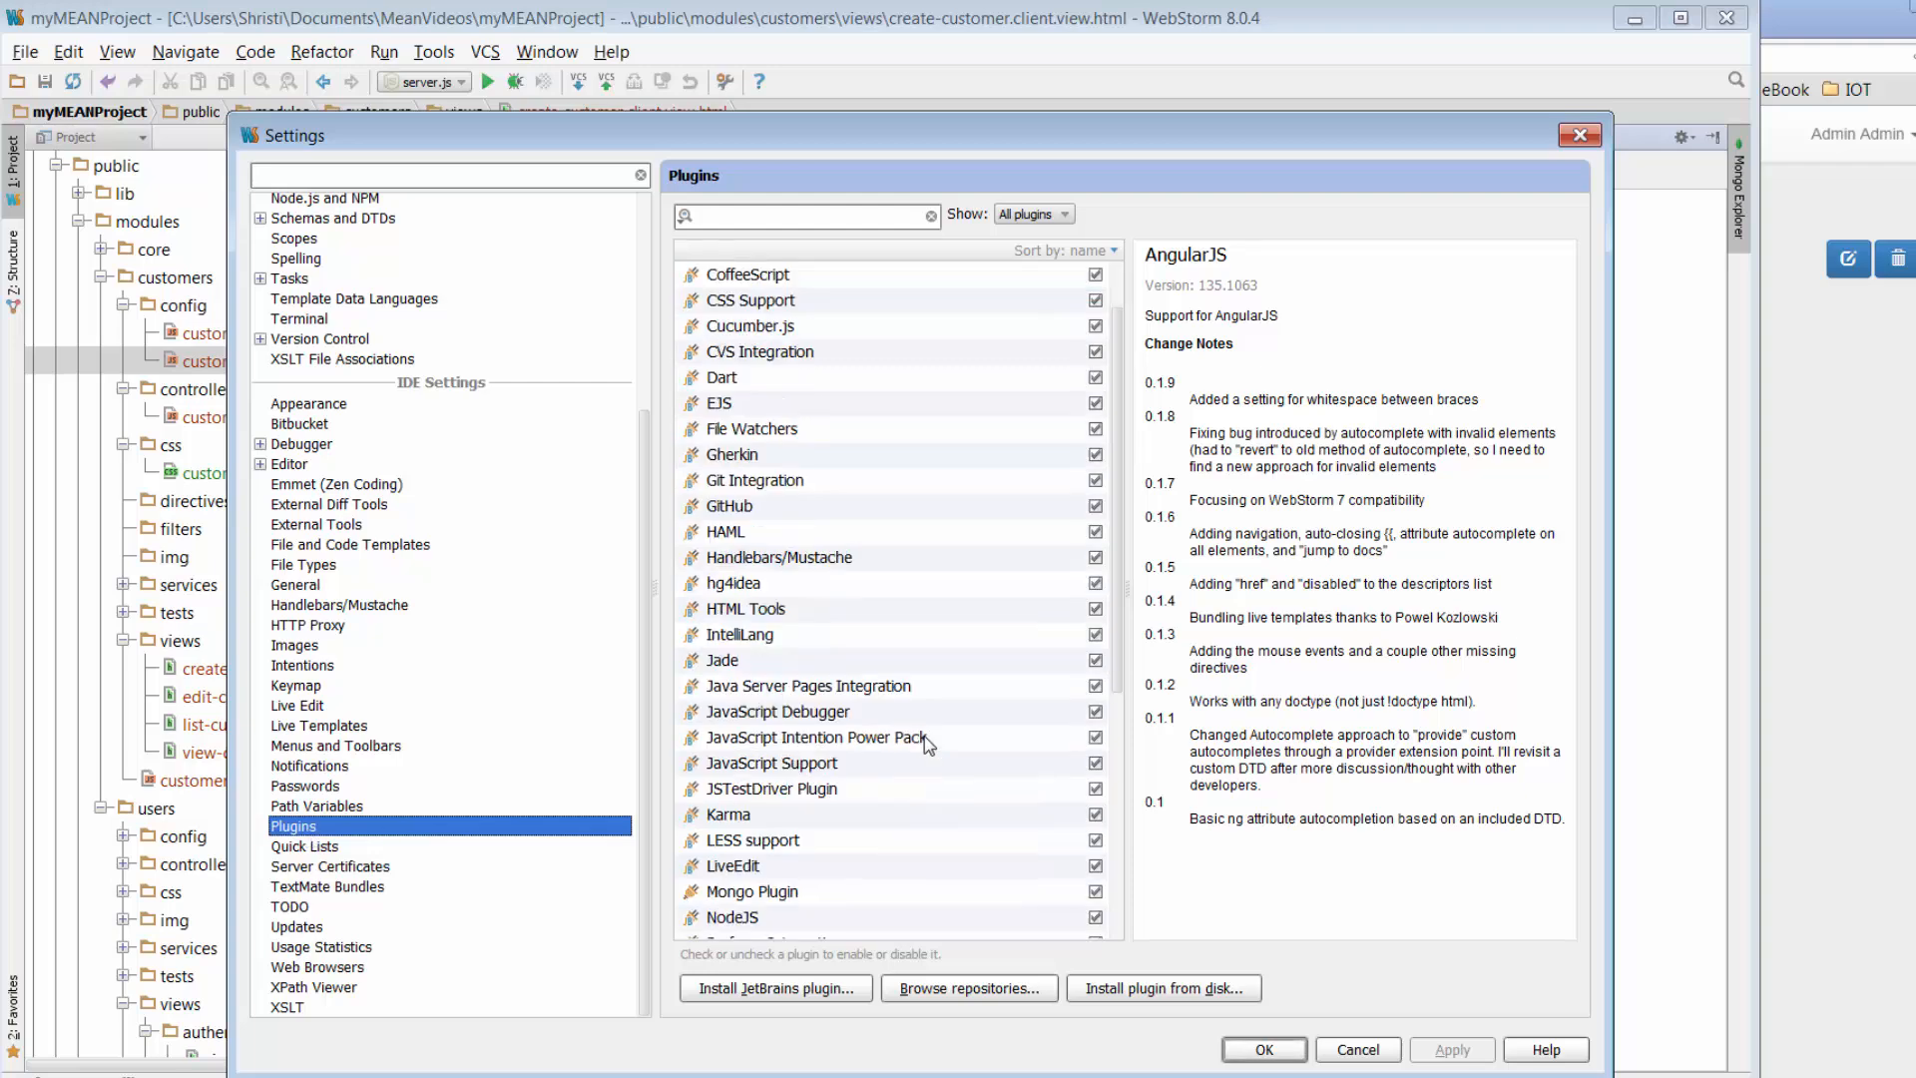
click(752, 660)
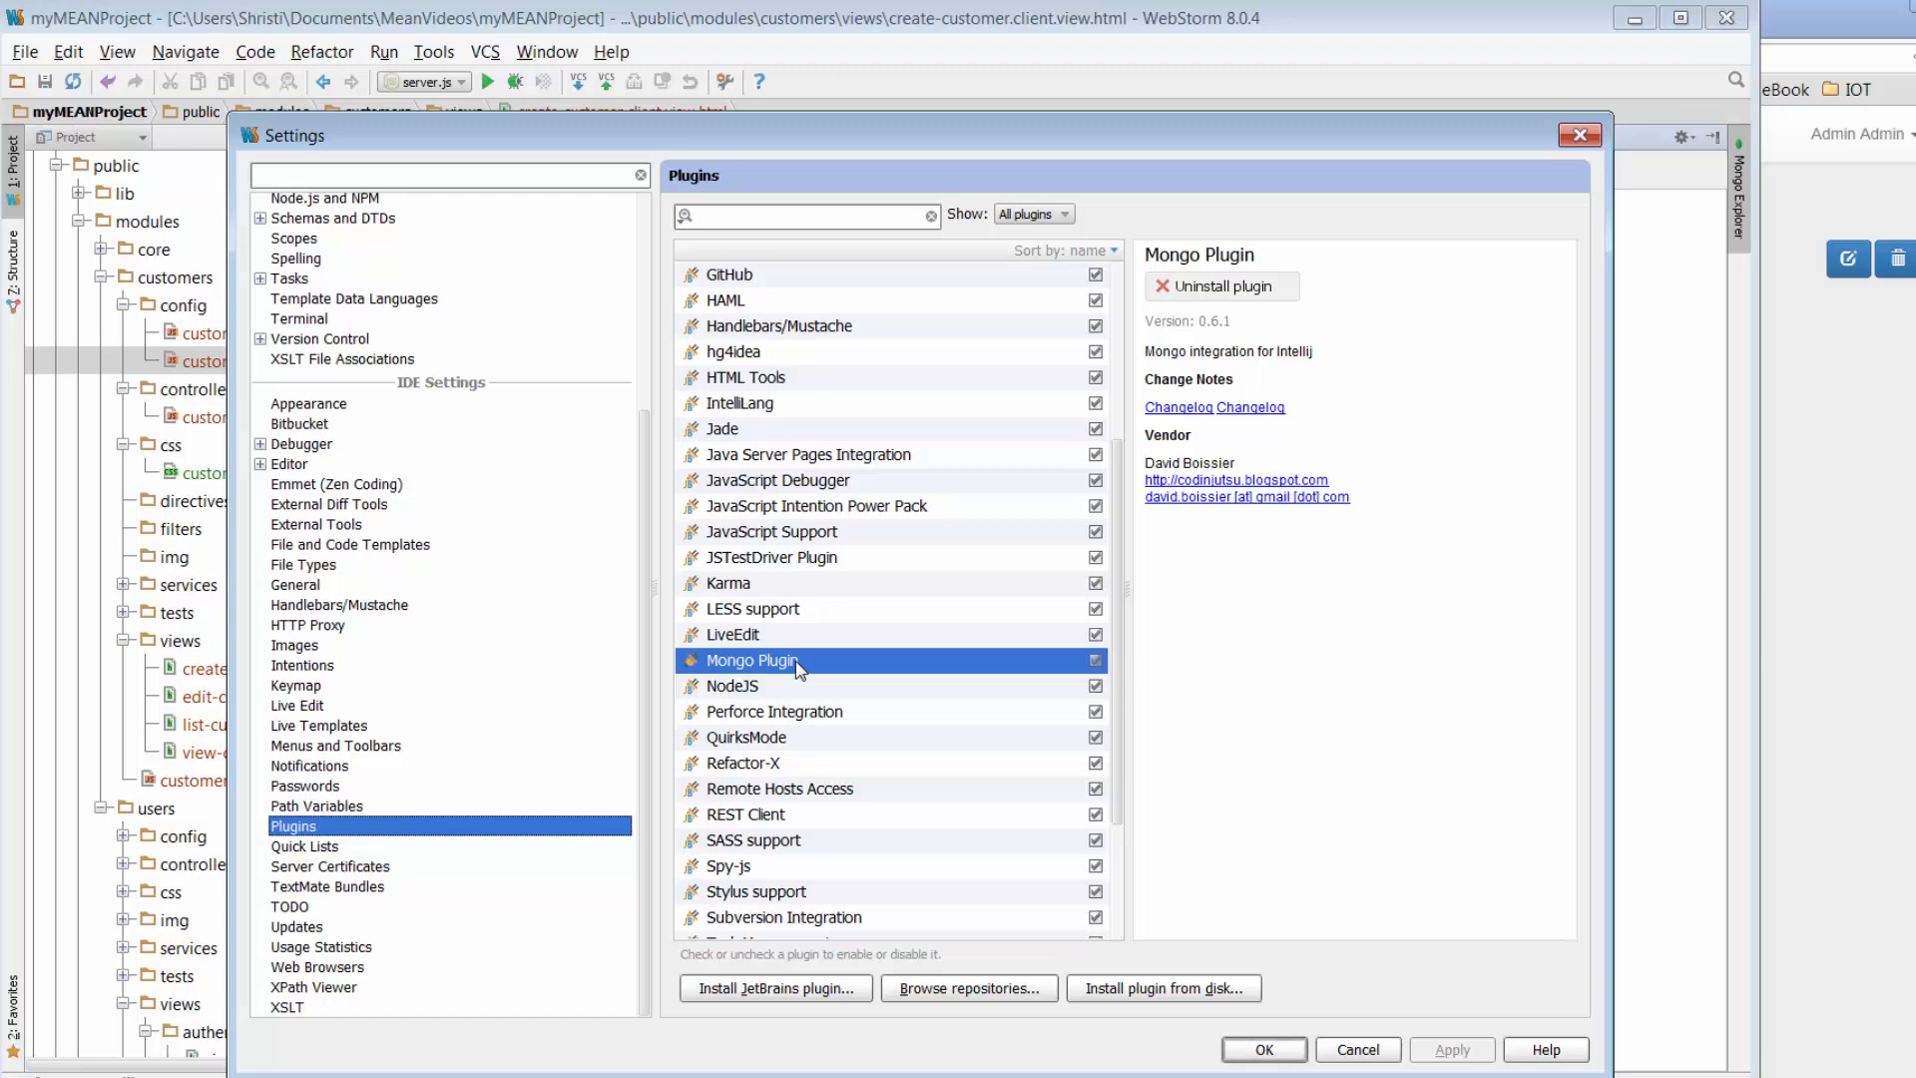
mouse_move(545, 658)
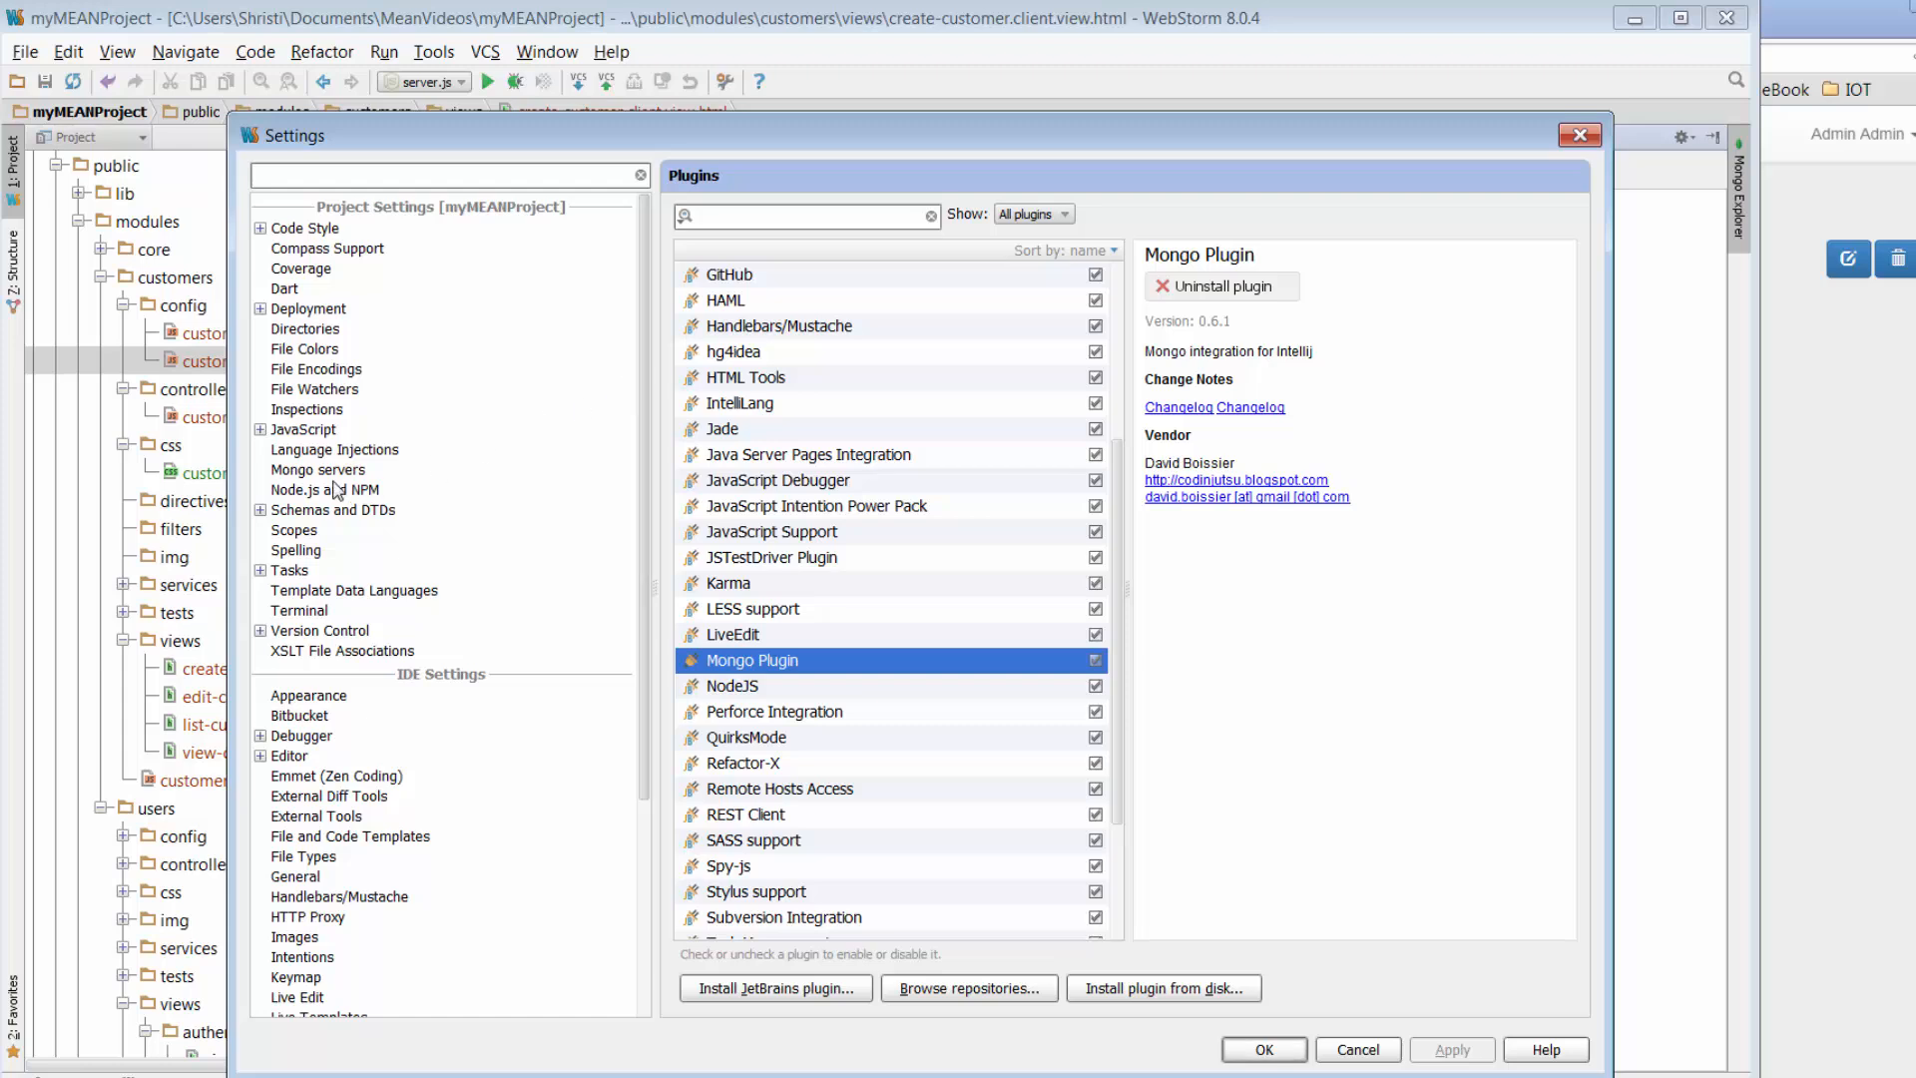
Step: Review the configured mongoDB entry under Mongo servers, then cancel Settings
click(317, 470)
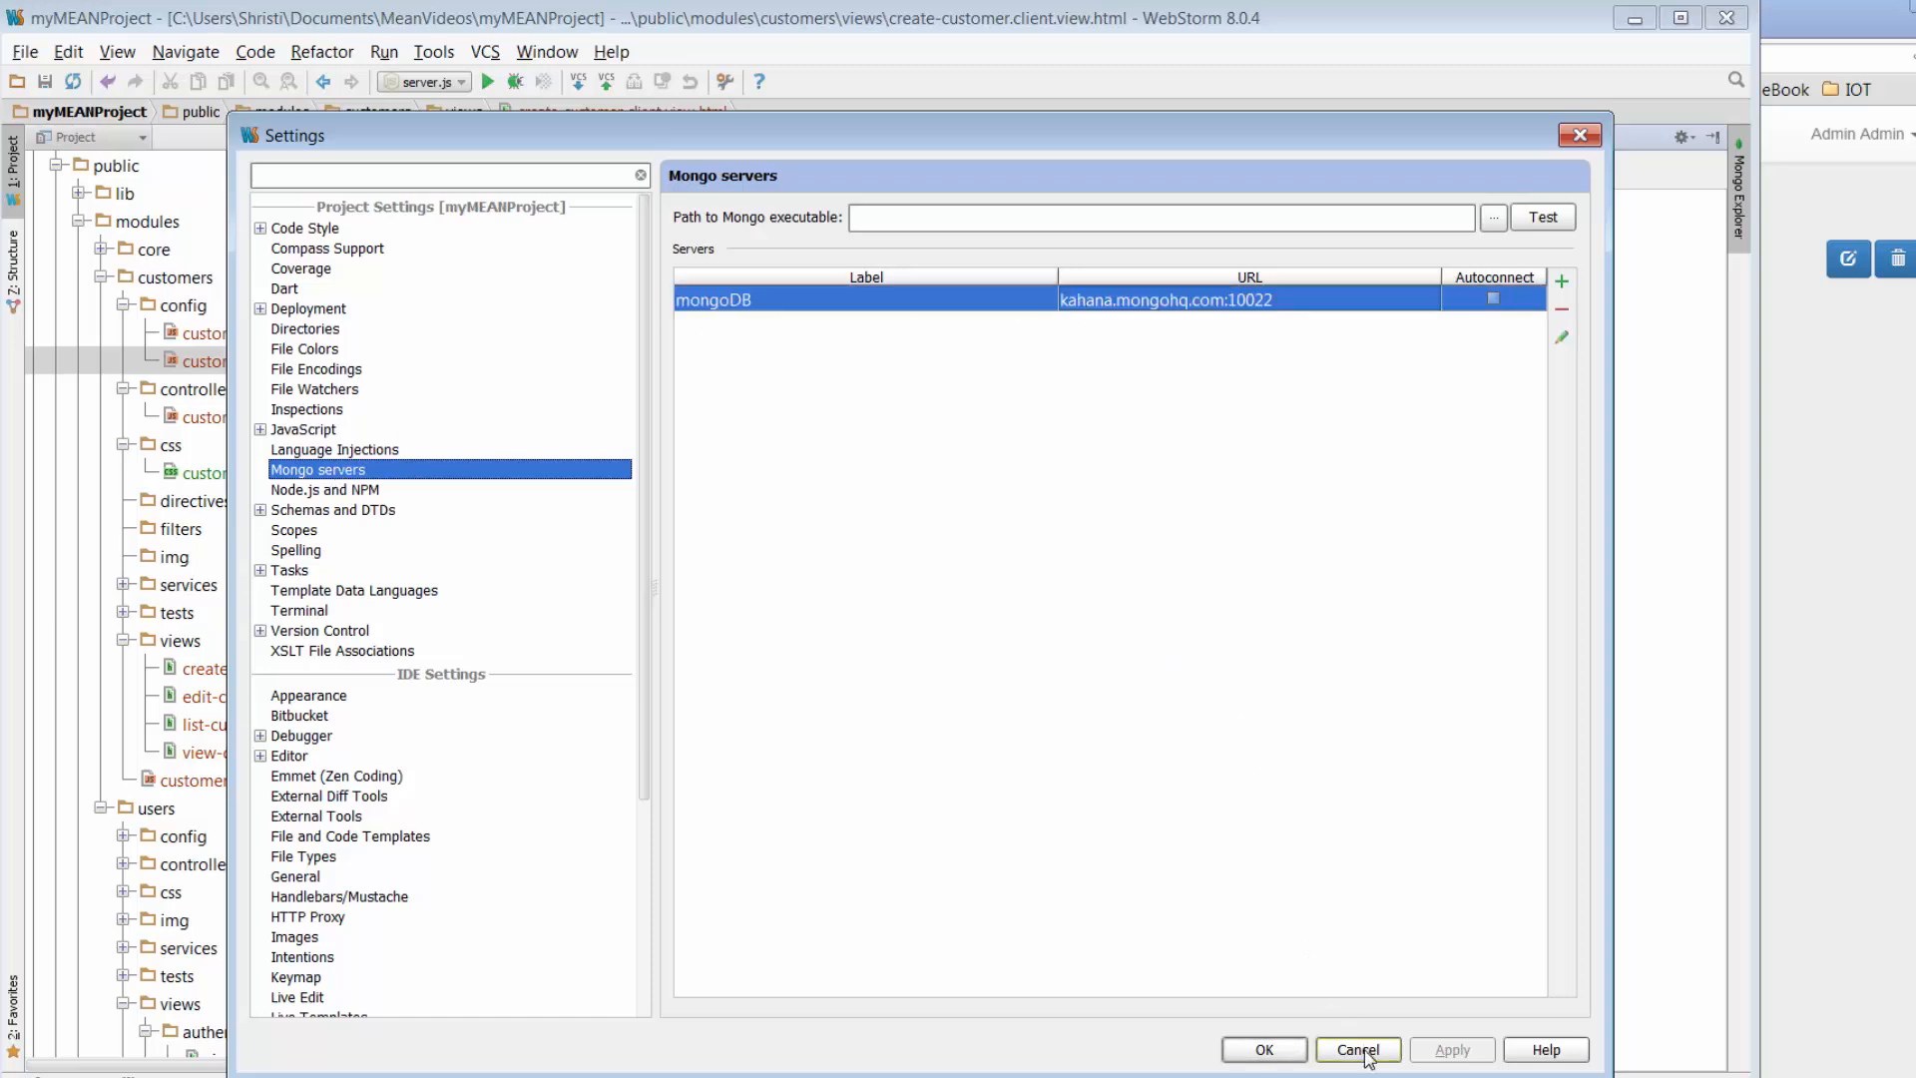
click(1357, 1049)
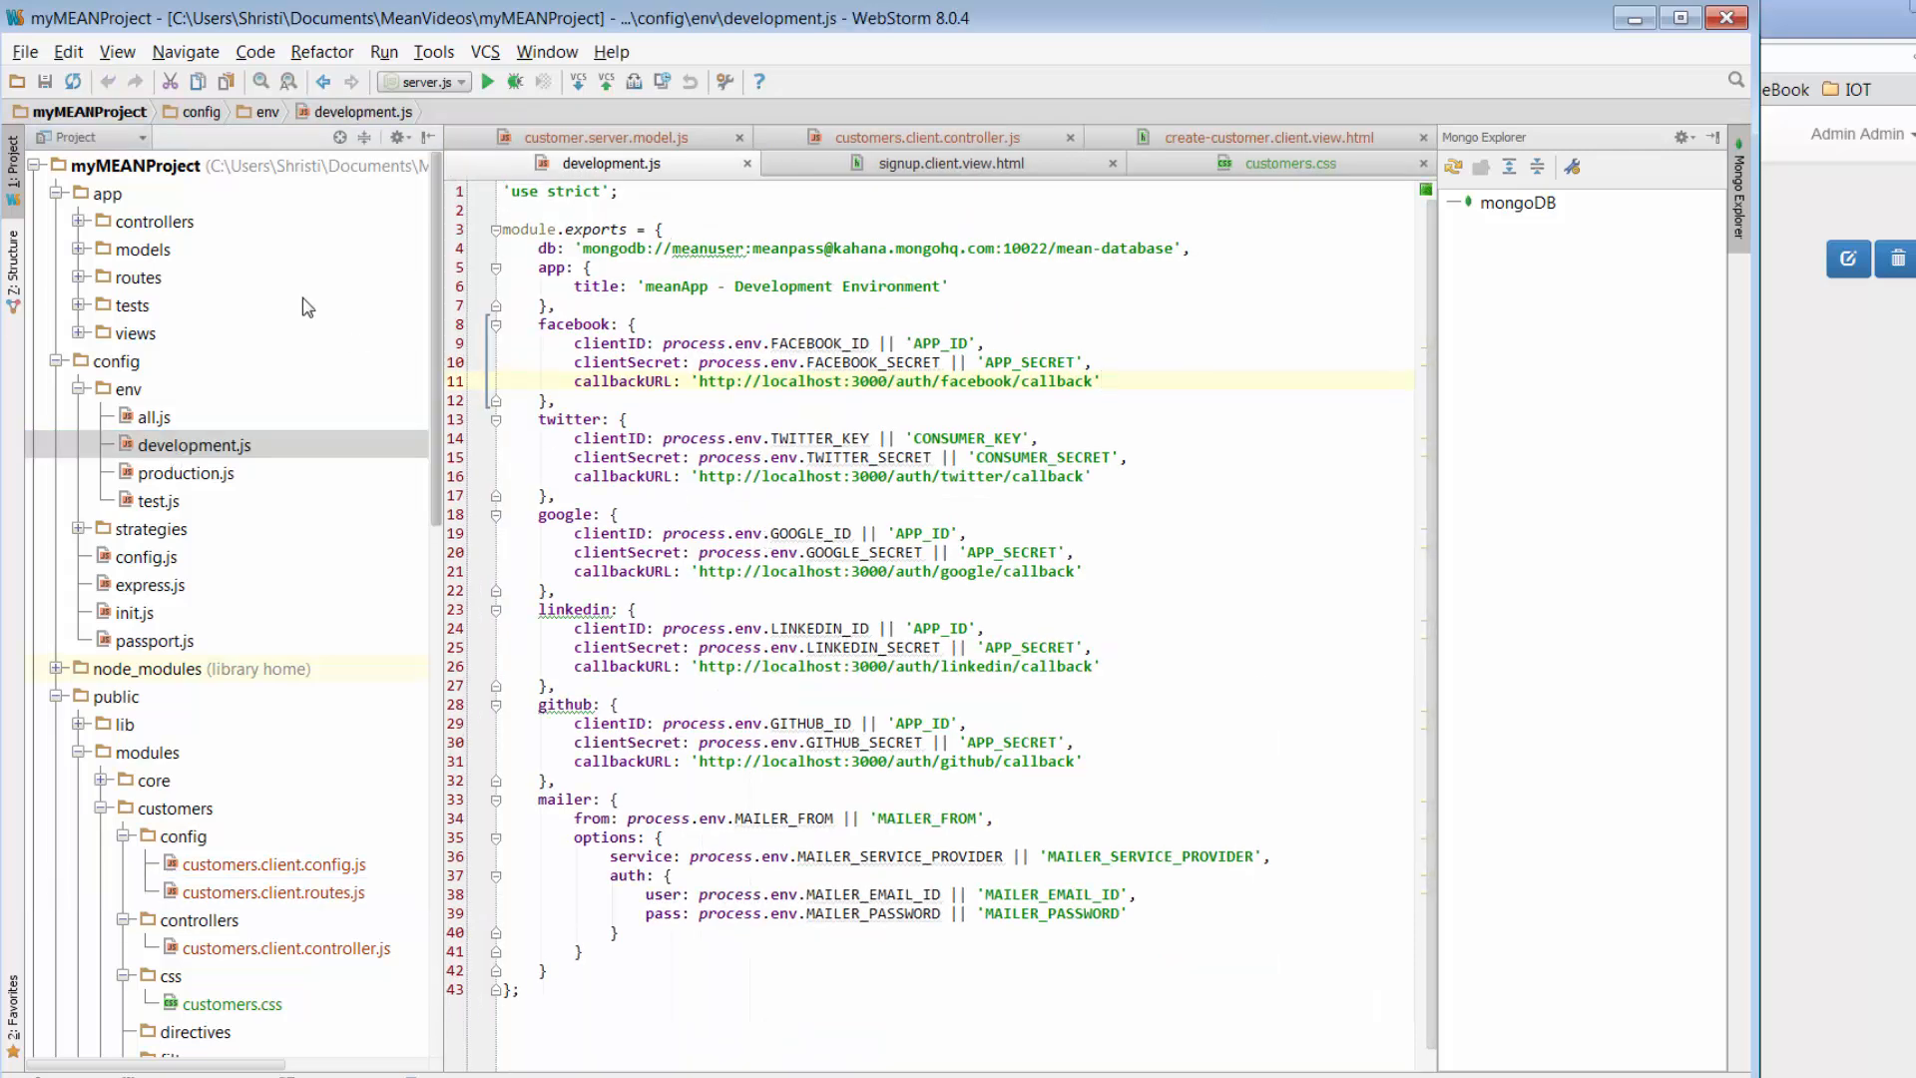
Step: Reopen Settings and select the mongoDB server entry under Mongo servers
click(23, 51)
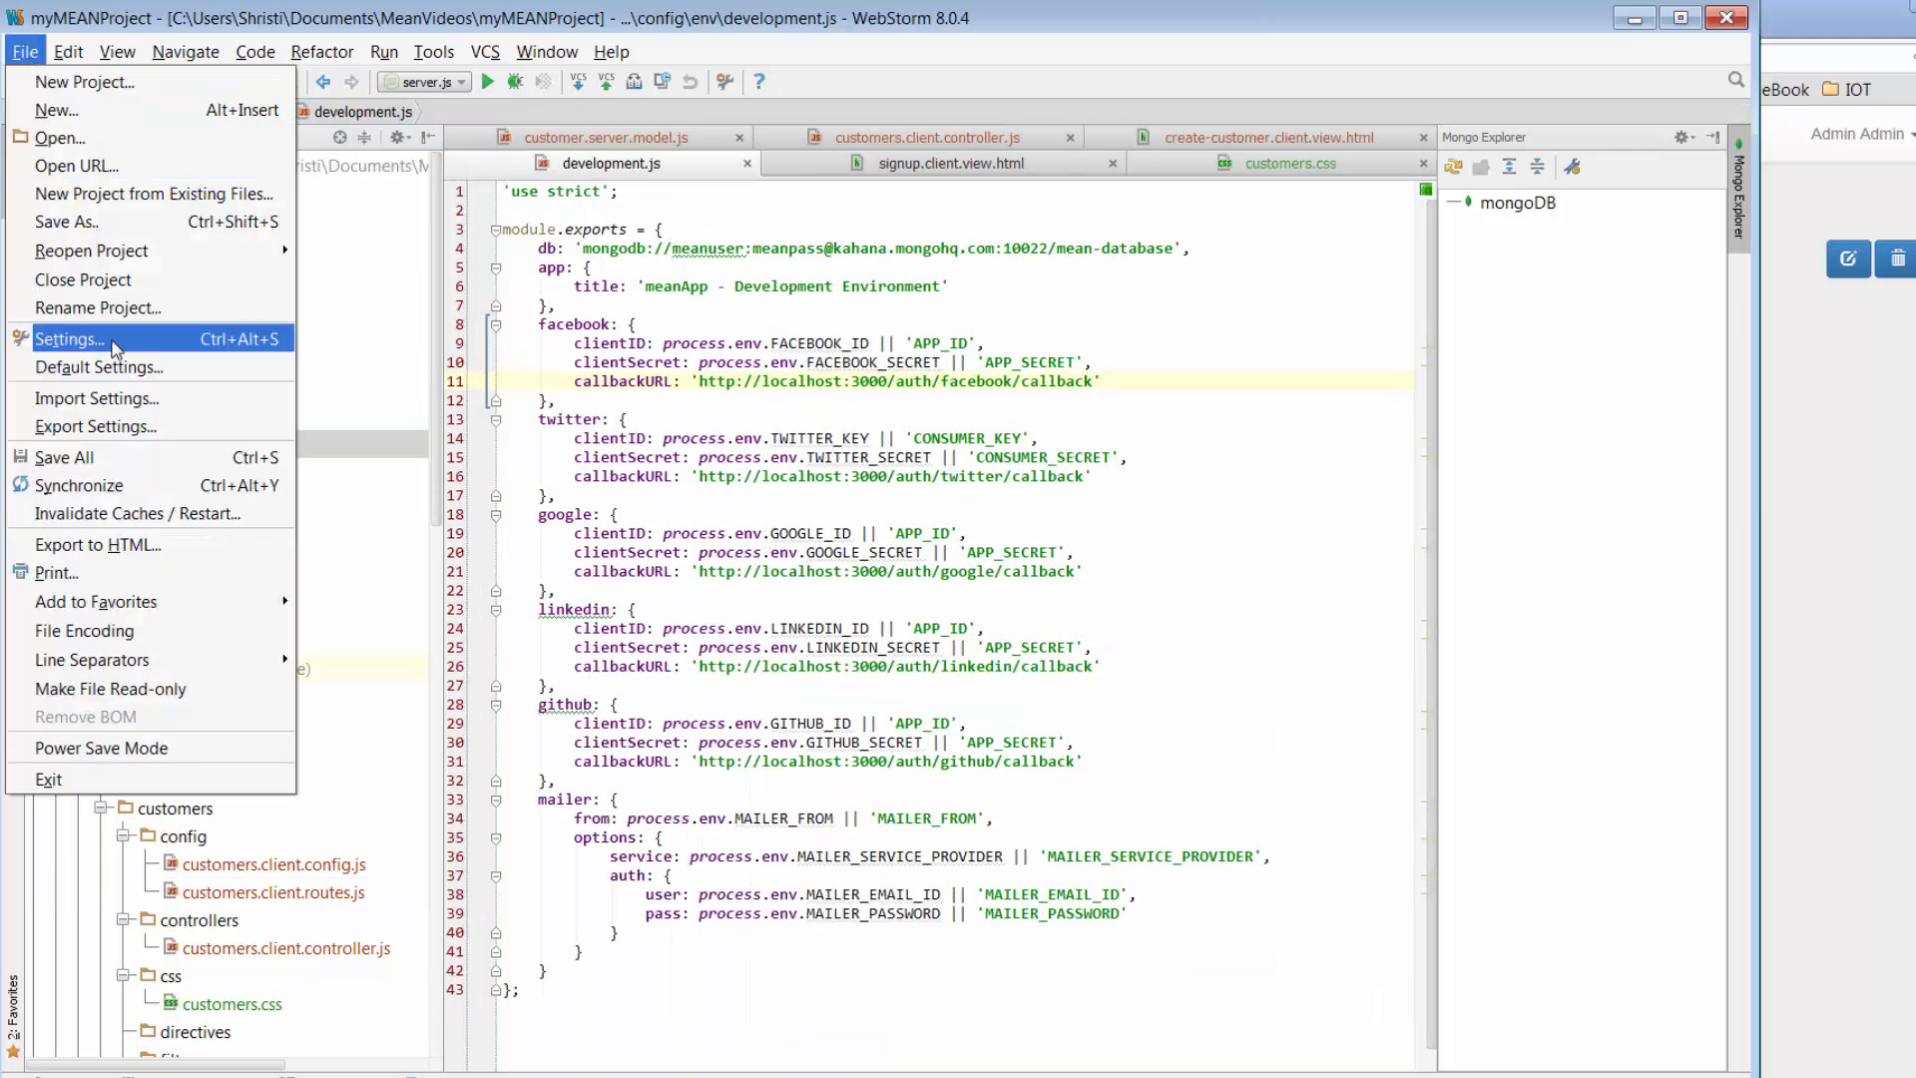
click(69, 339)
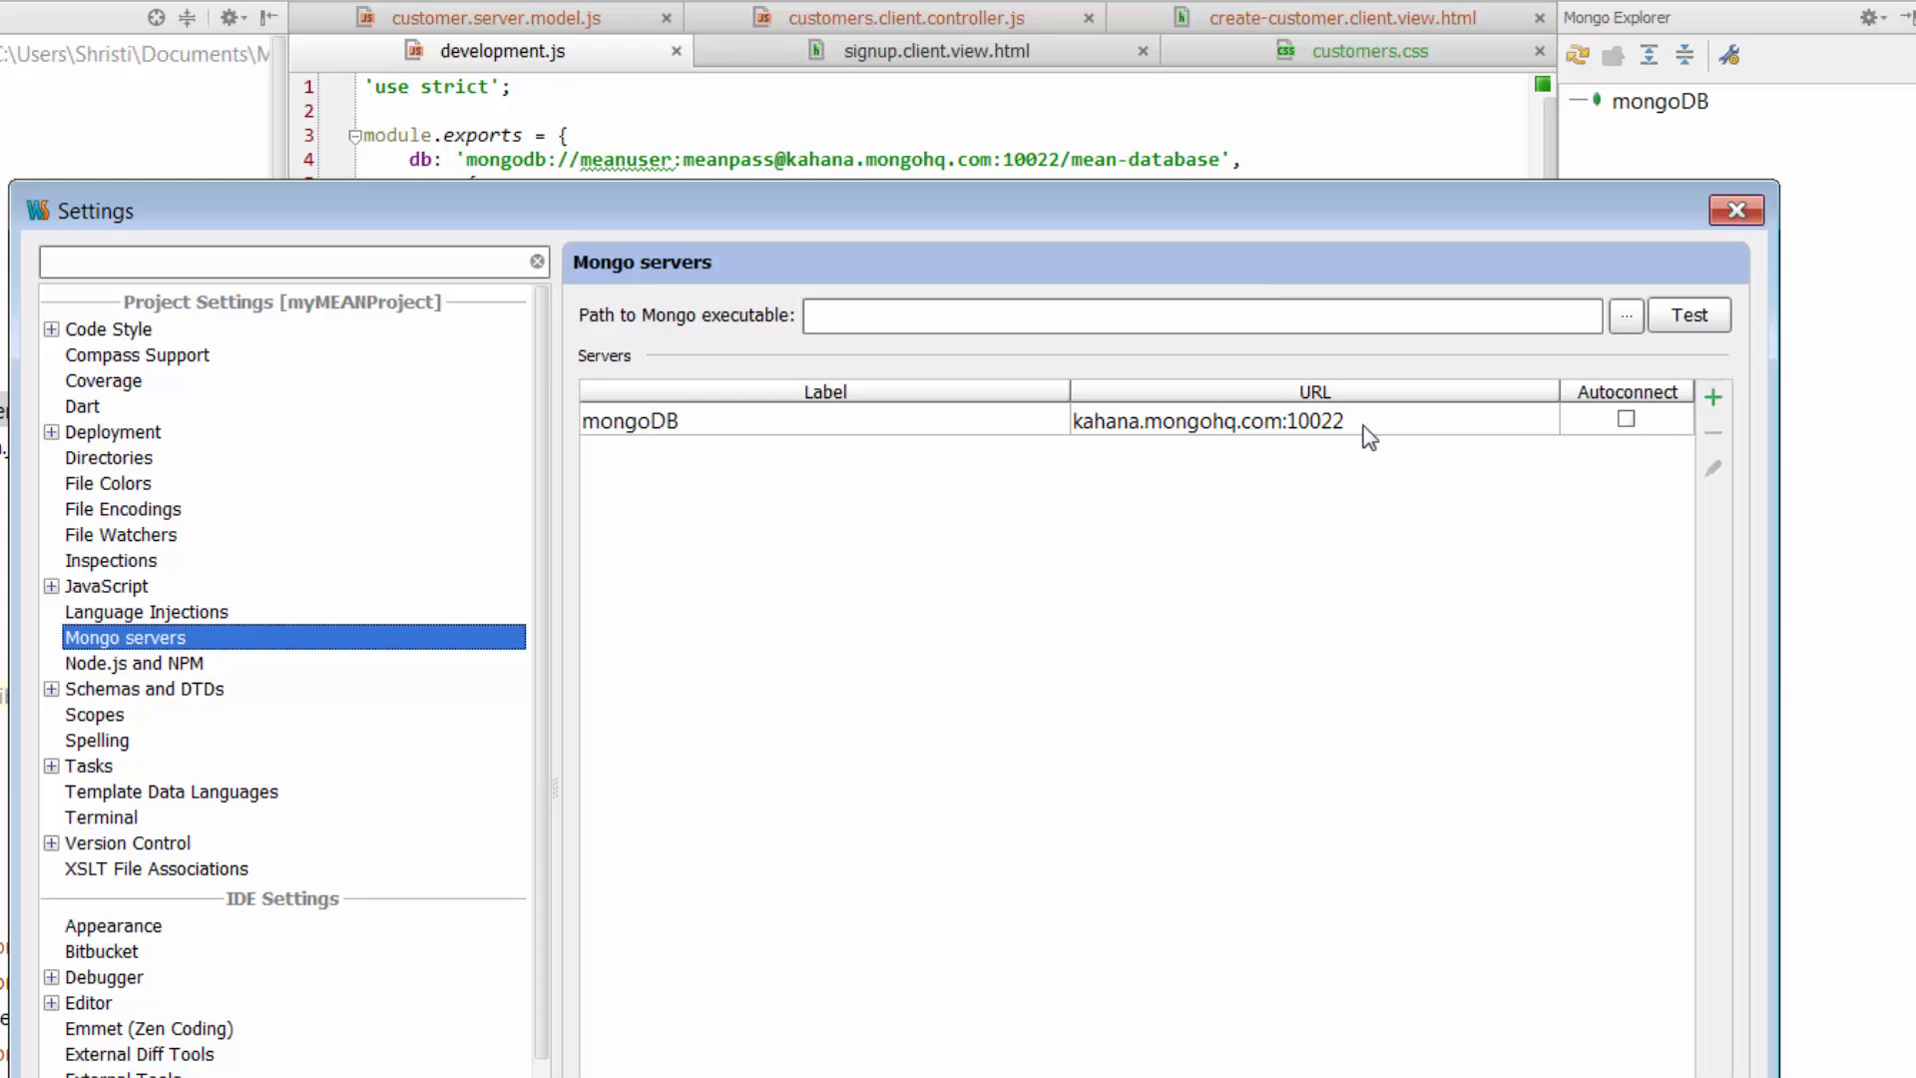
click(818, 419)
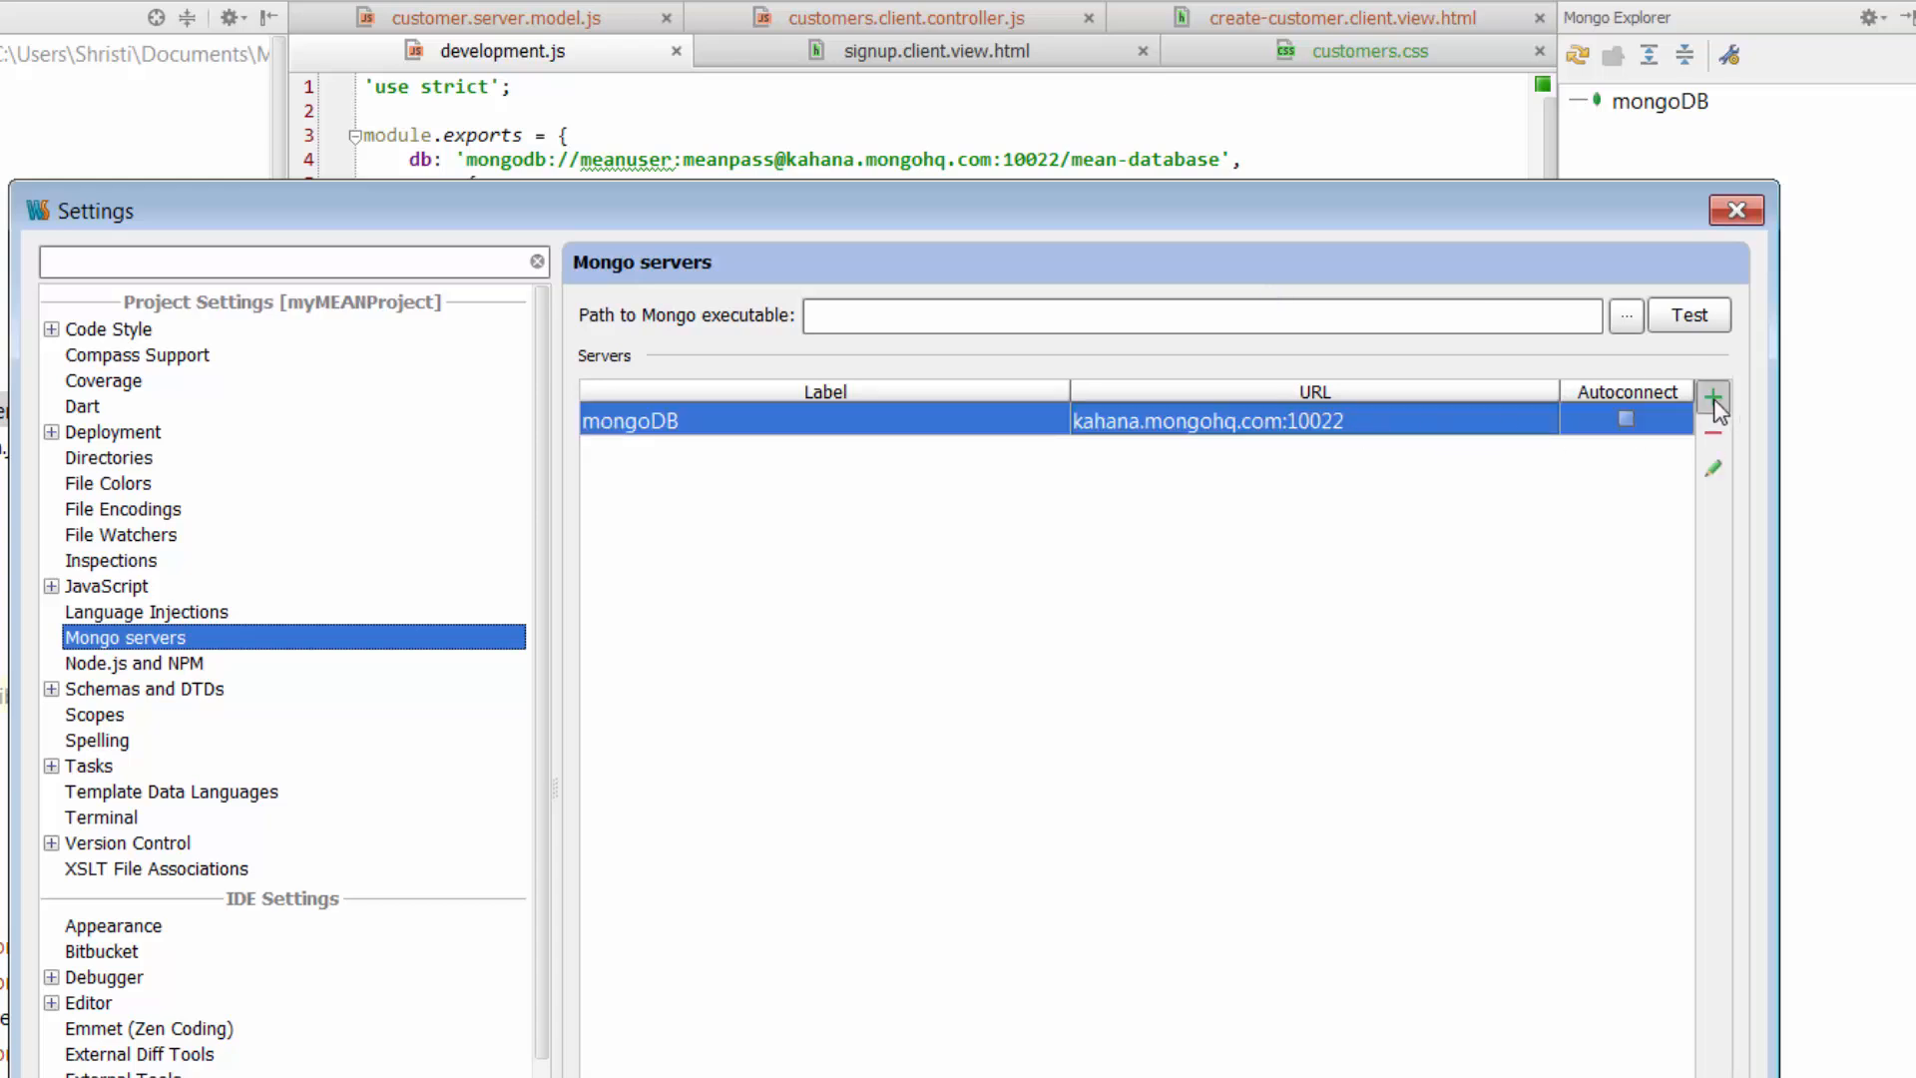
mouse_move(1715, 470)
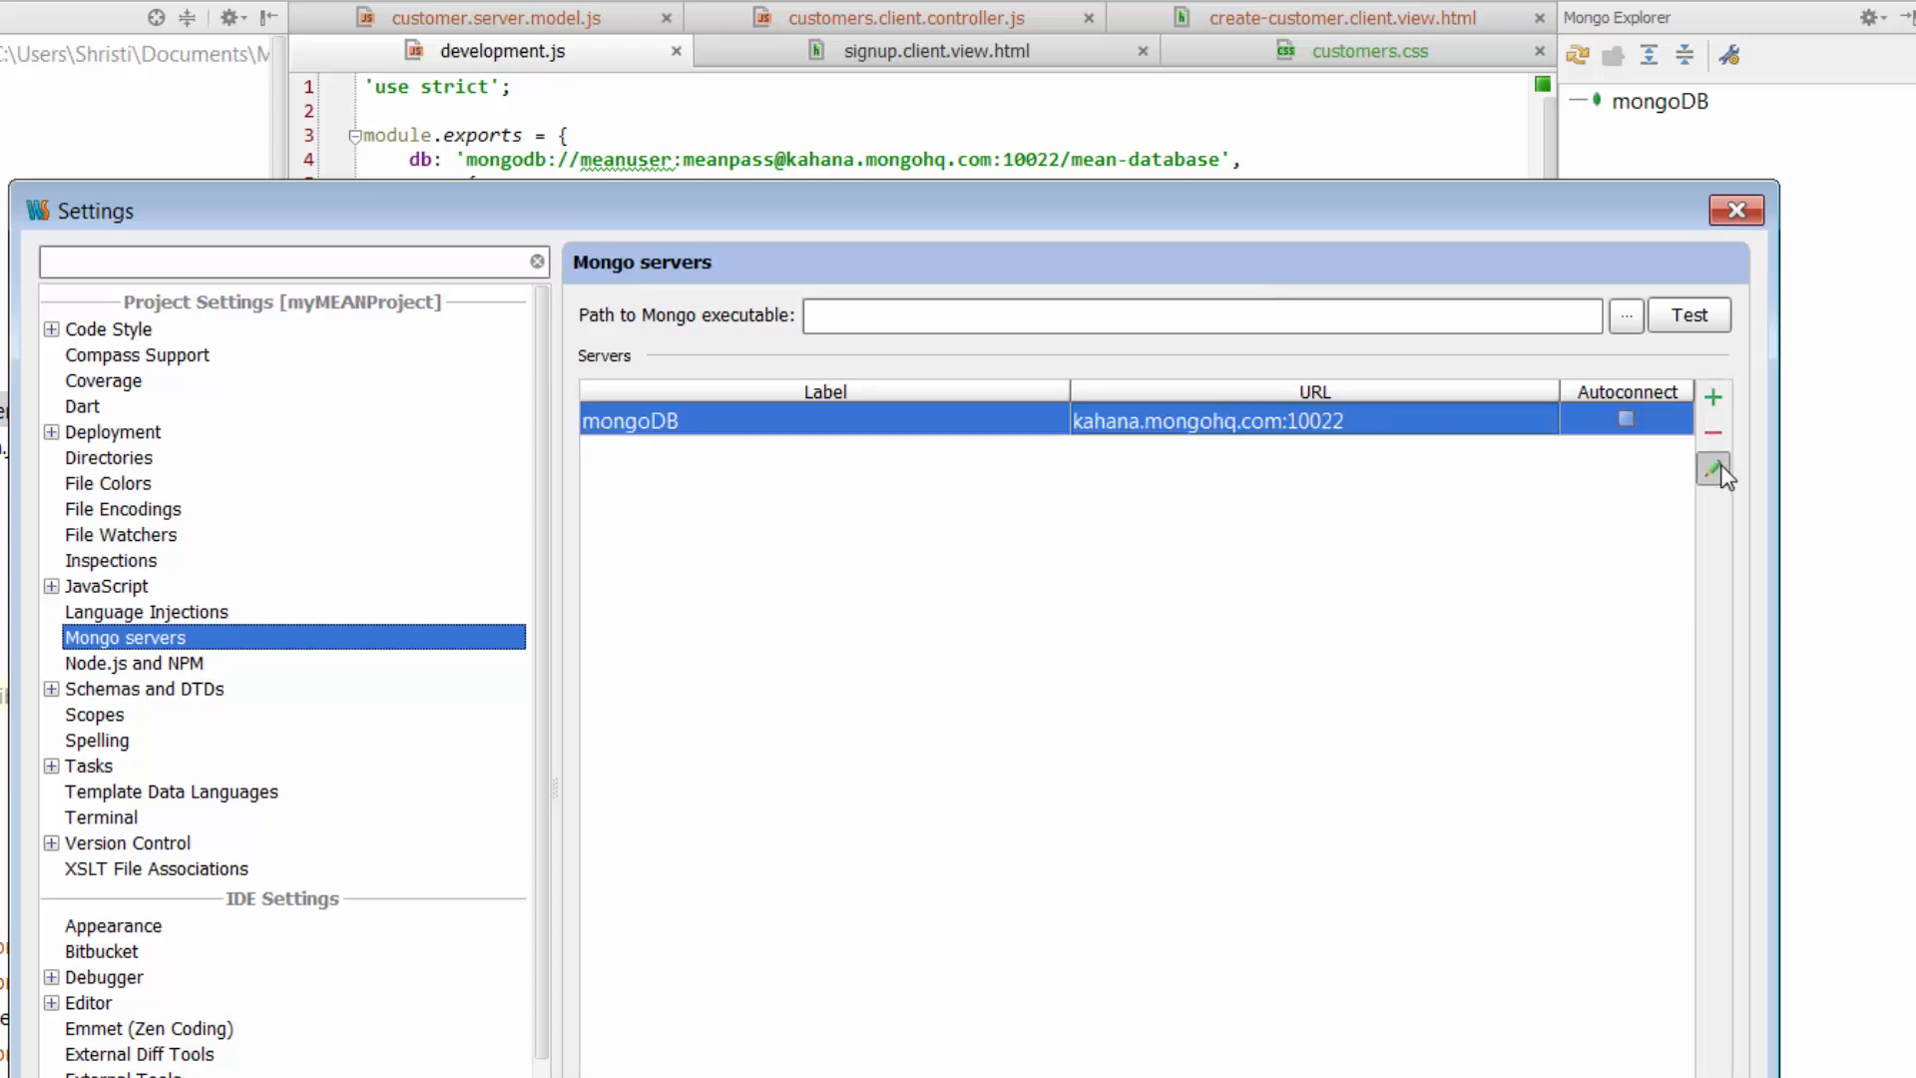
Step: Edit the mongoDB server, test its connection successfully, and save with OK
click(1713, 469)
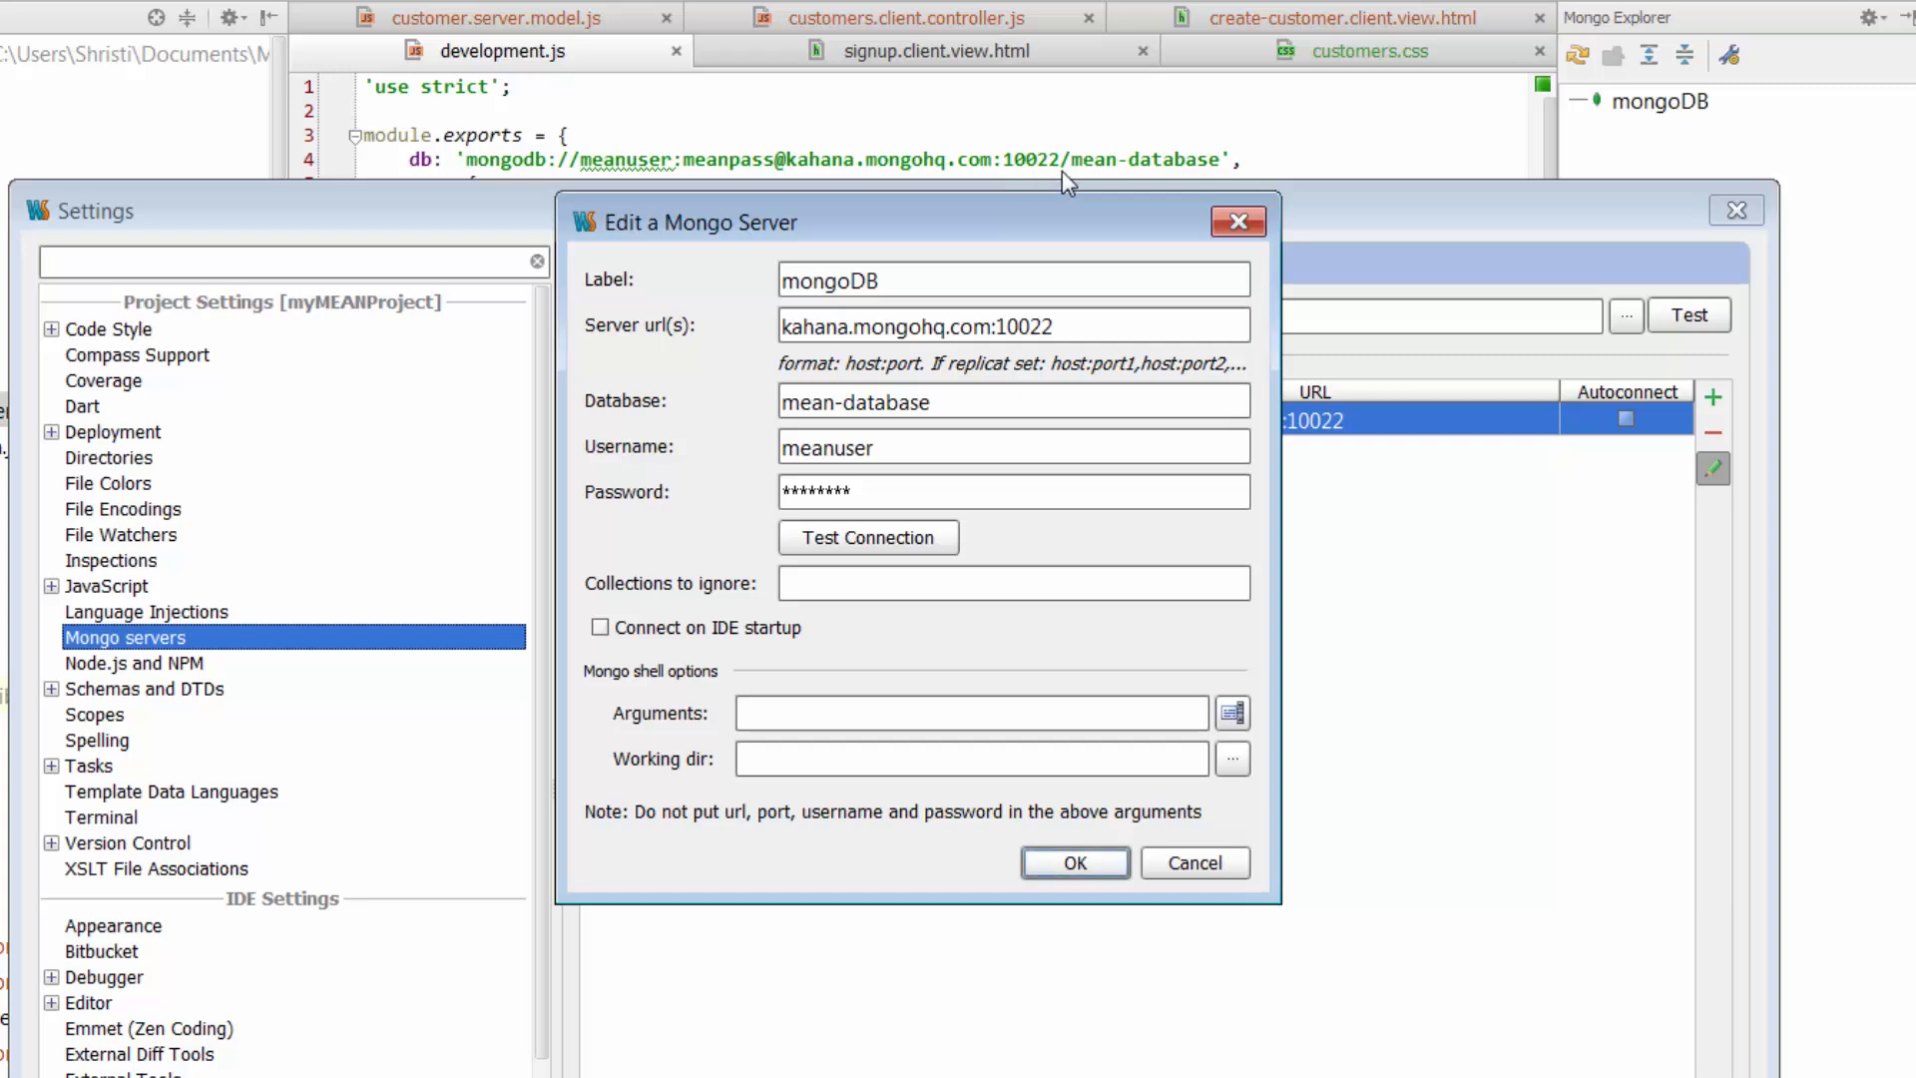
mouse_move(1047, 191)
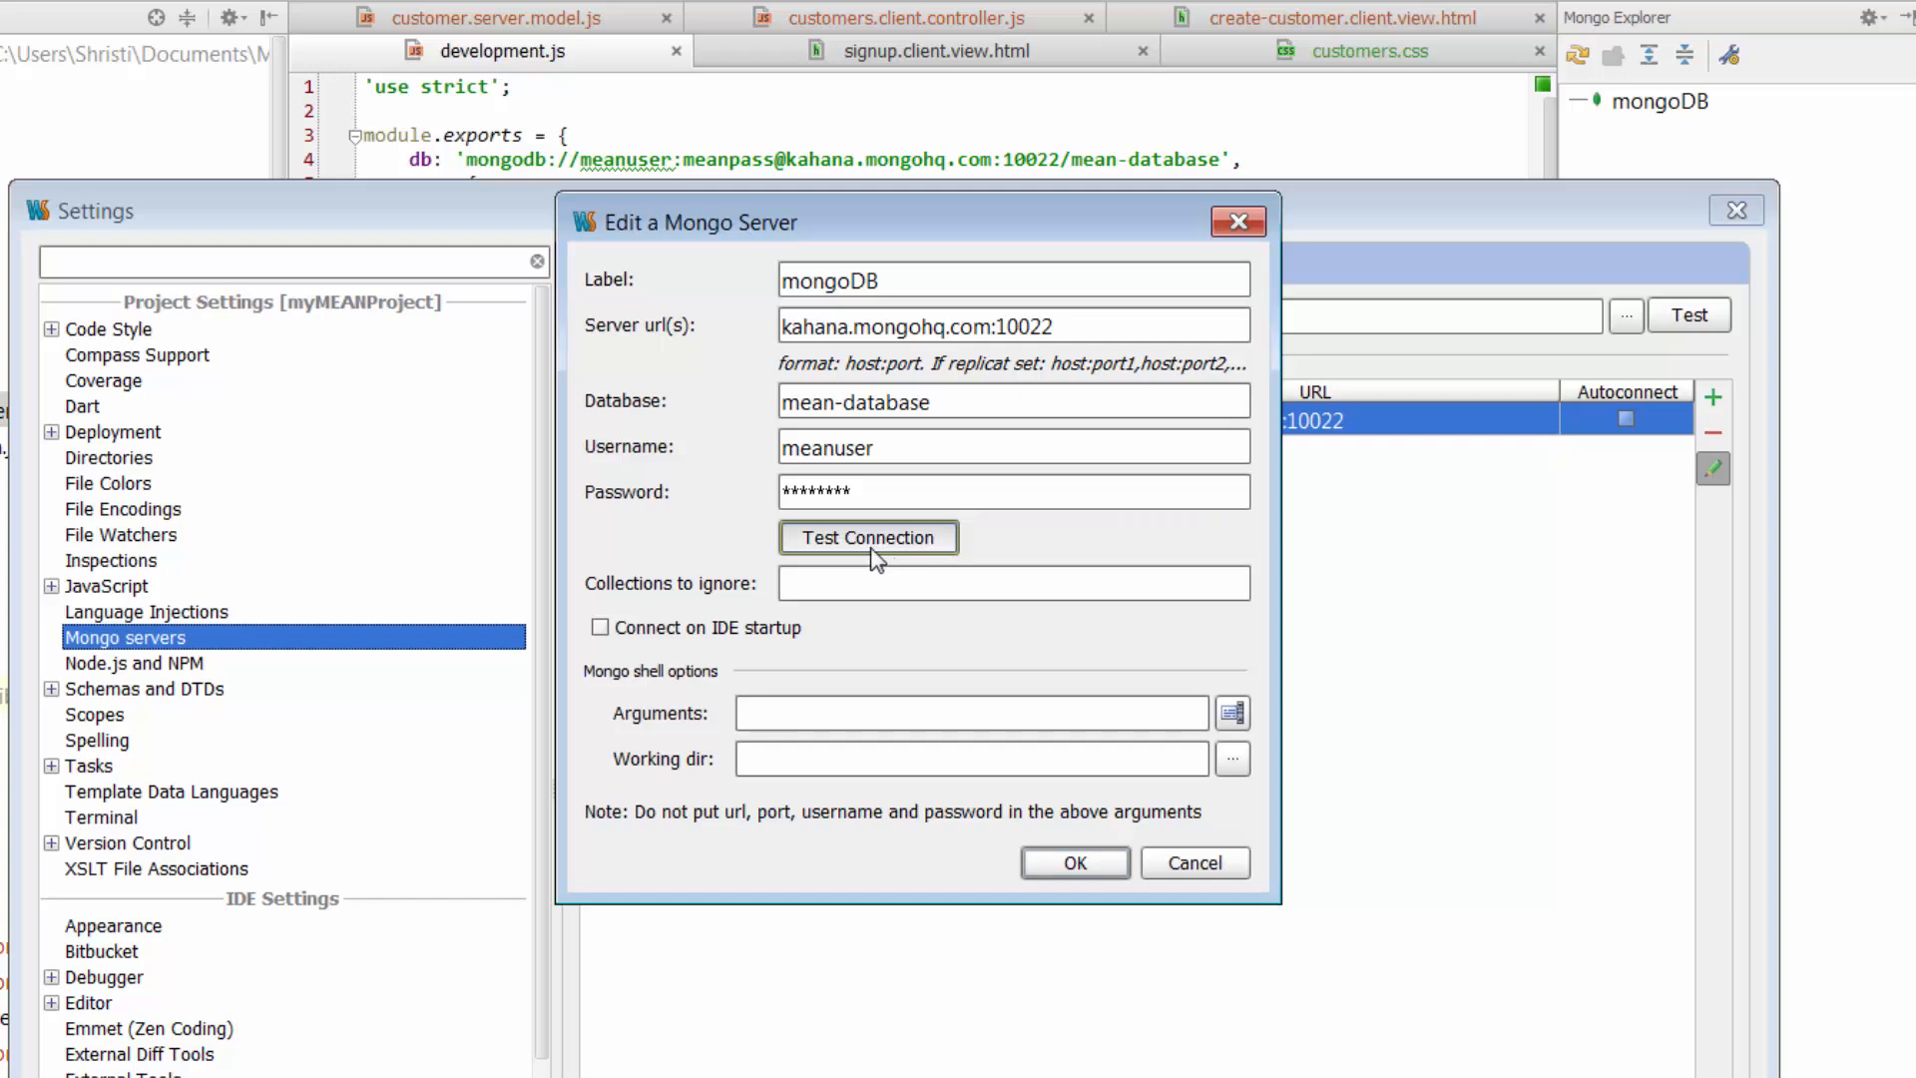
click(867, 537)
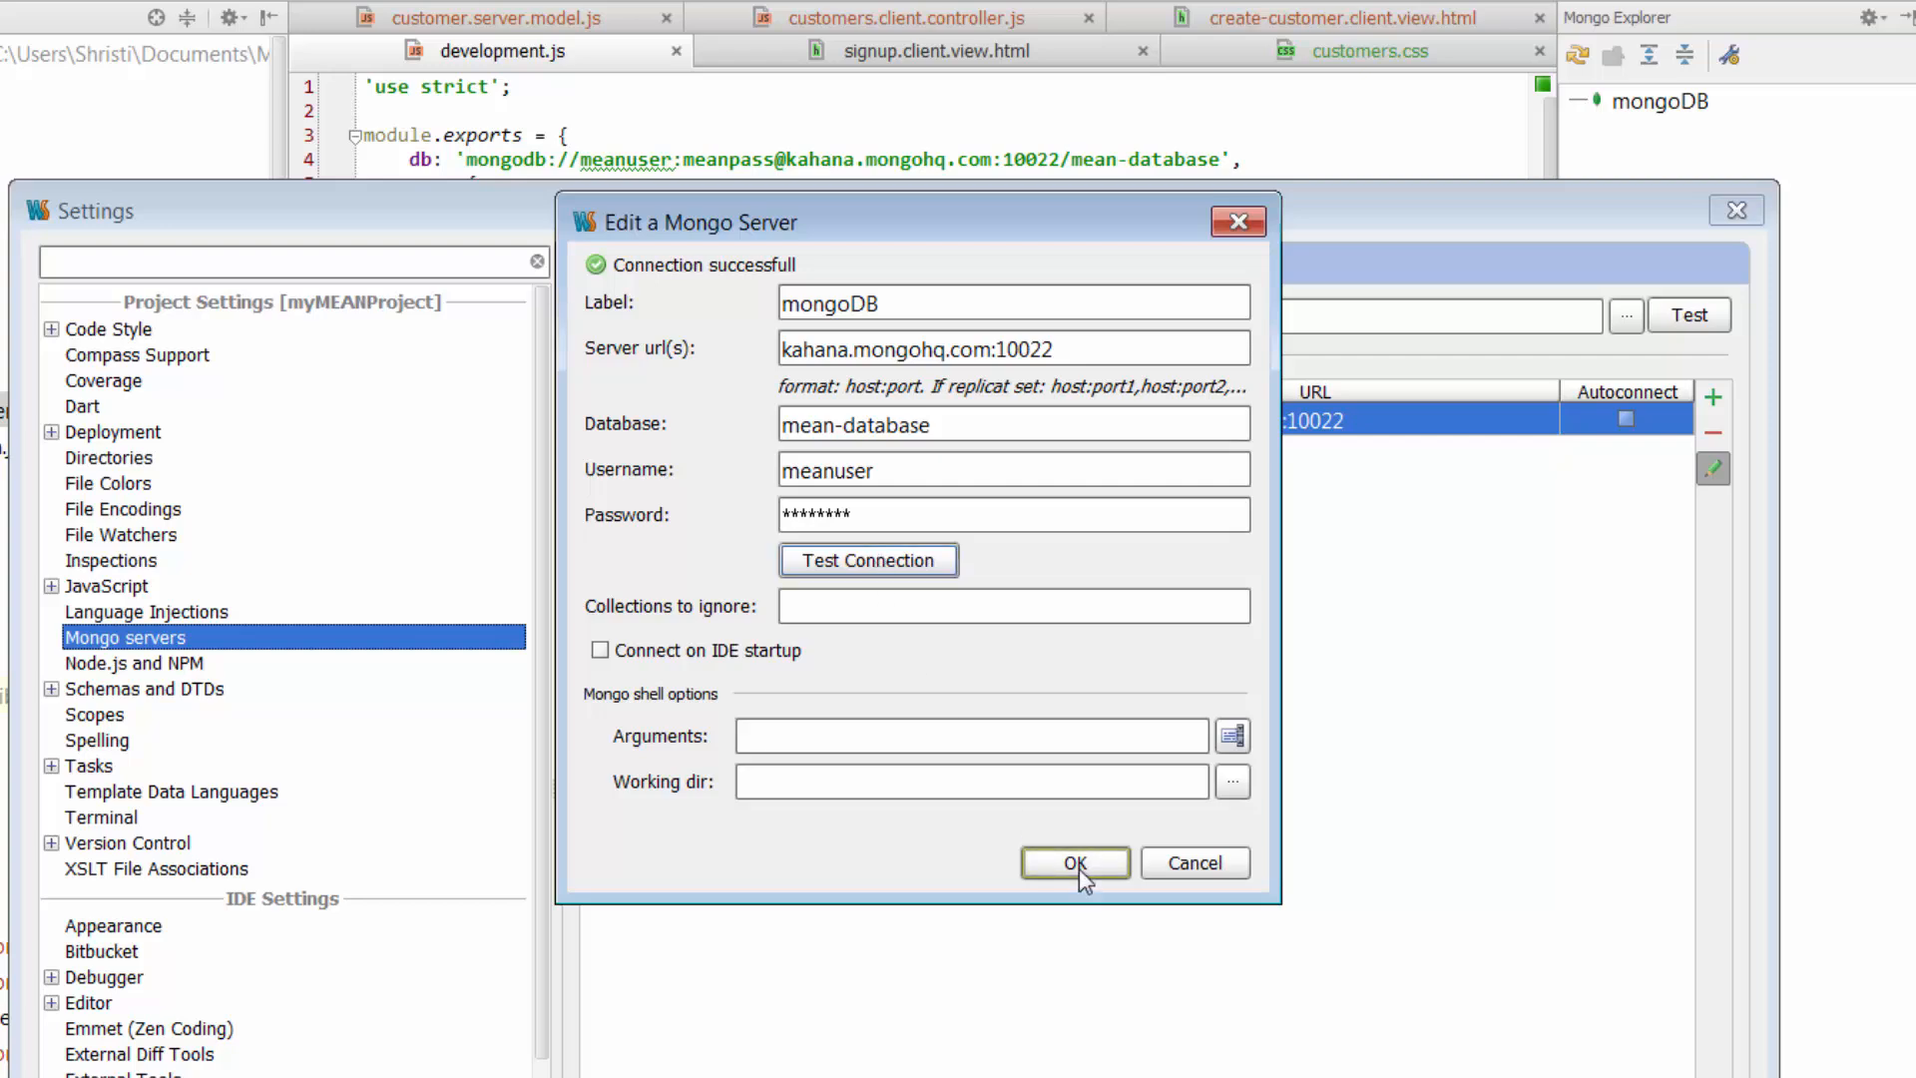
click(1073, 861)
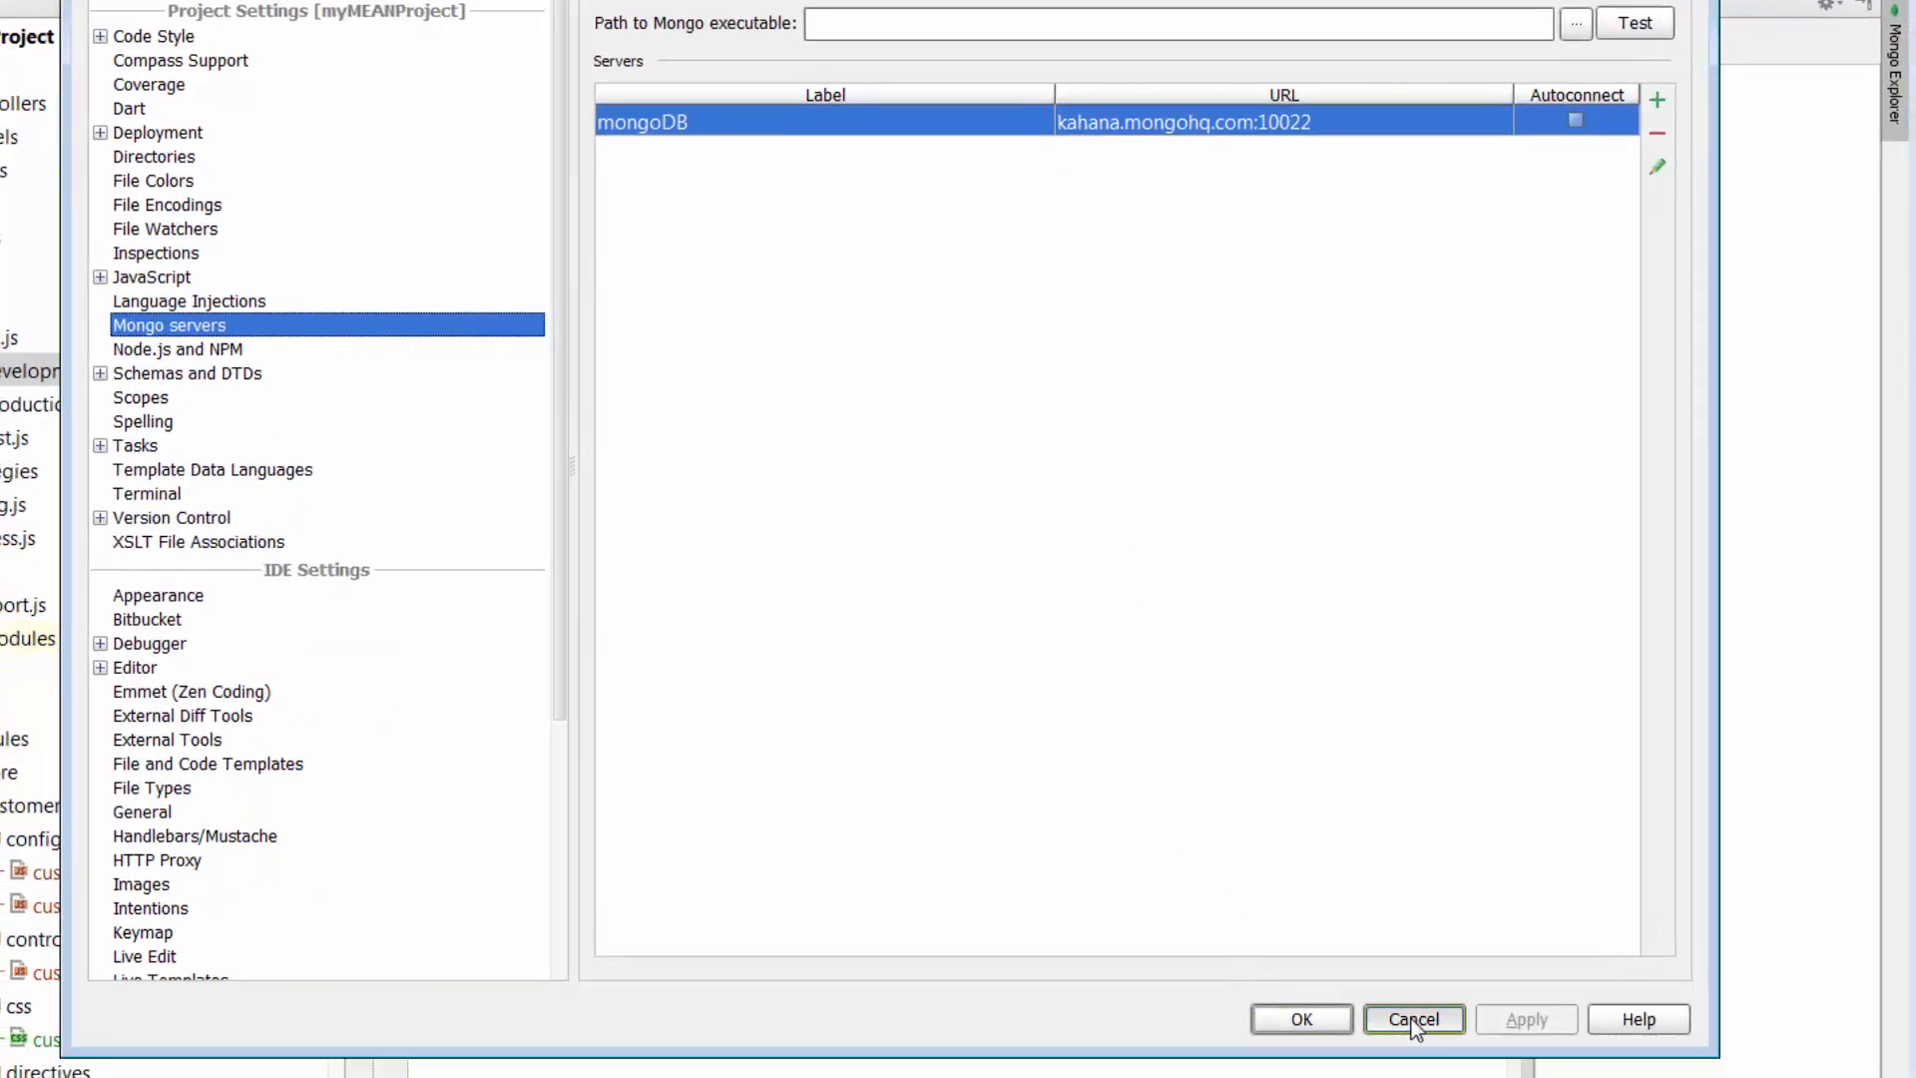
Step: Cancel Settings and refresh the mongoDB server in Mongo Explorer to list mean-database collections
click(1413, 1020)
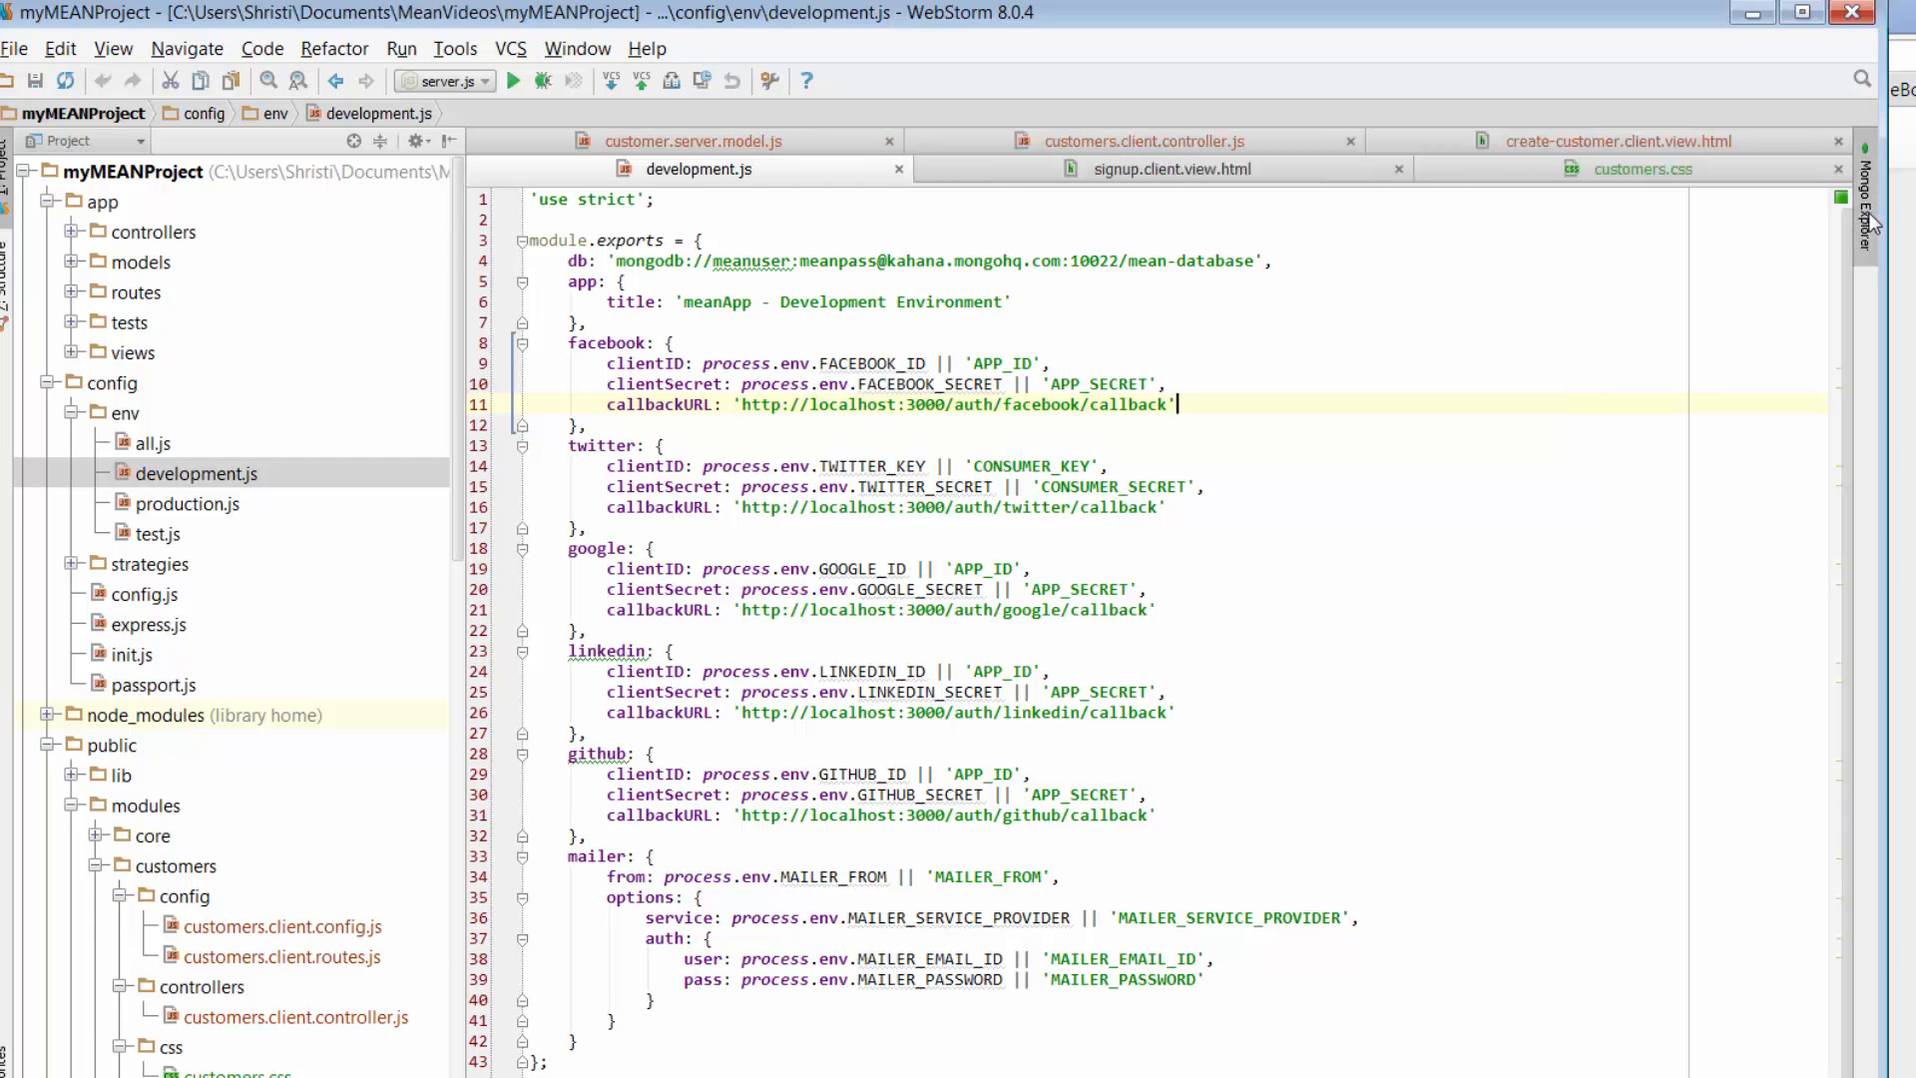
click(1863, 196)
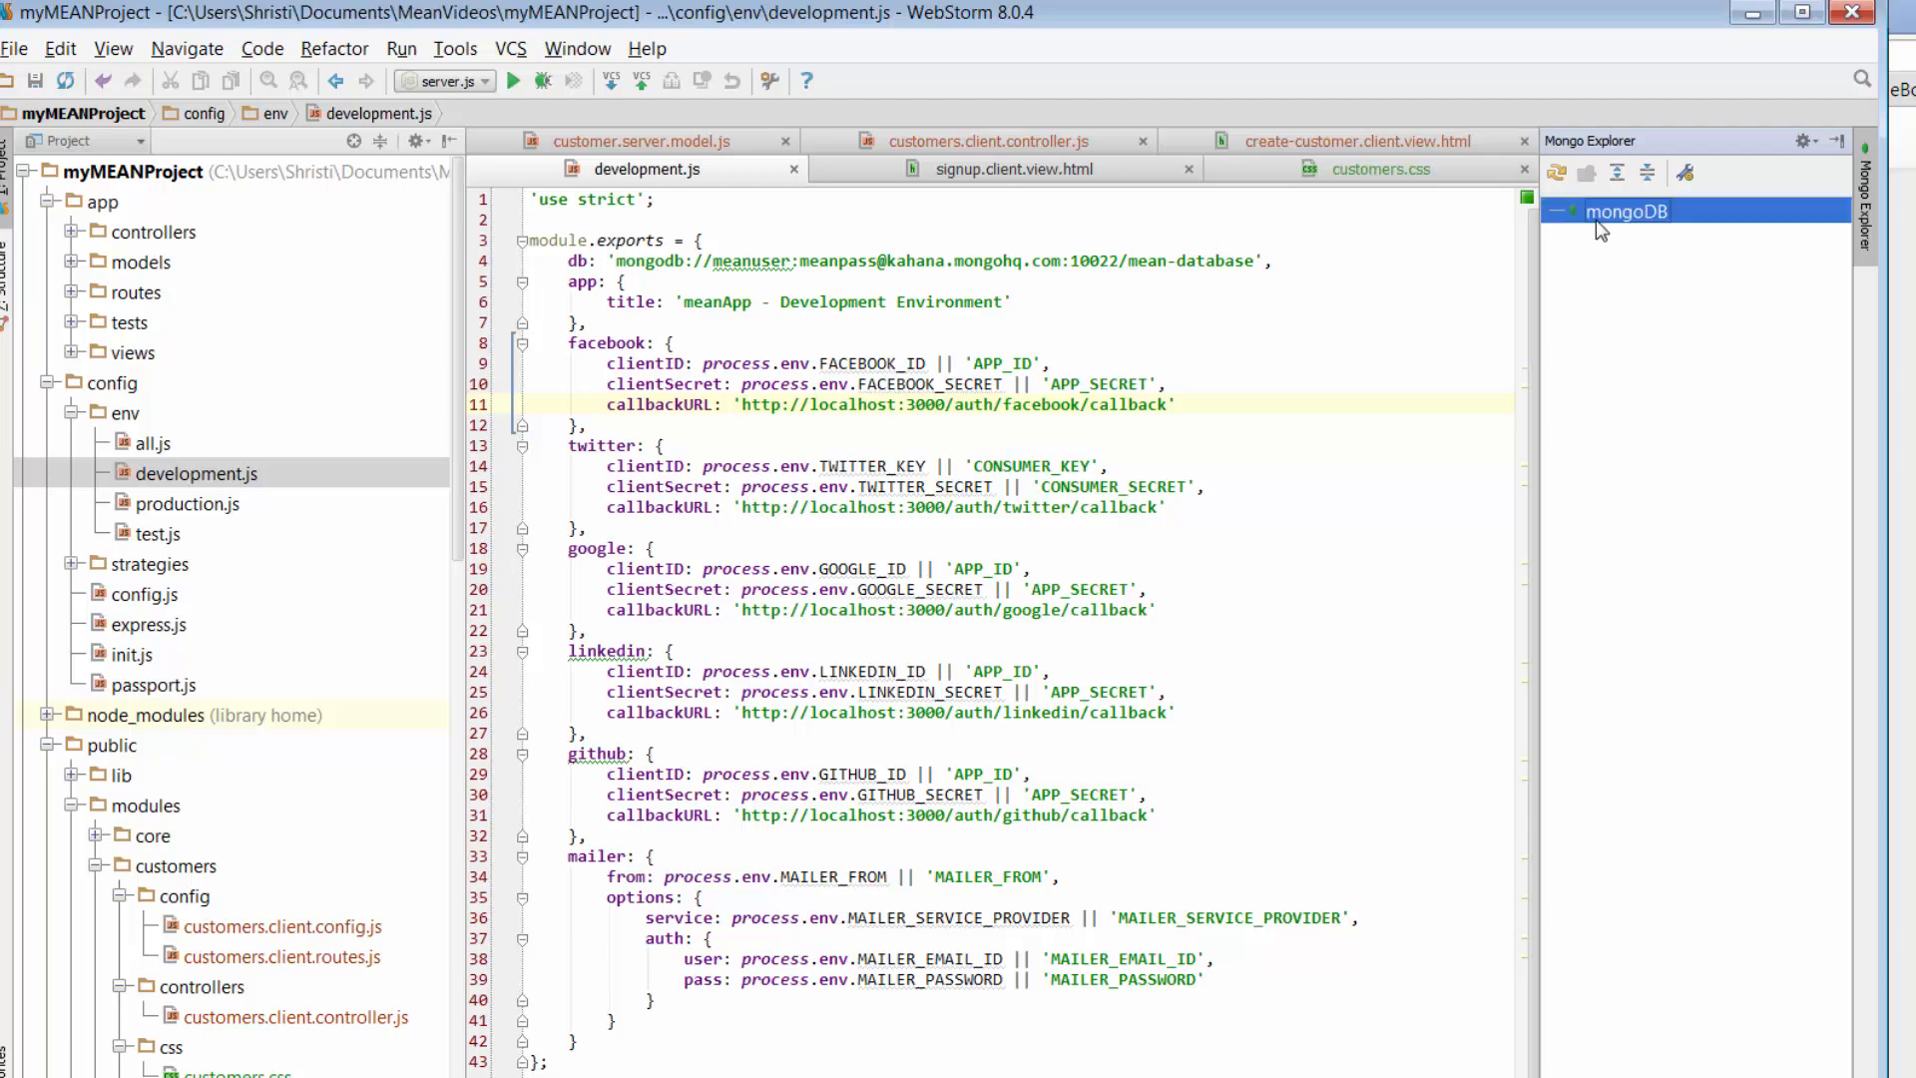
right_click(1626, 211)
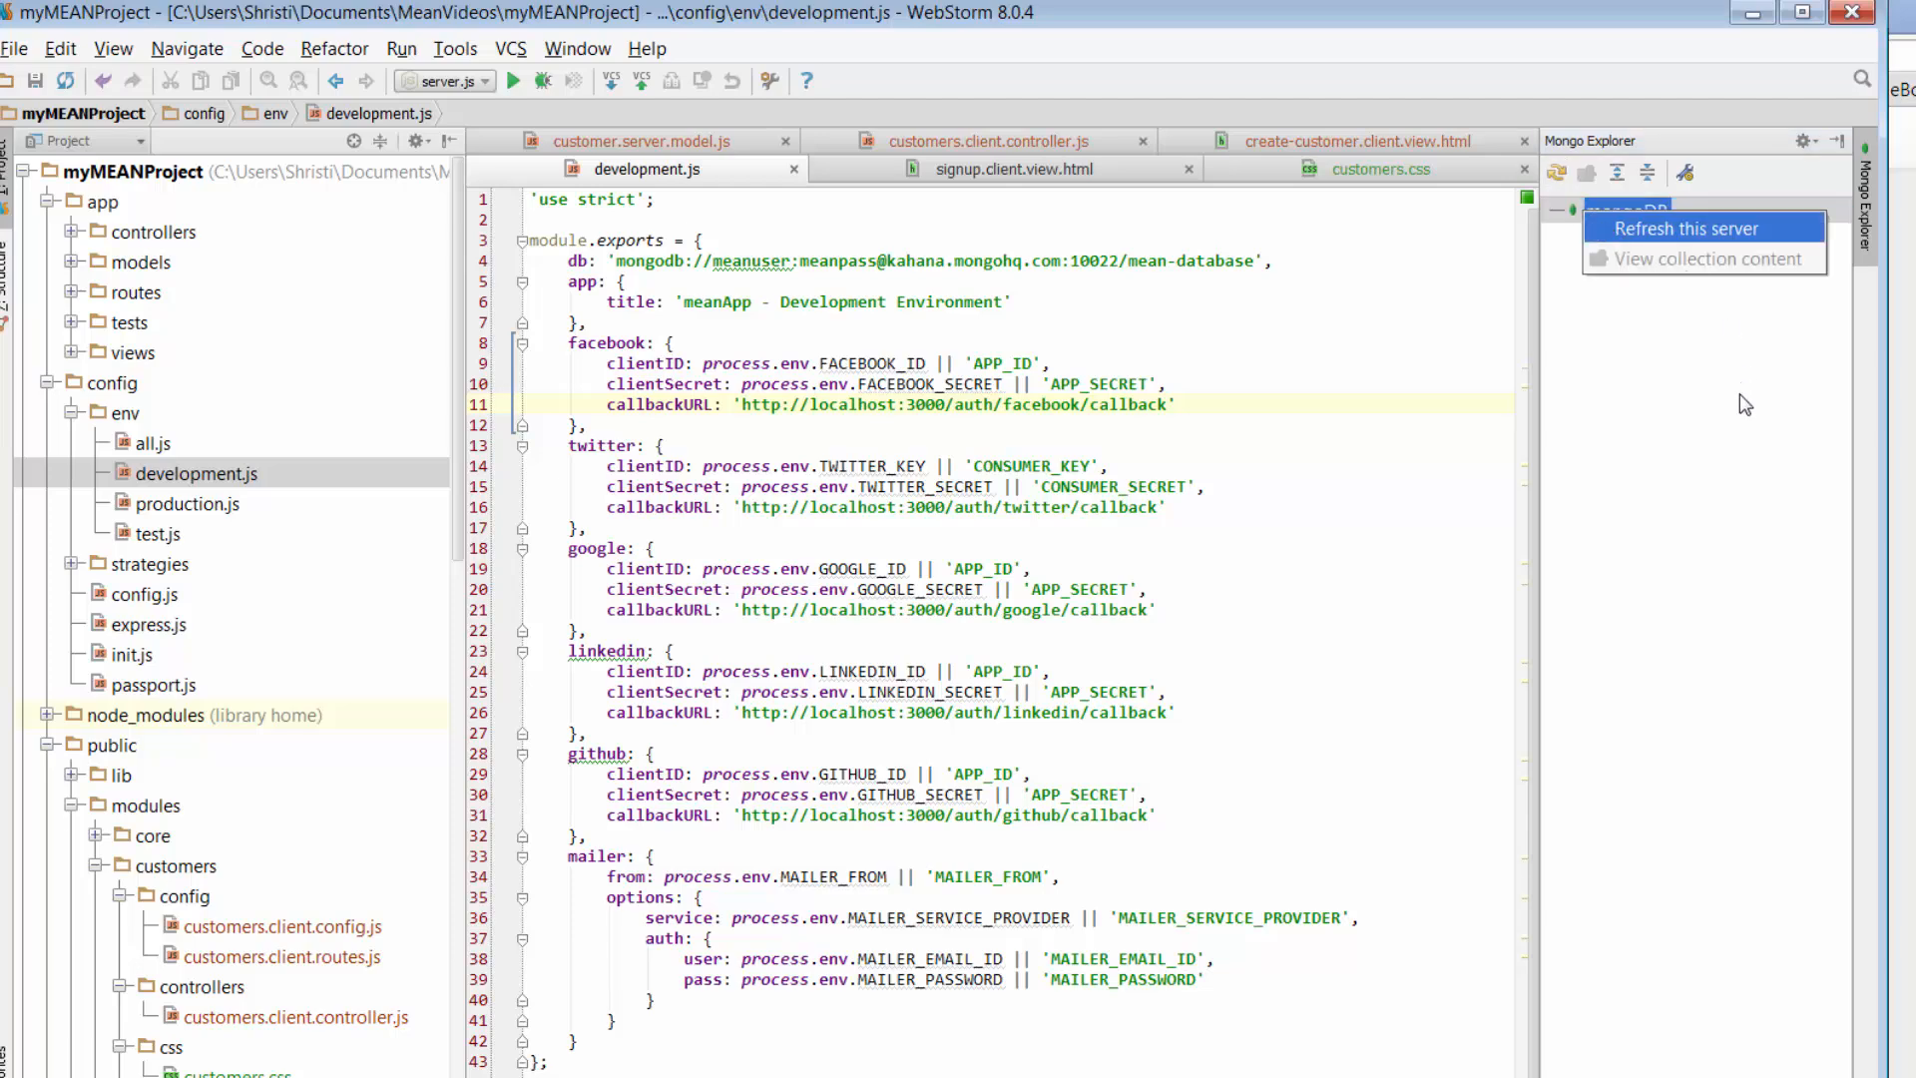
click(1686, 227)
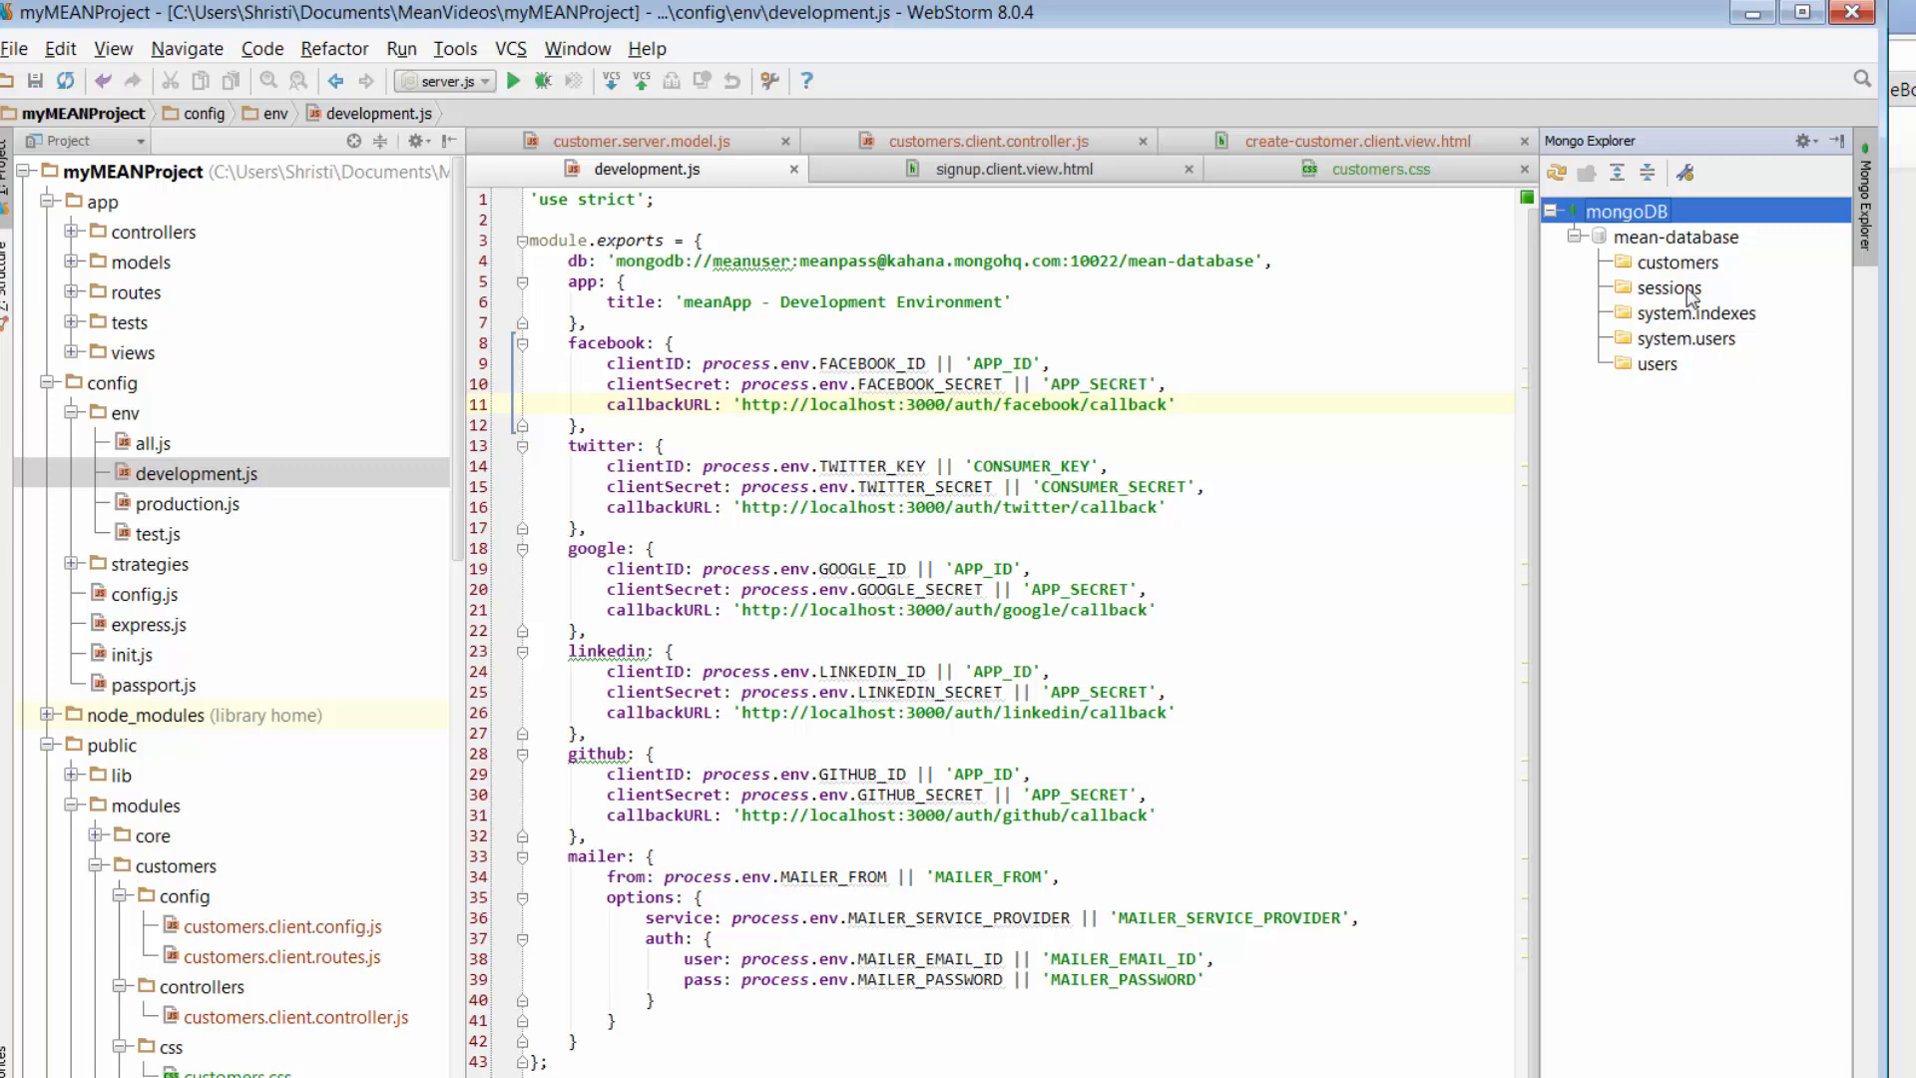
Step: Open the customers collection under mean-database to show Ali Conners' record
click(1676, 261)
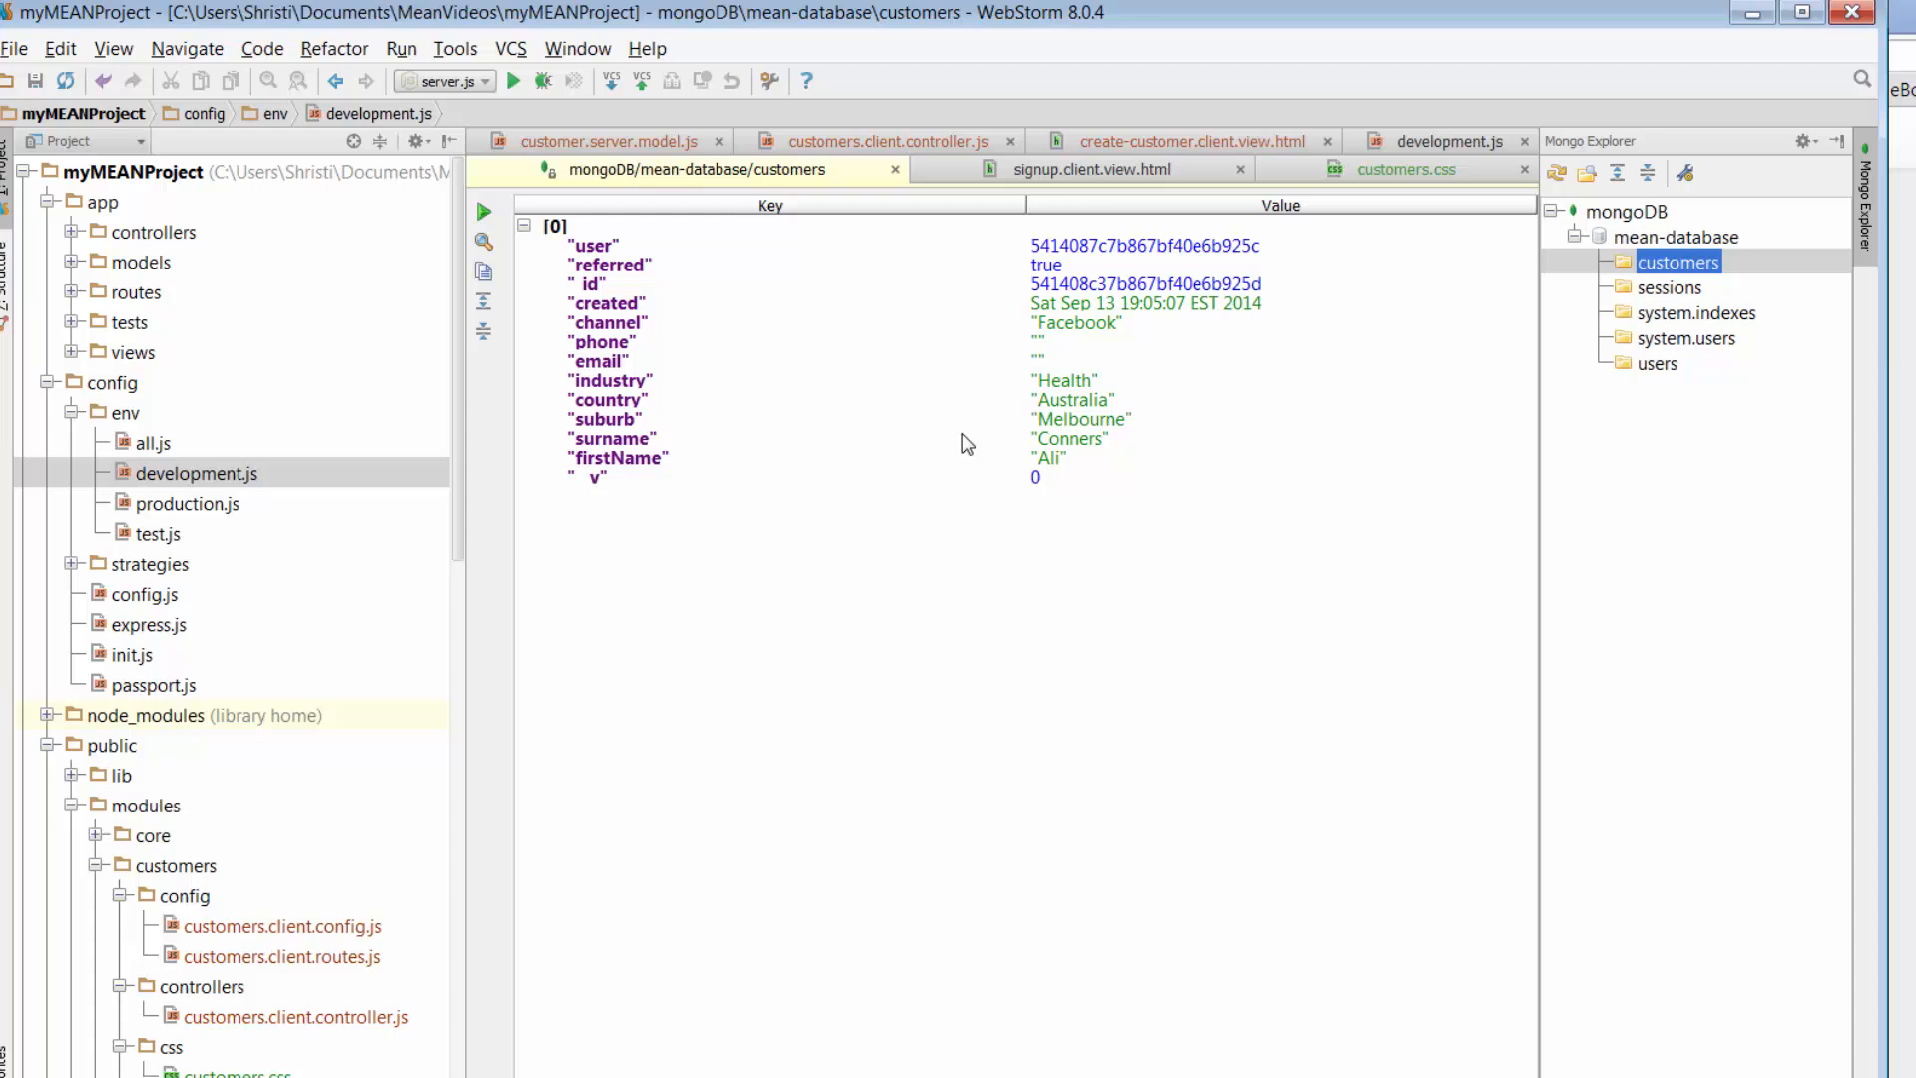
mouse_move(865, 265)
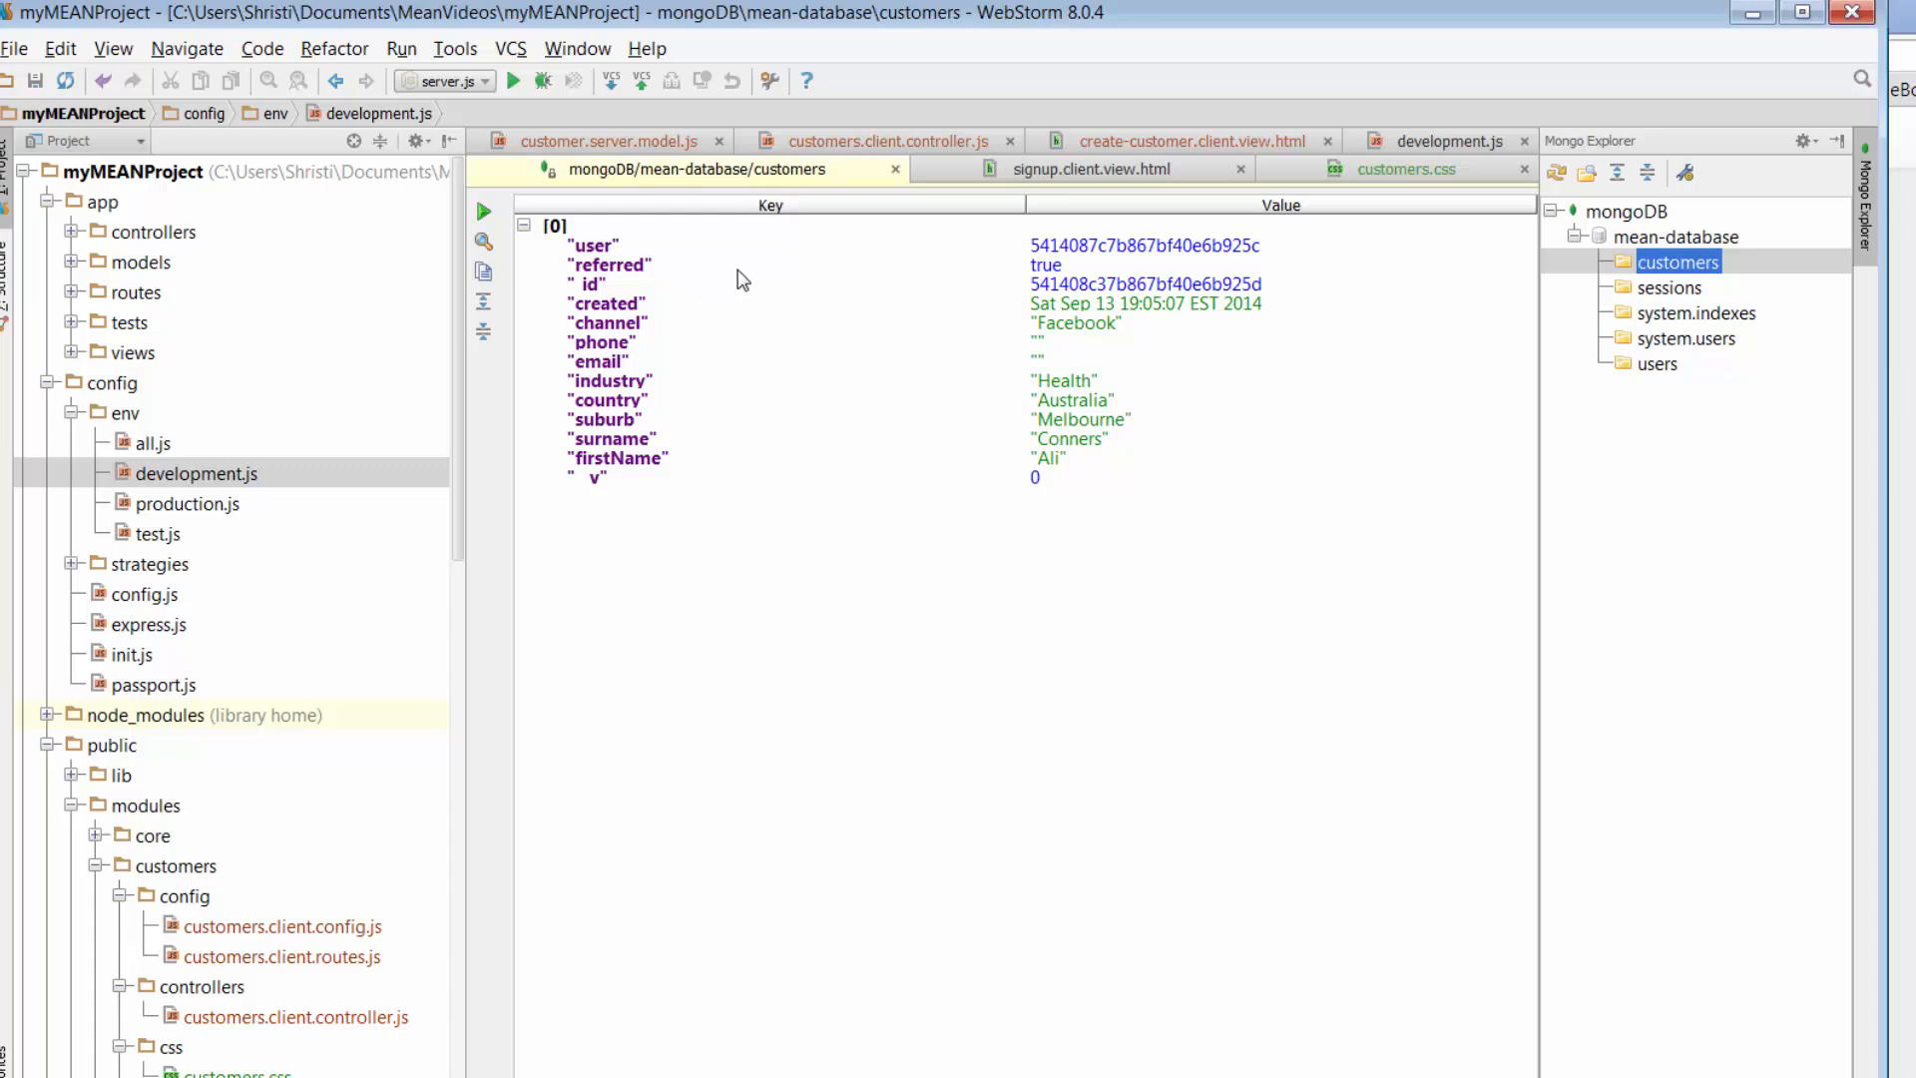
mouse_move(1125, 421)
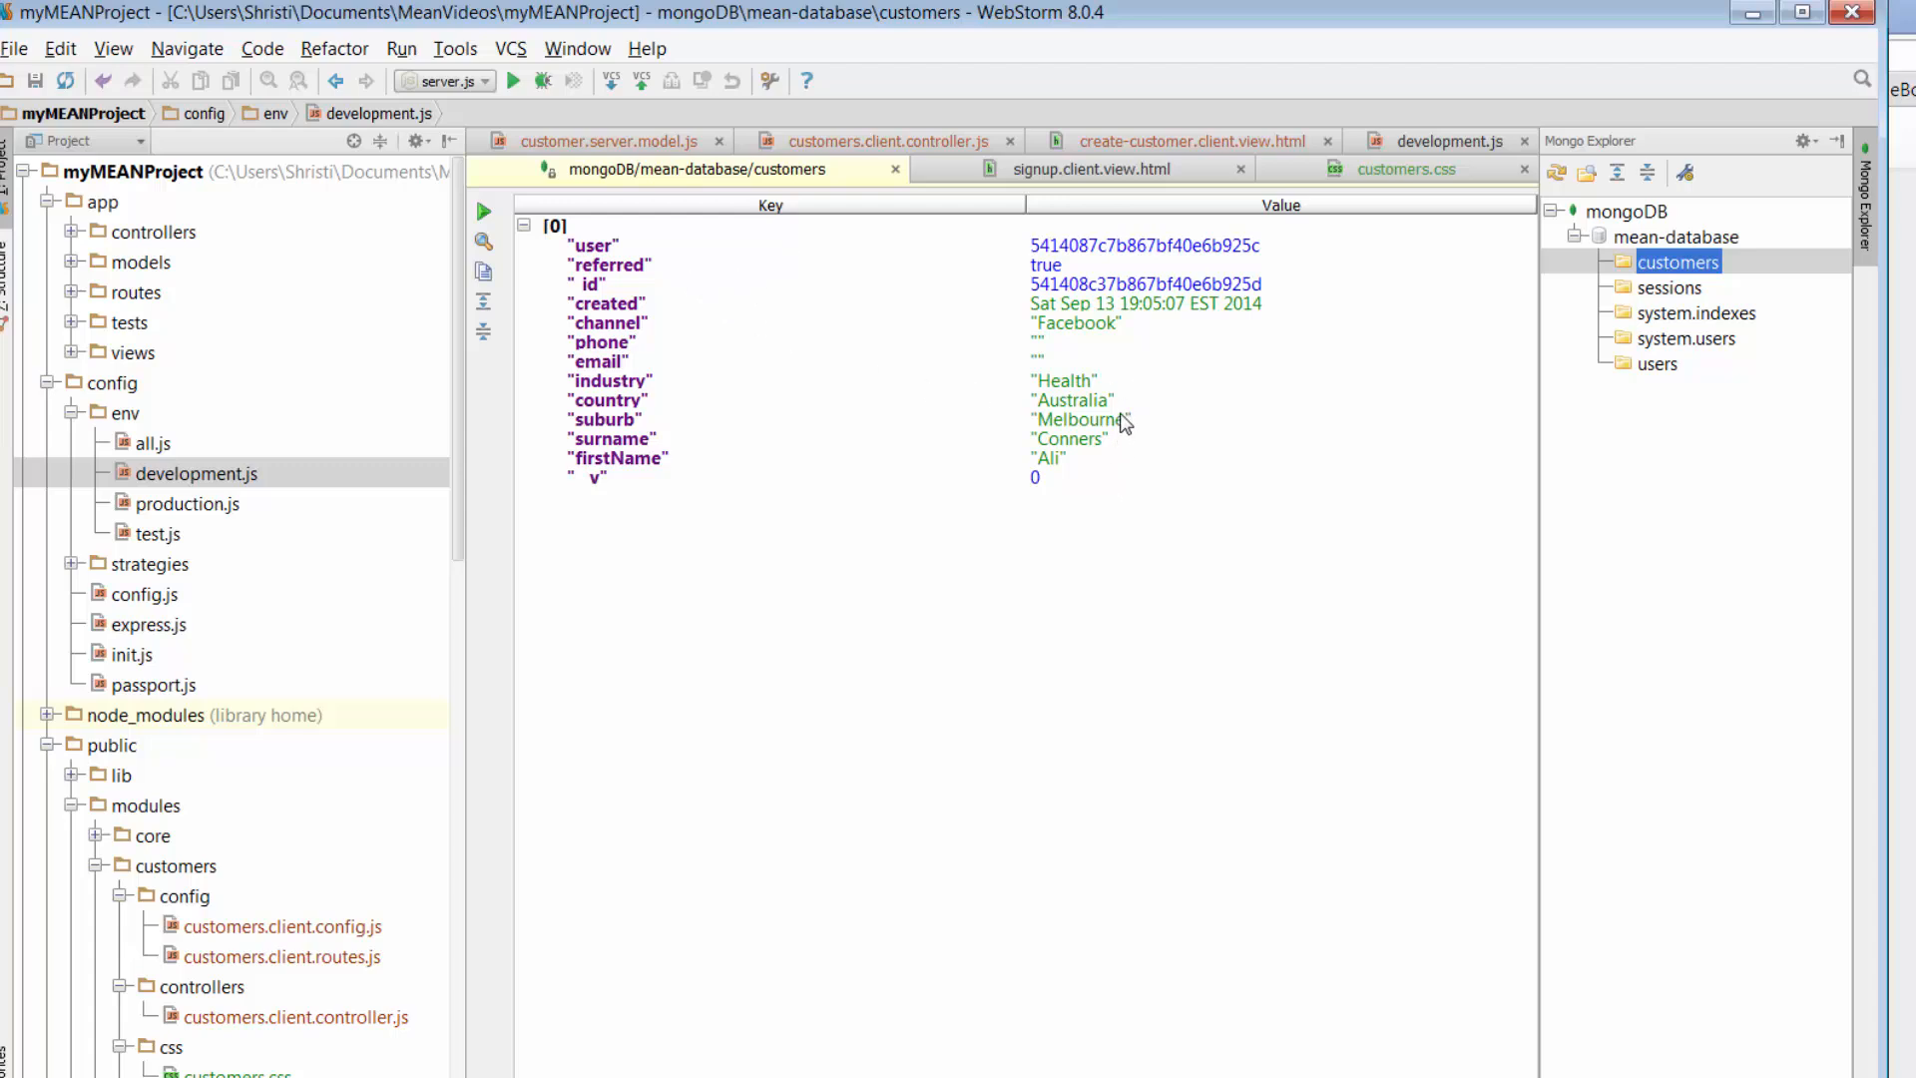
mouse_move(1166, 333)
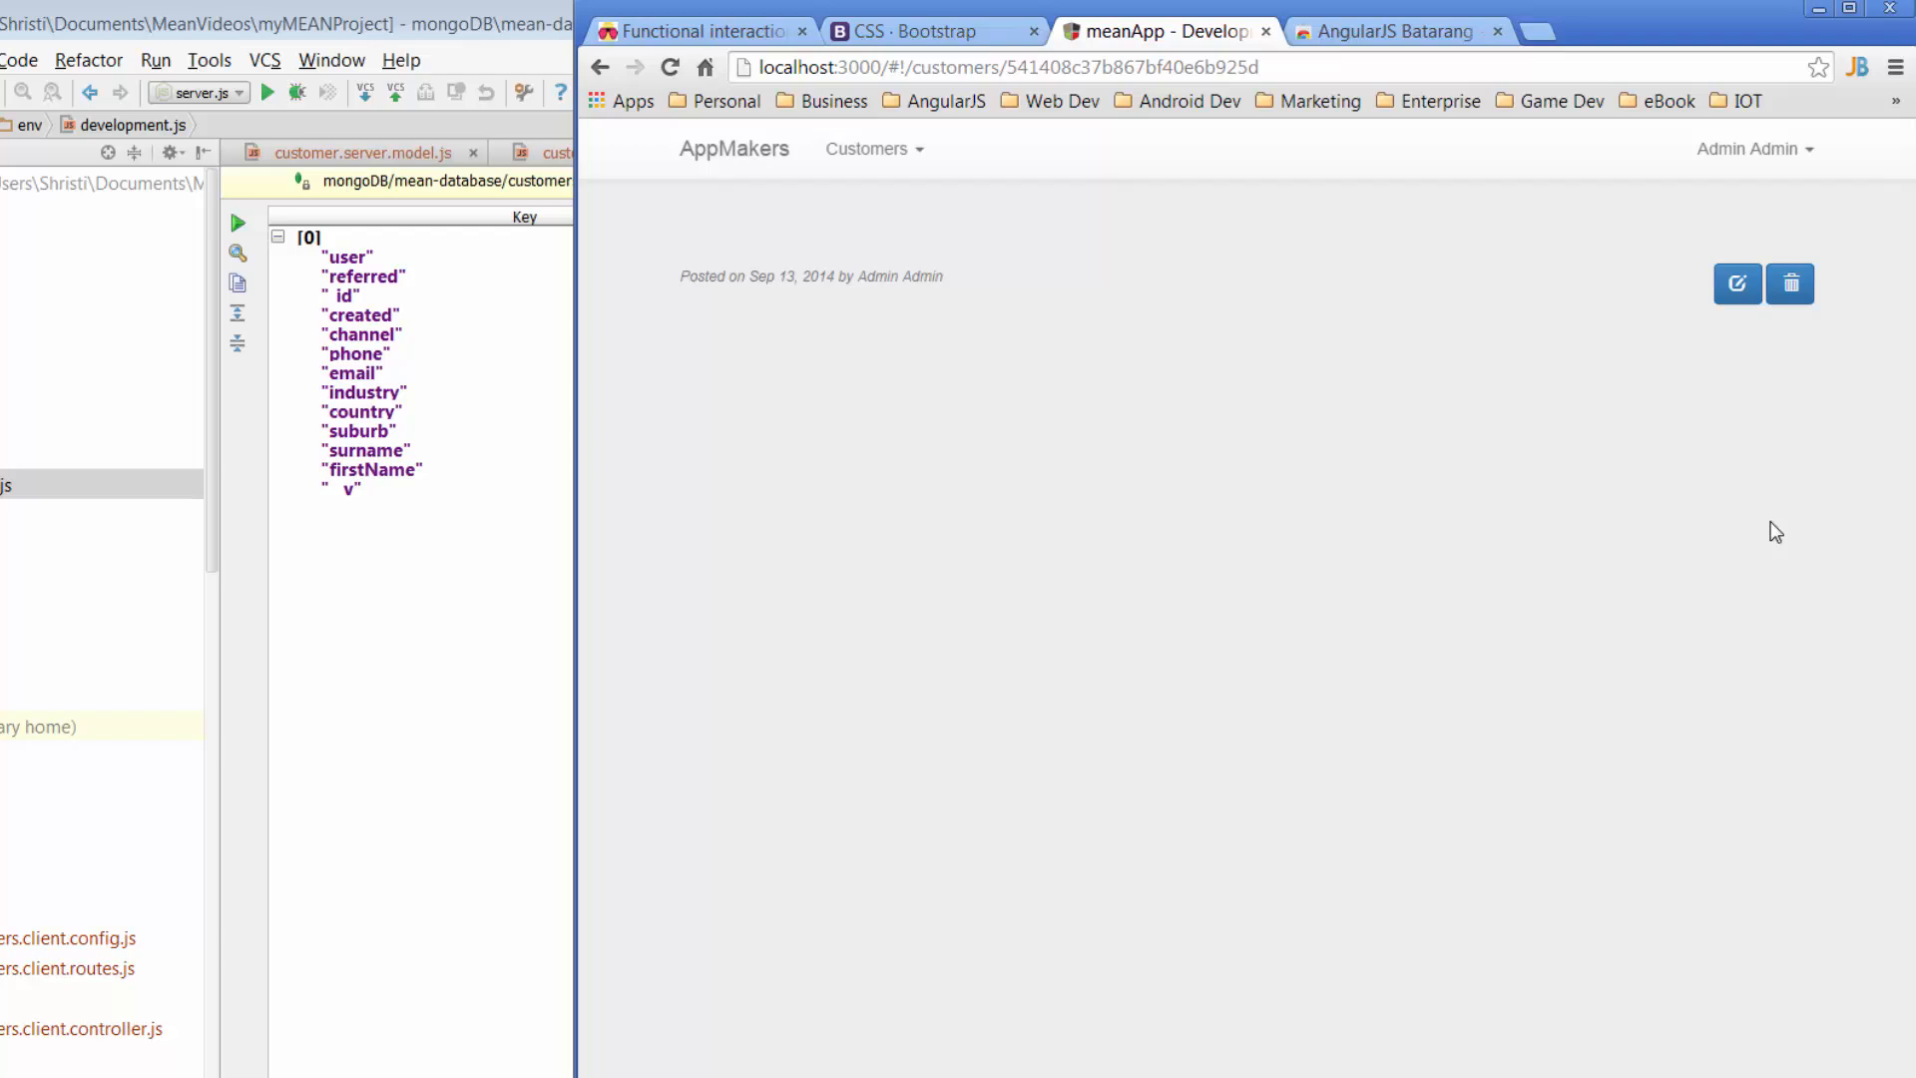
mouse_move(1241, 406)
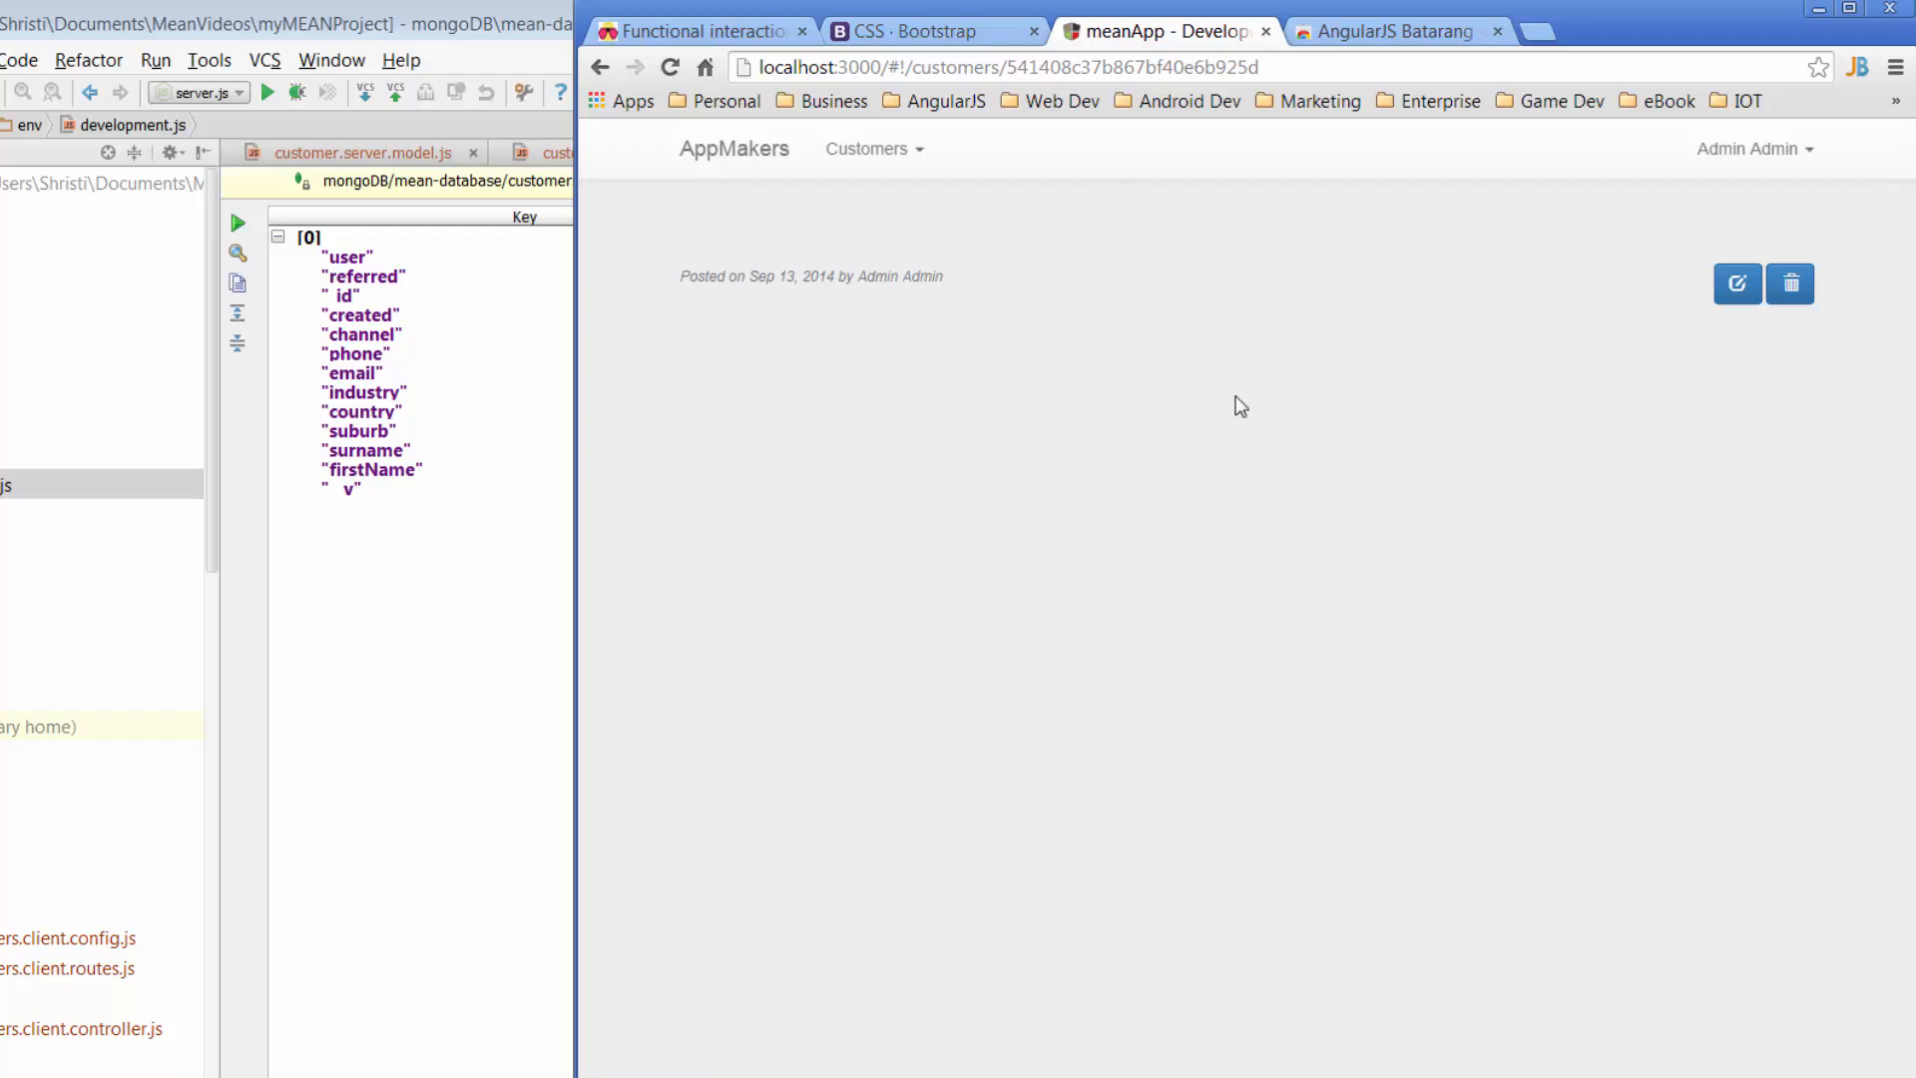
mouse_move(711, 299)
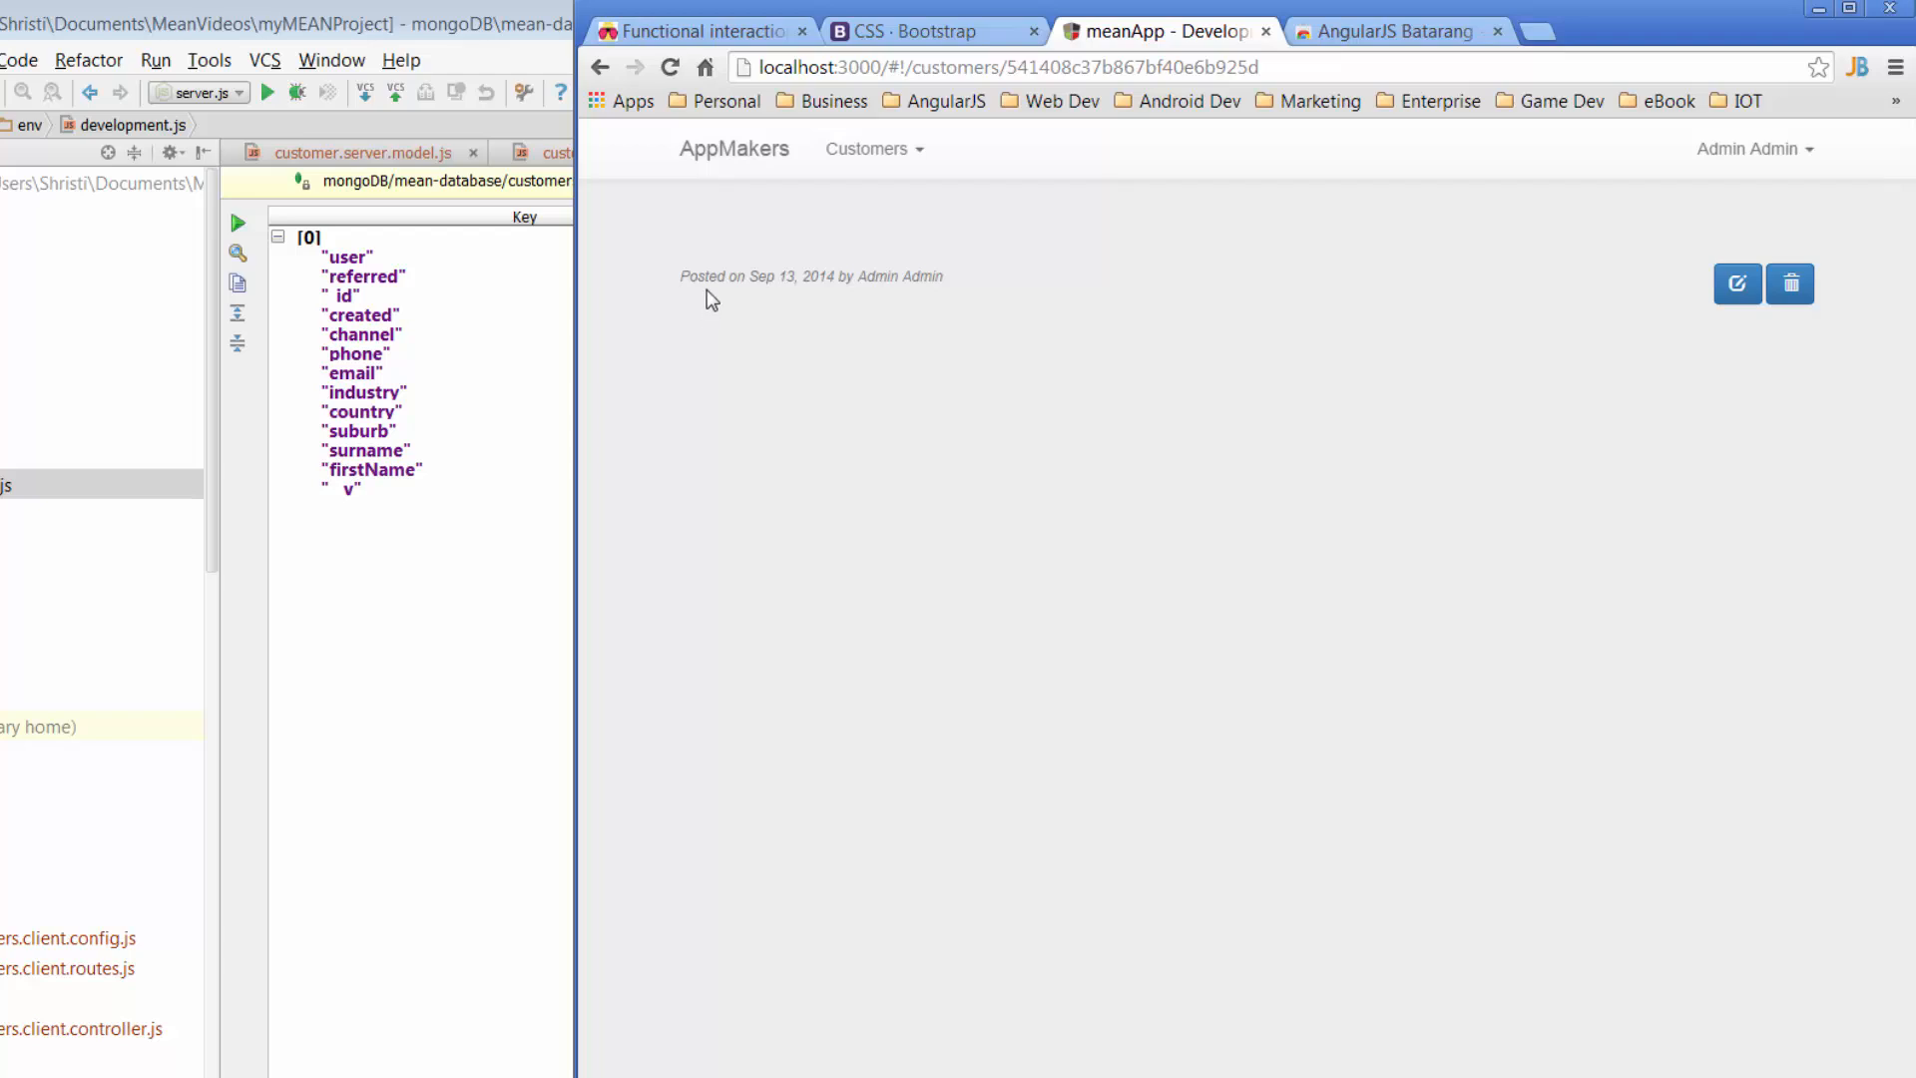
mouse_move(420, 291)
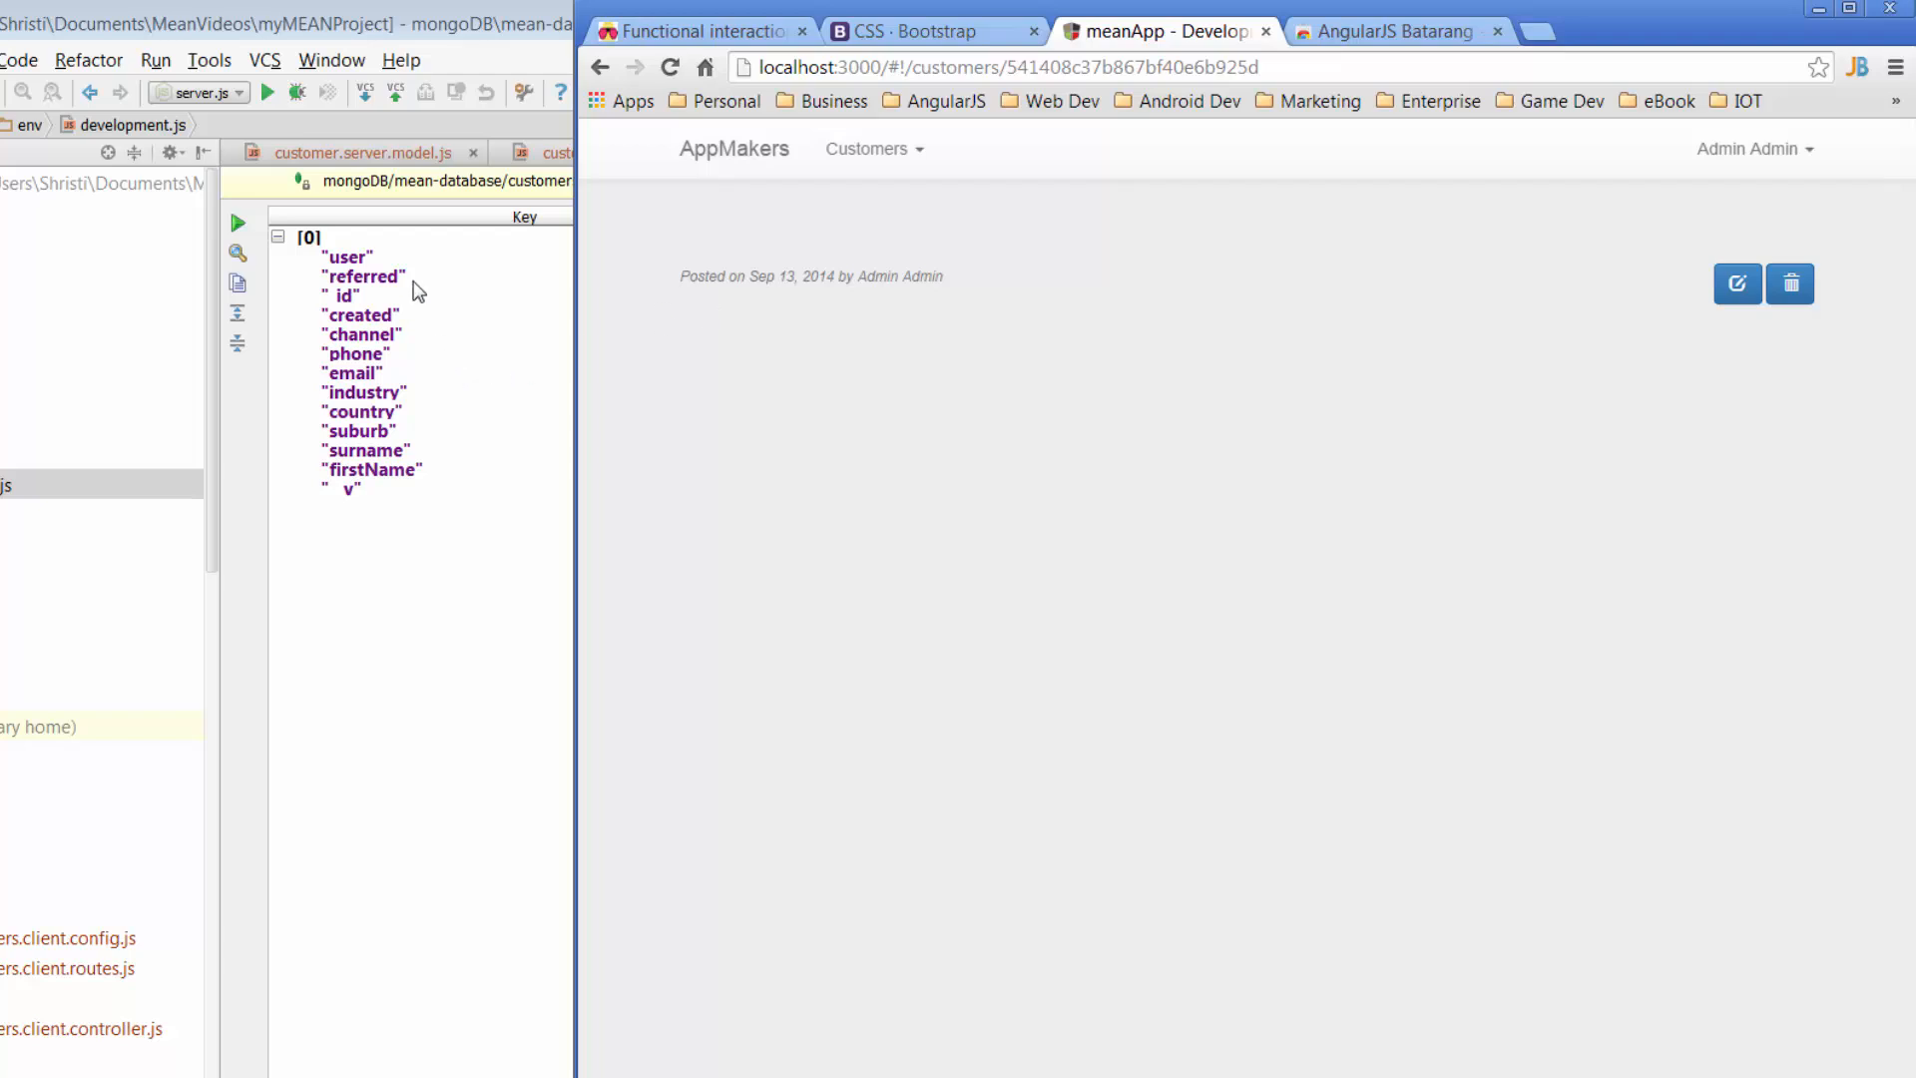
mouse_move(404, 477)
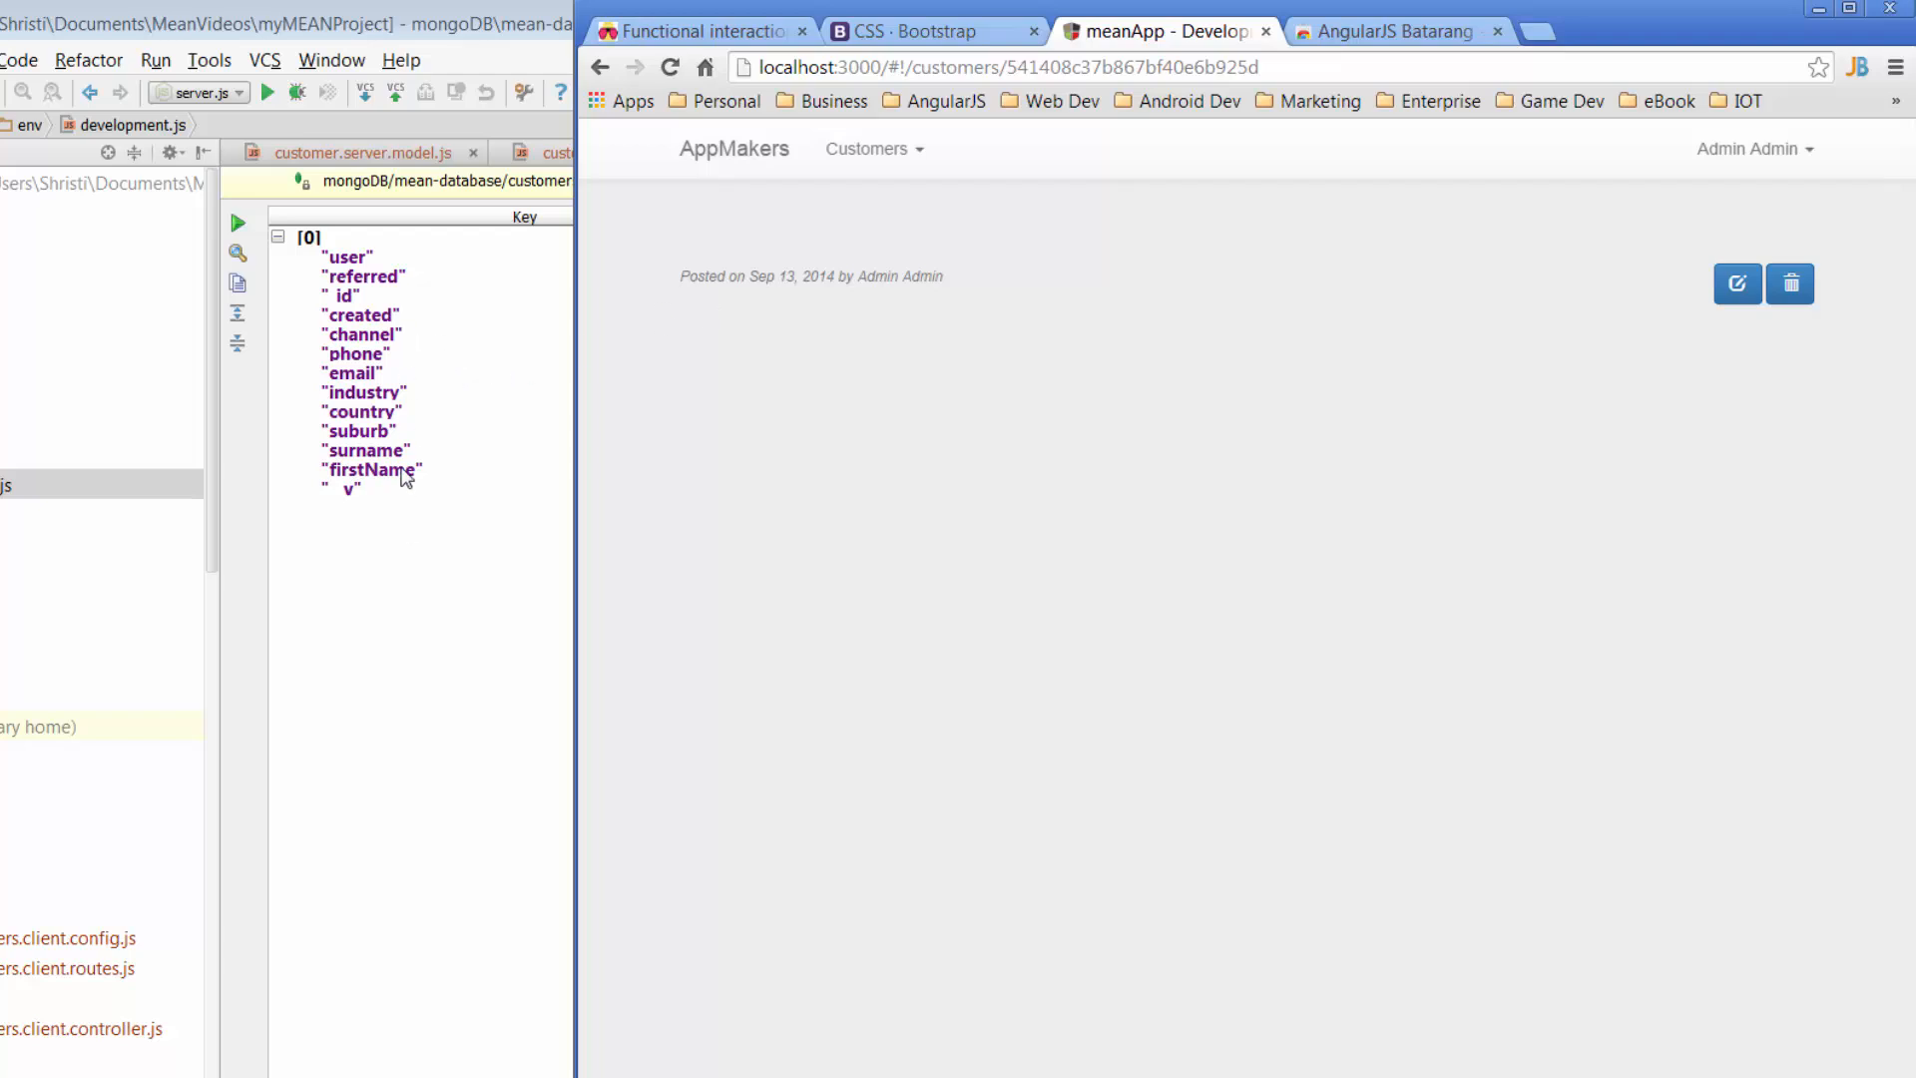
mouse_move(1008, 445)
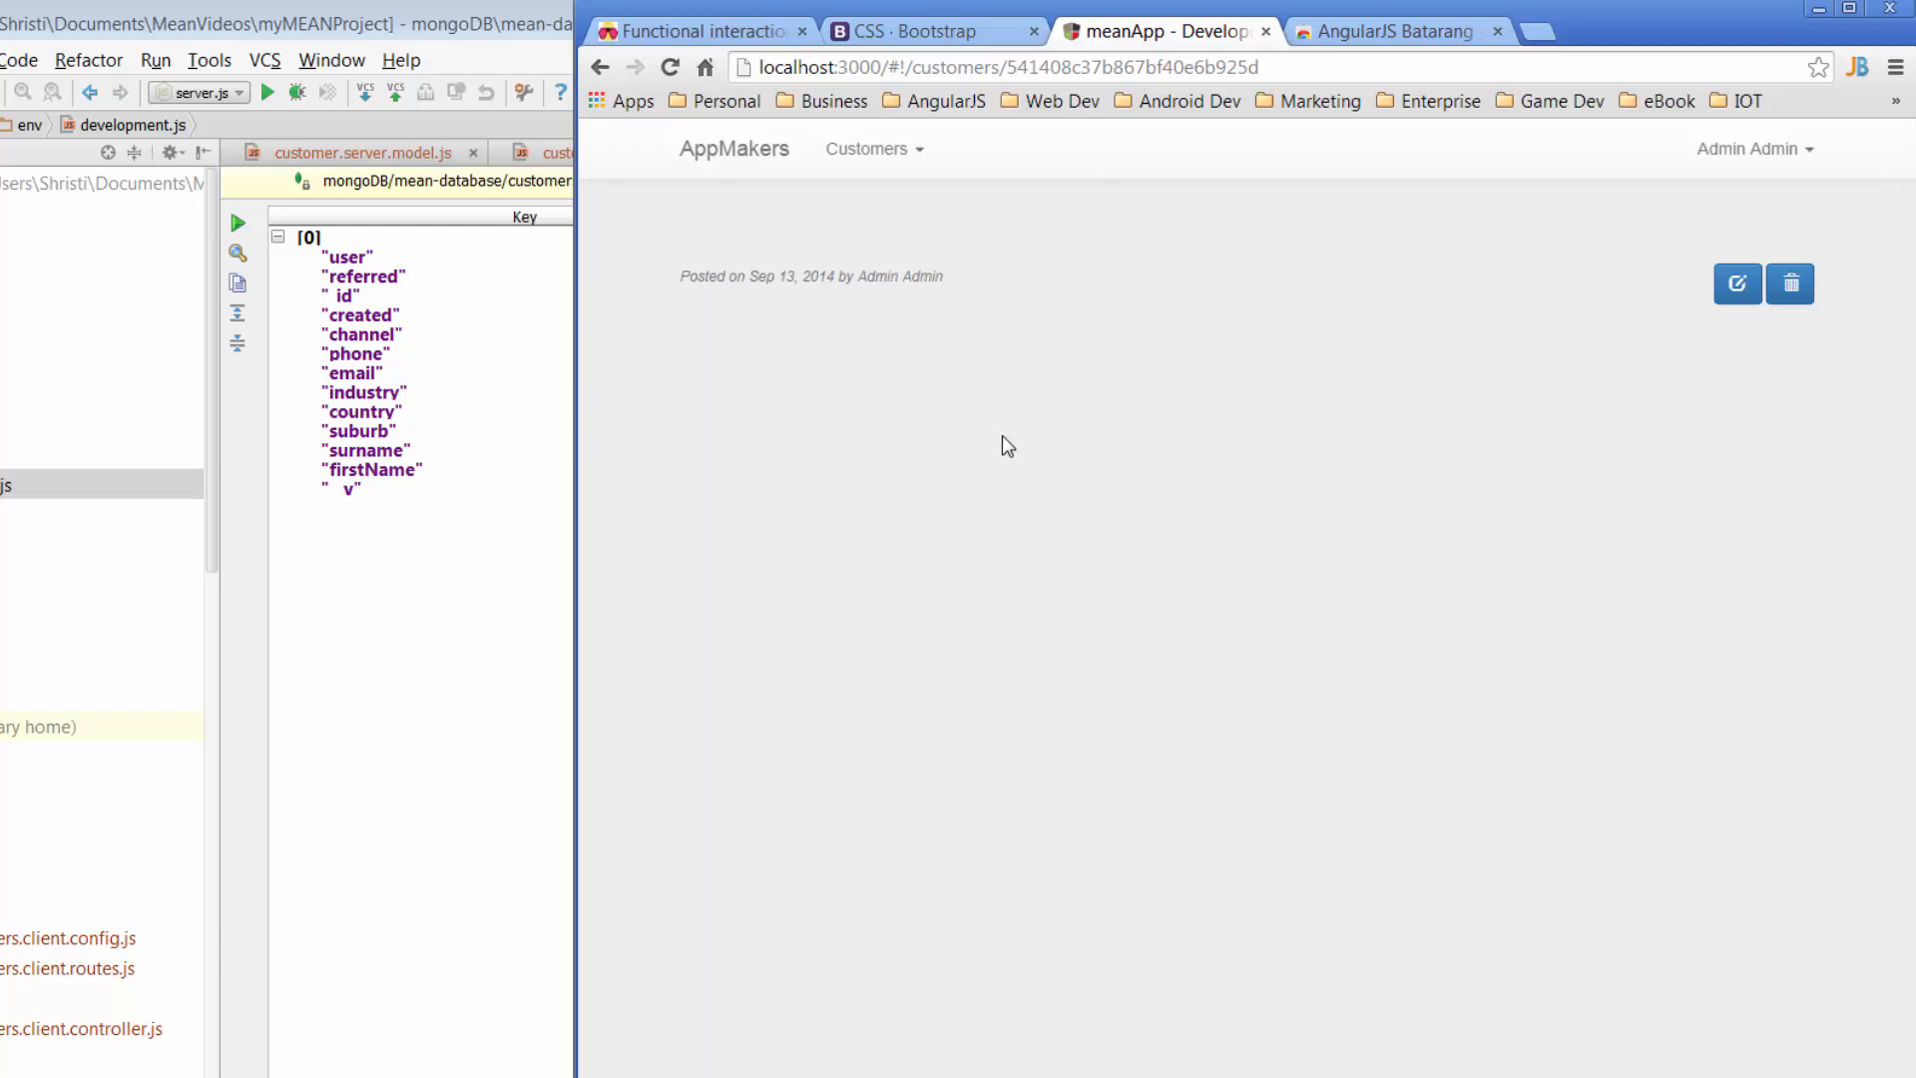
mouse_move(1086, 45)
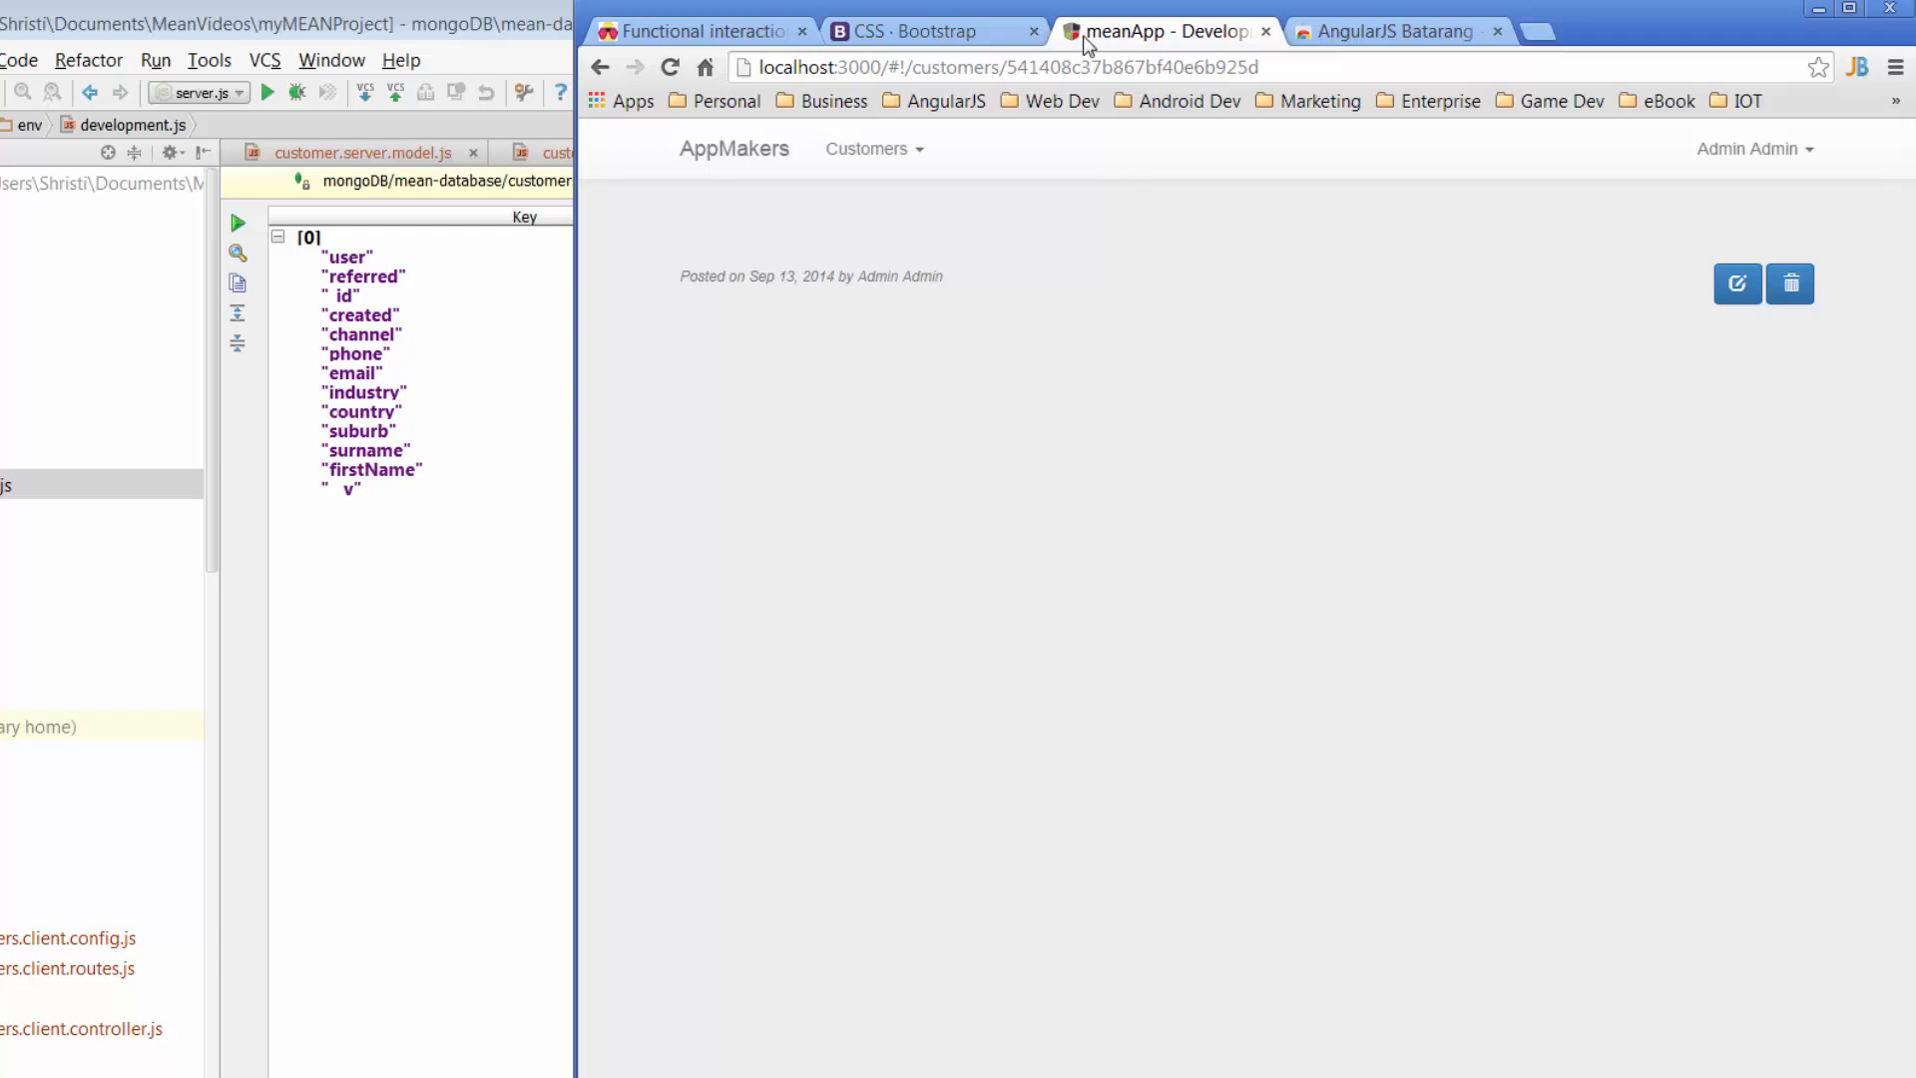
mouse_move(1174, 425)
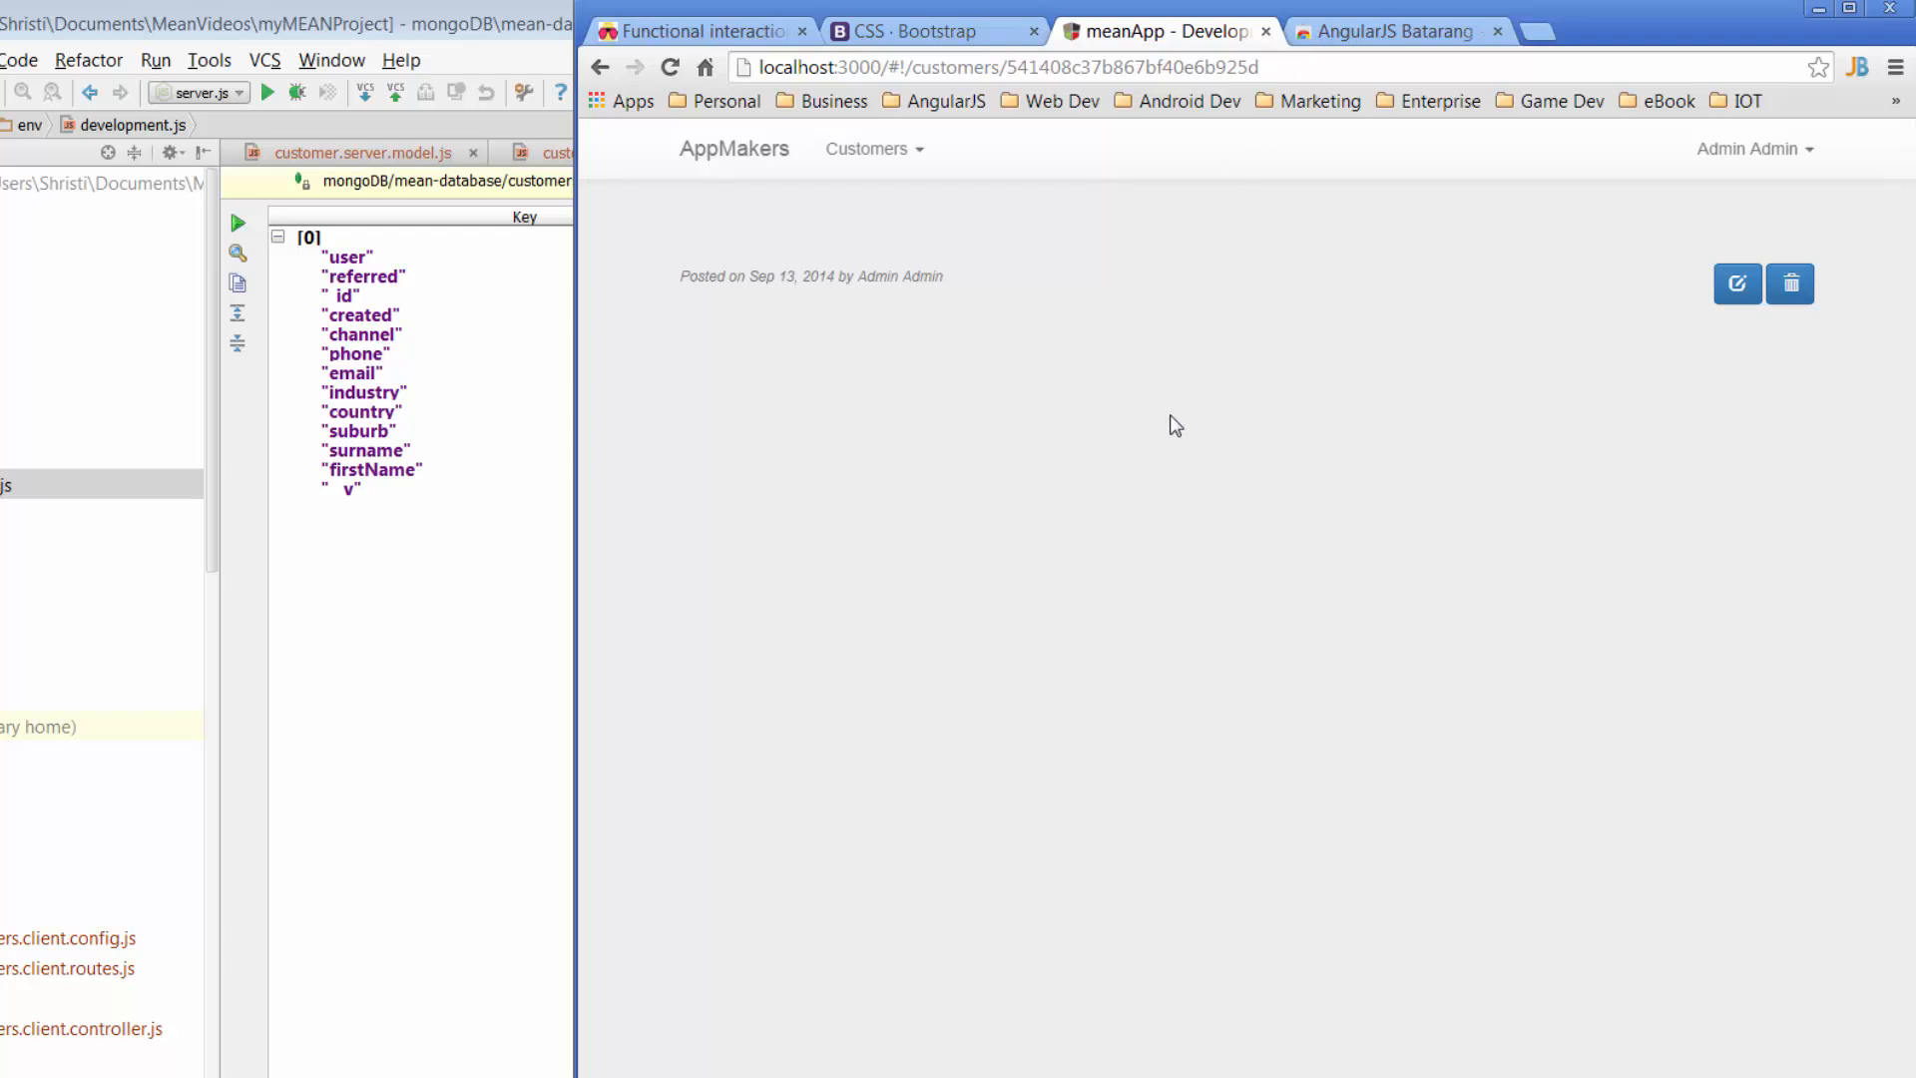
mouse_move(1189, 554)
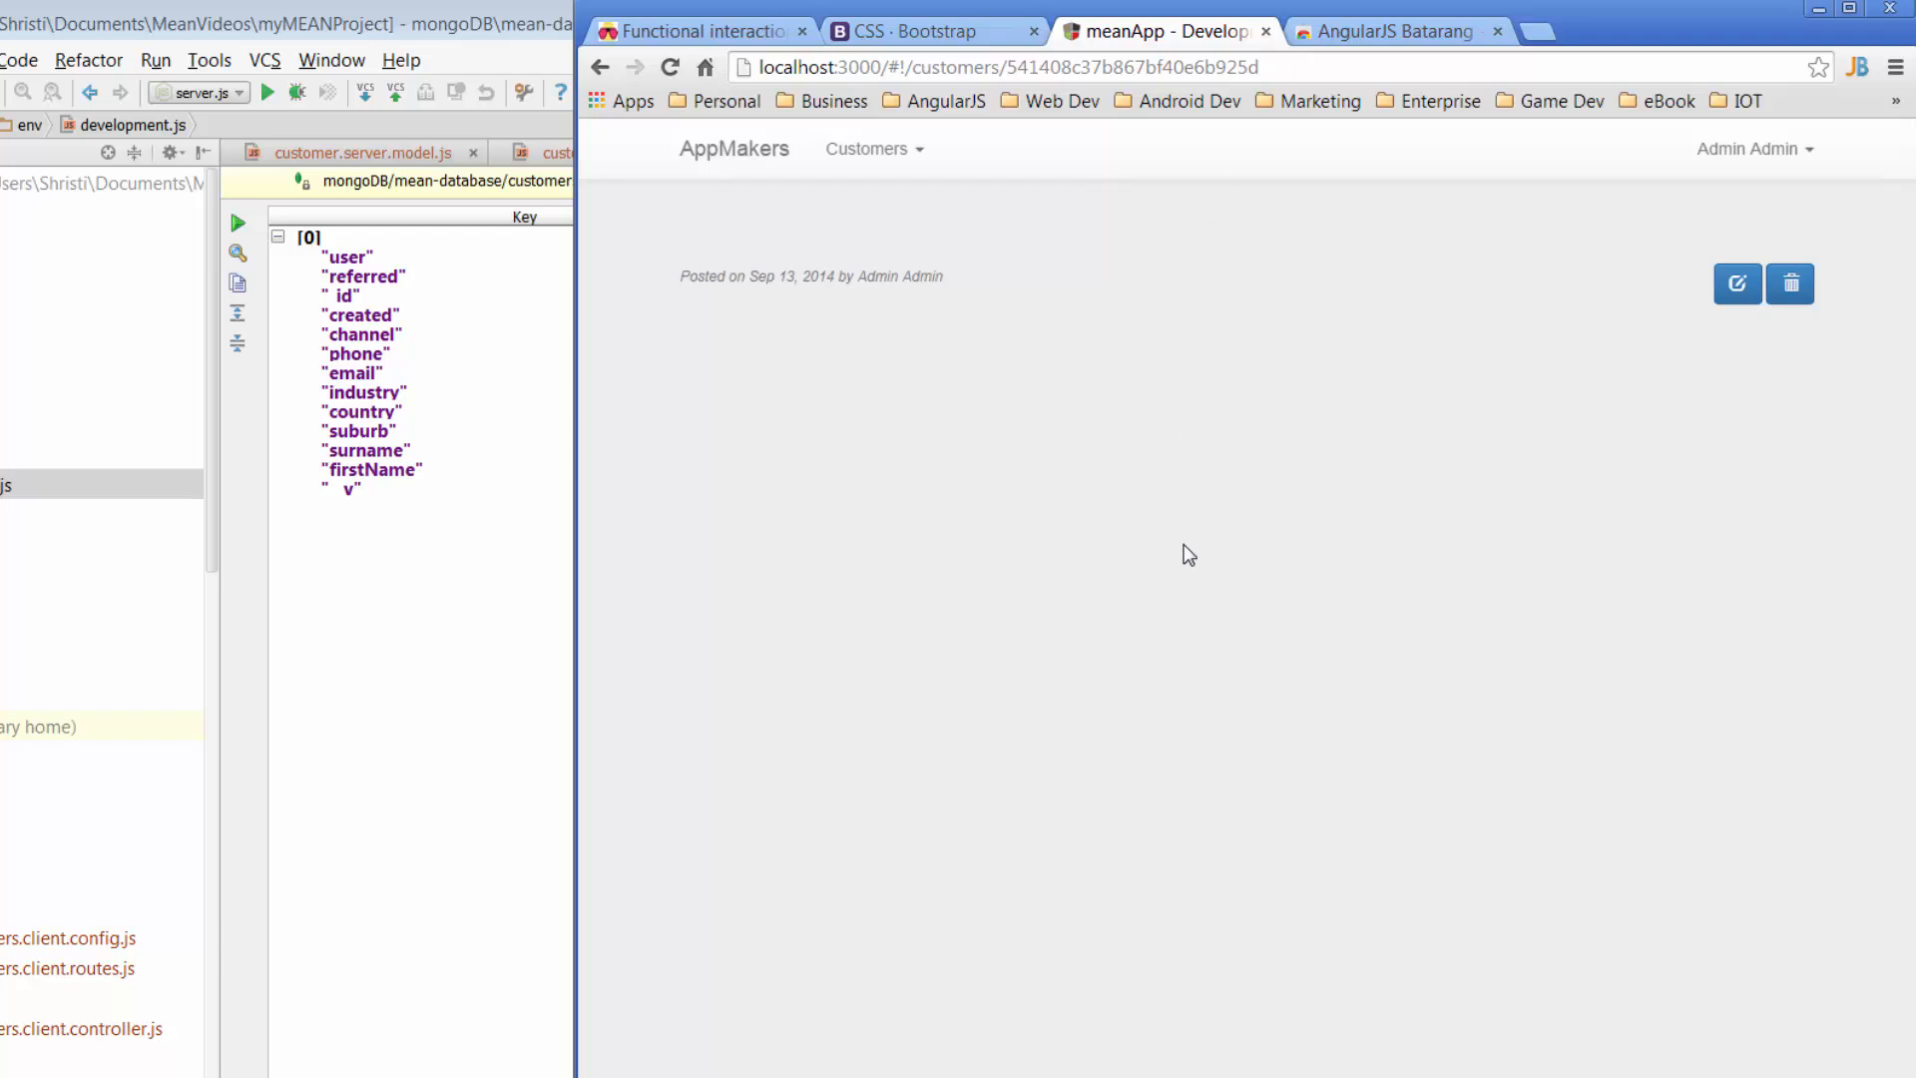
mouse_move(1177, 566)
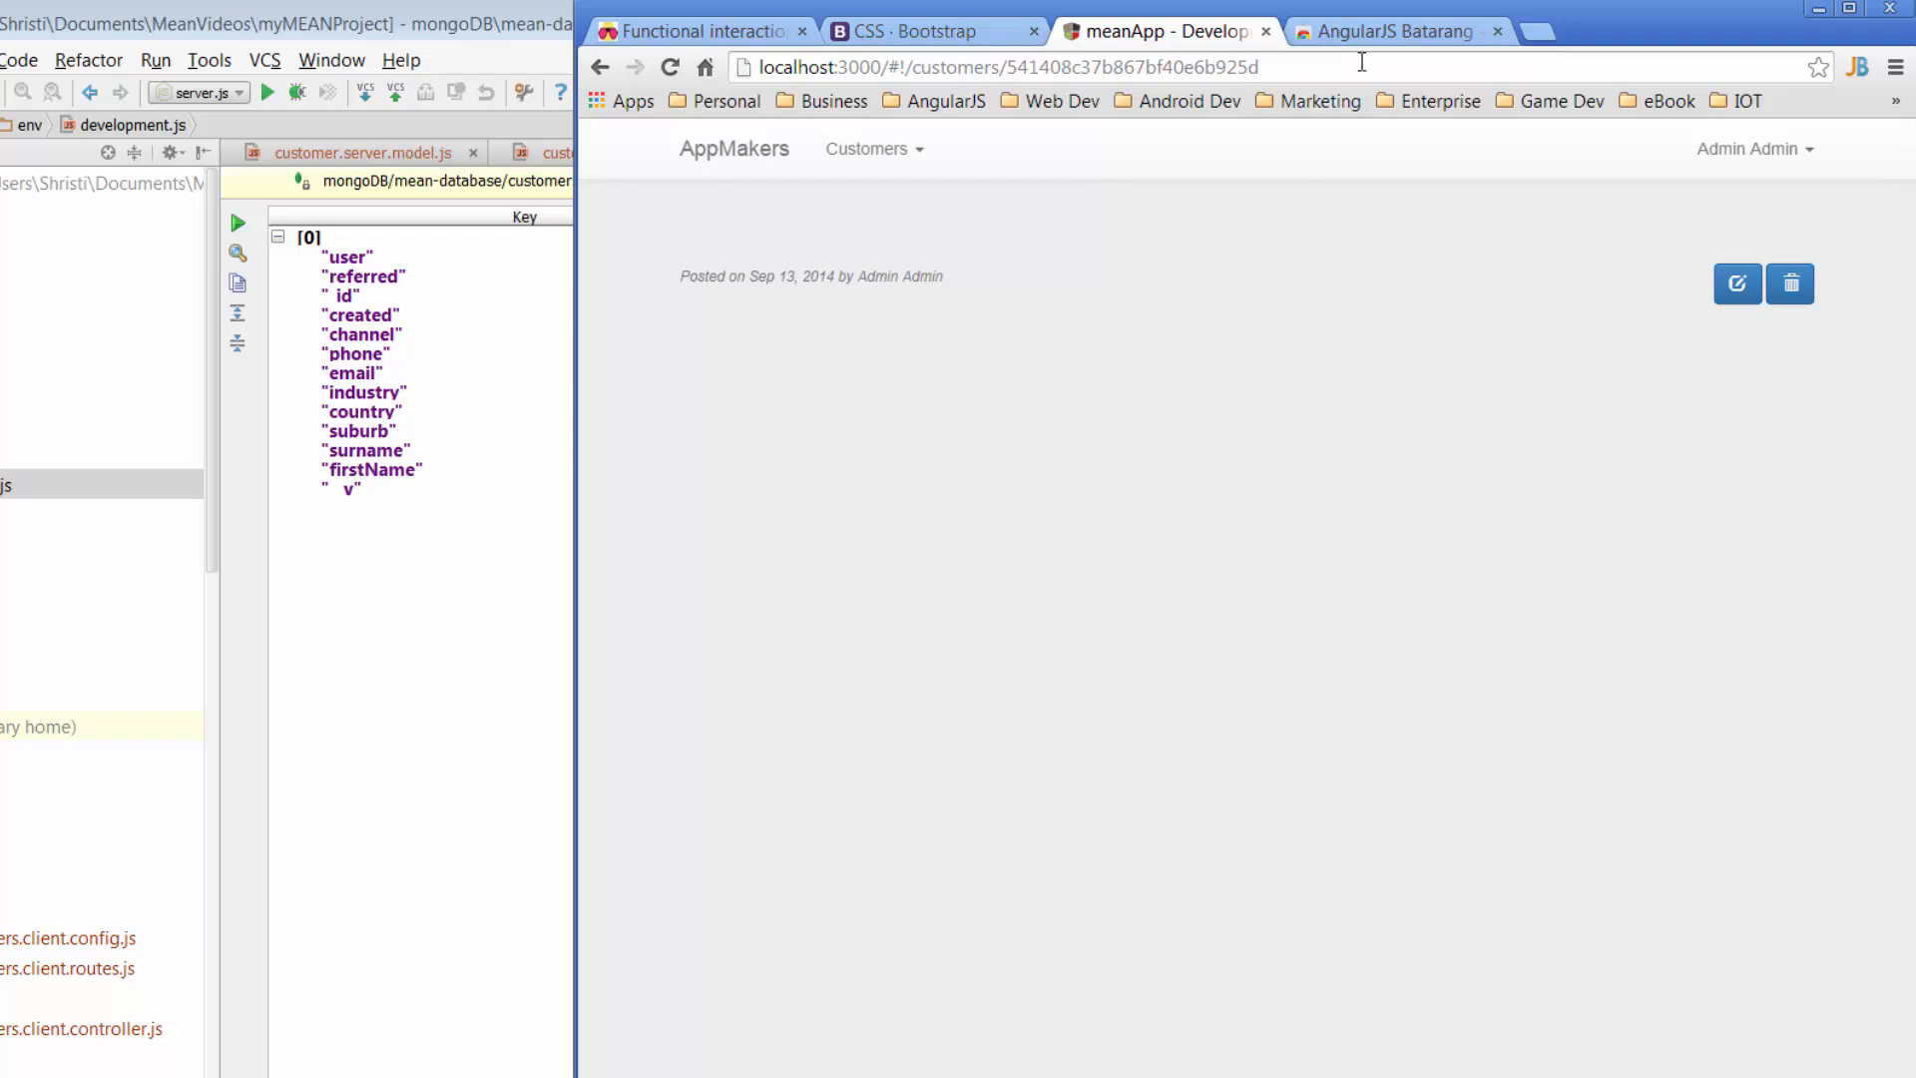
Step: Switch to the AngularJS Batarang Chrome Web Store tab showing Added to Chrome
click(1394, 31)
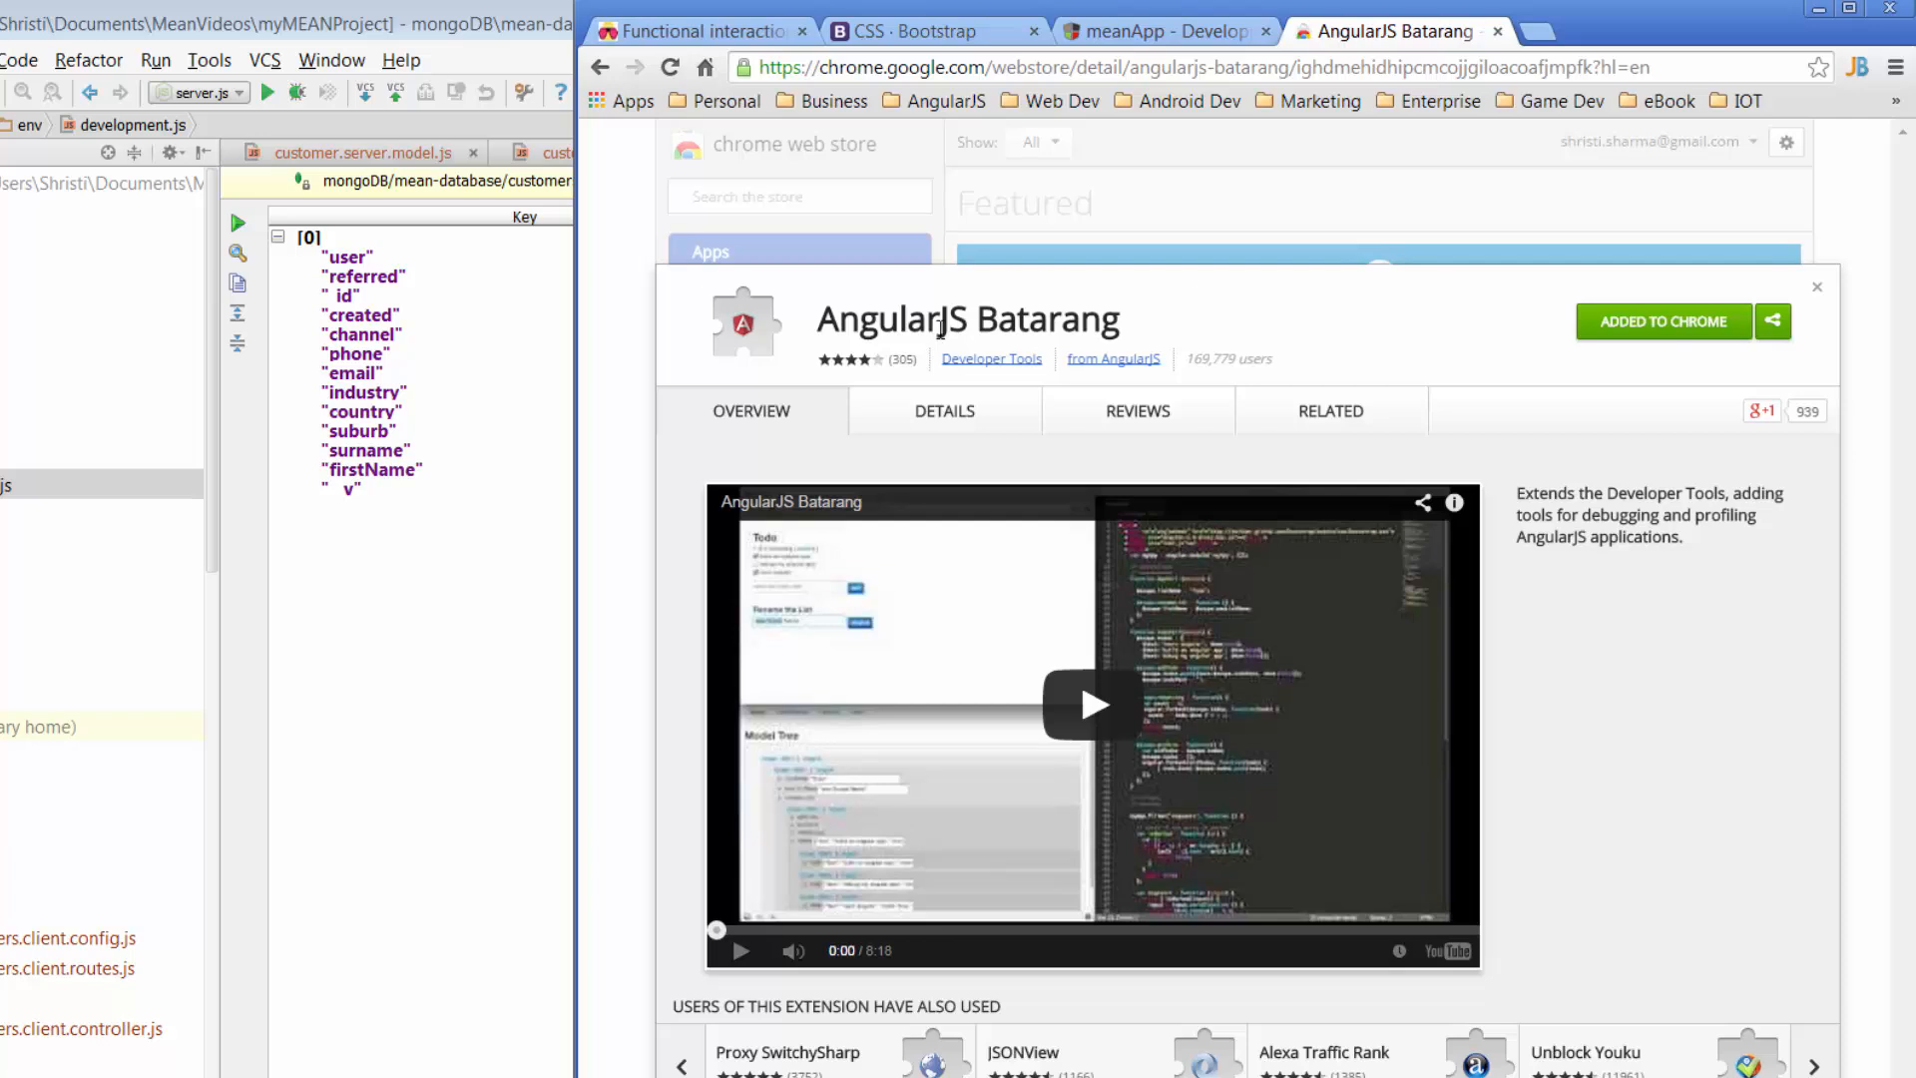
mouse_move(1155, 818)
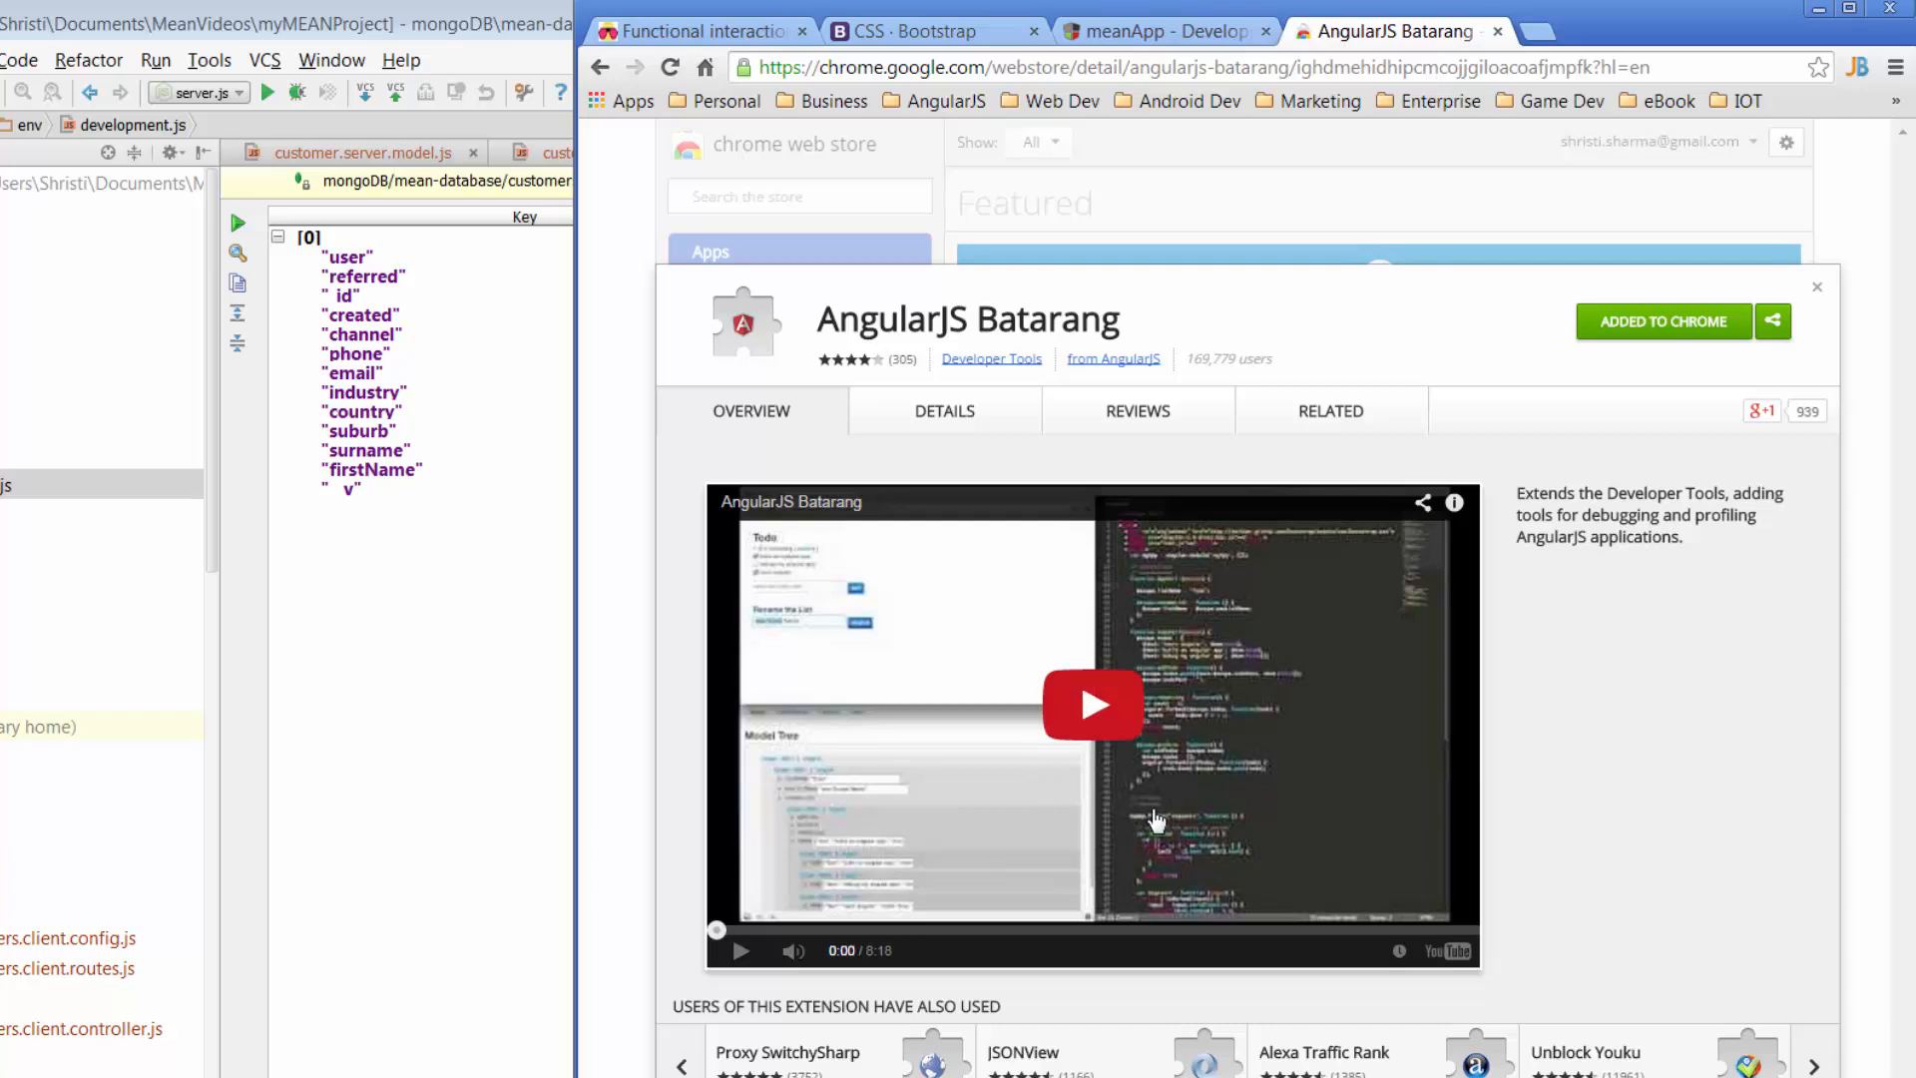
mouse_move(1680, 455)
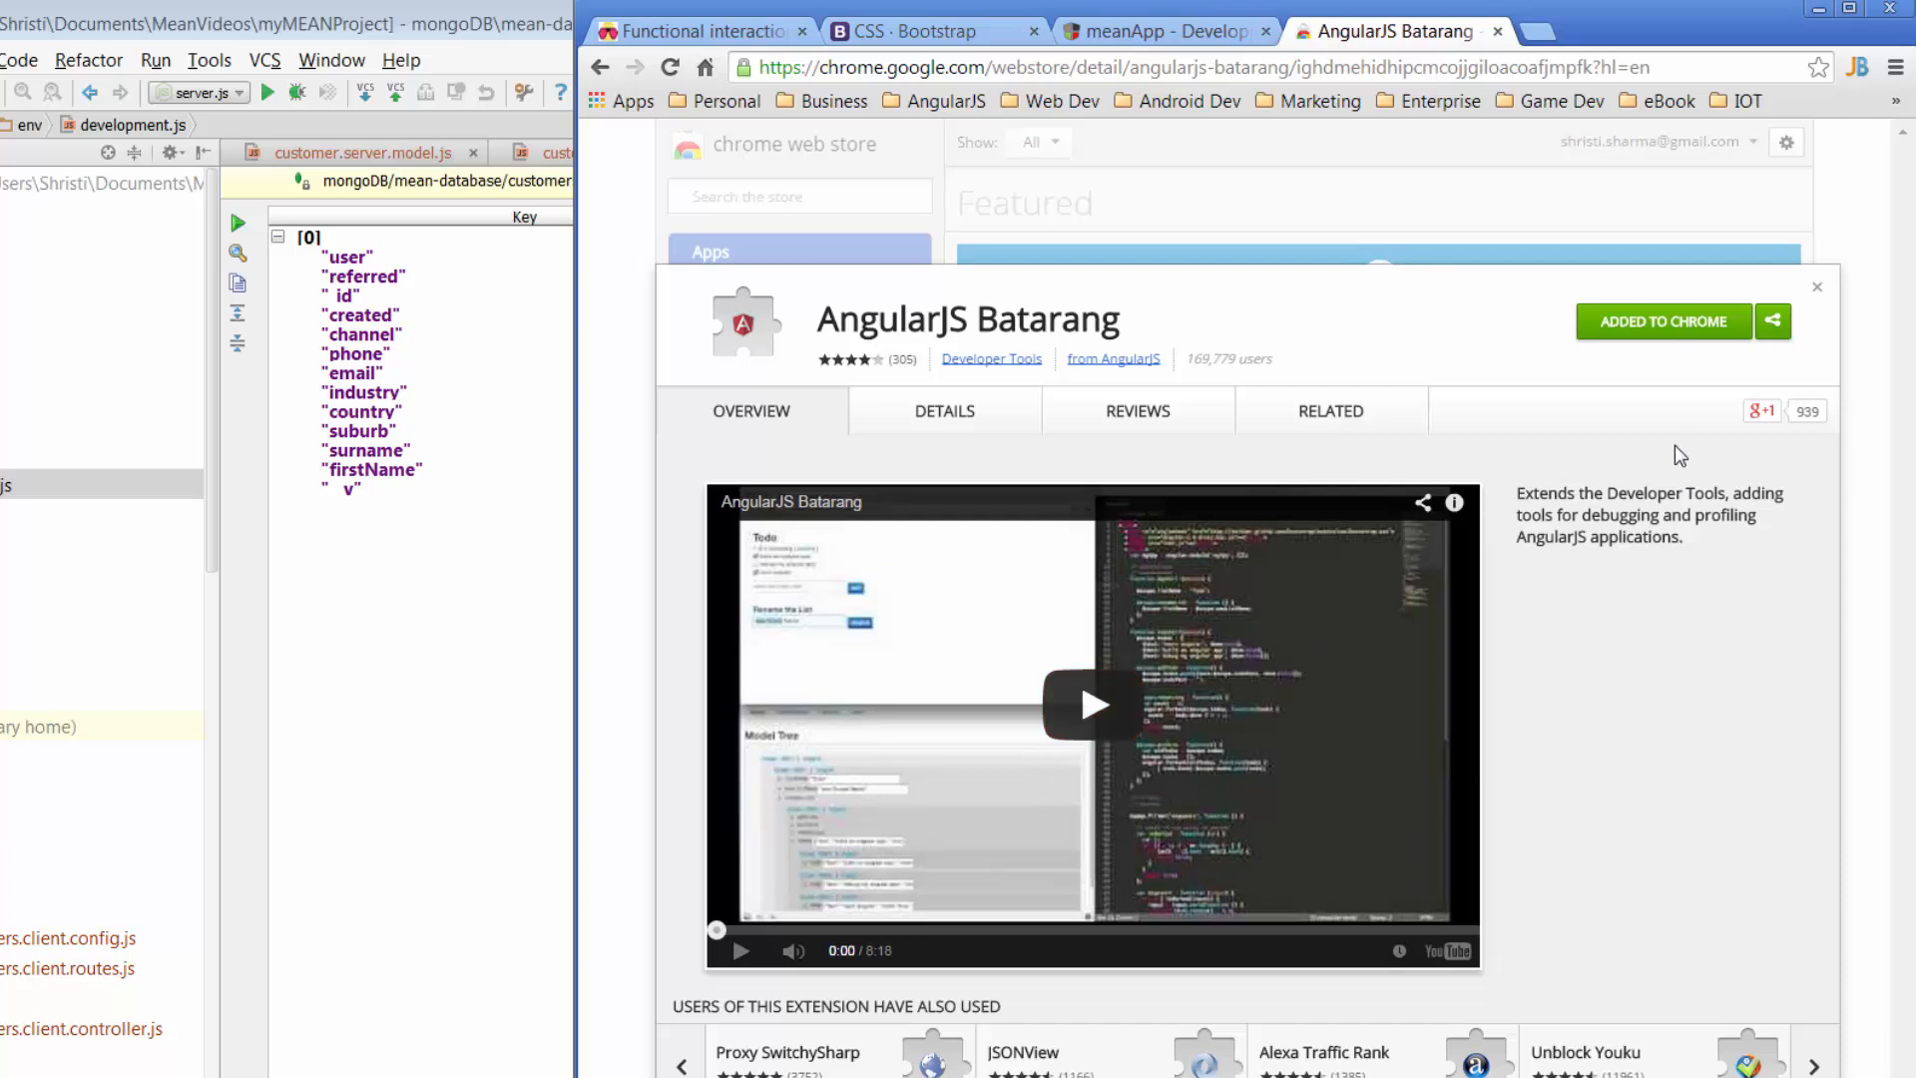
mouse_move(1665, 385)
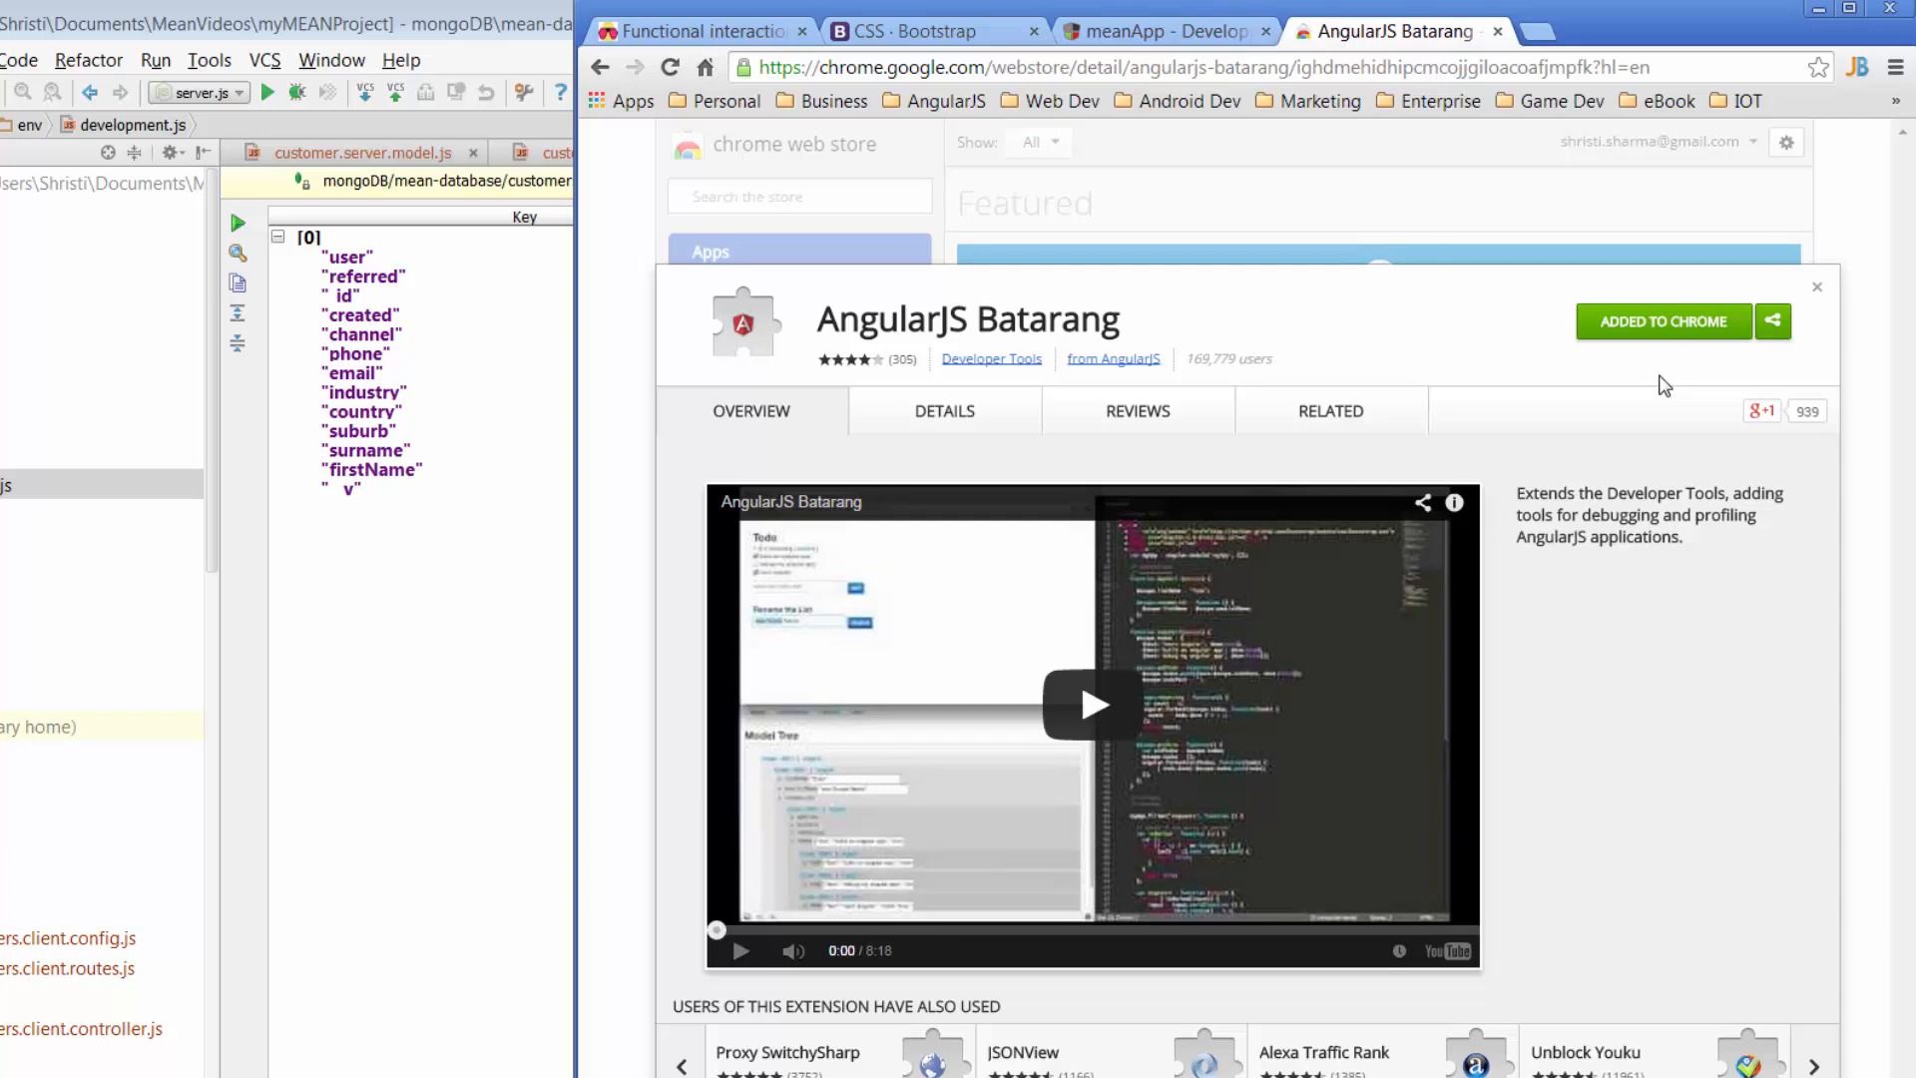
Step: On the meanApp customer page, use Inspect element to open DevTools
click(1160, 31)
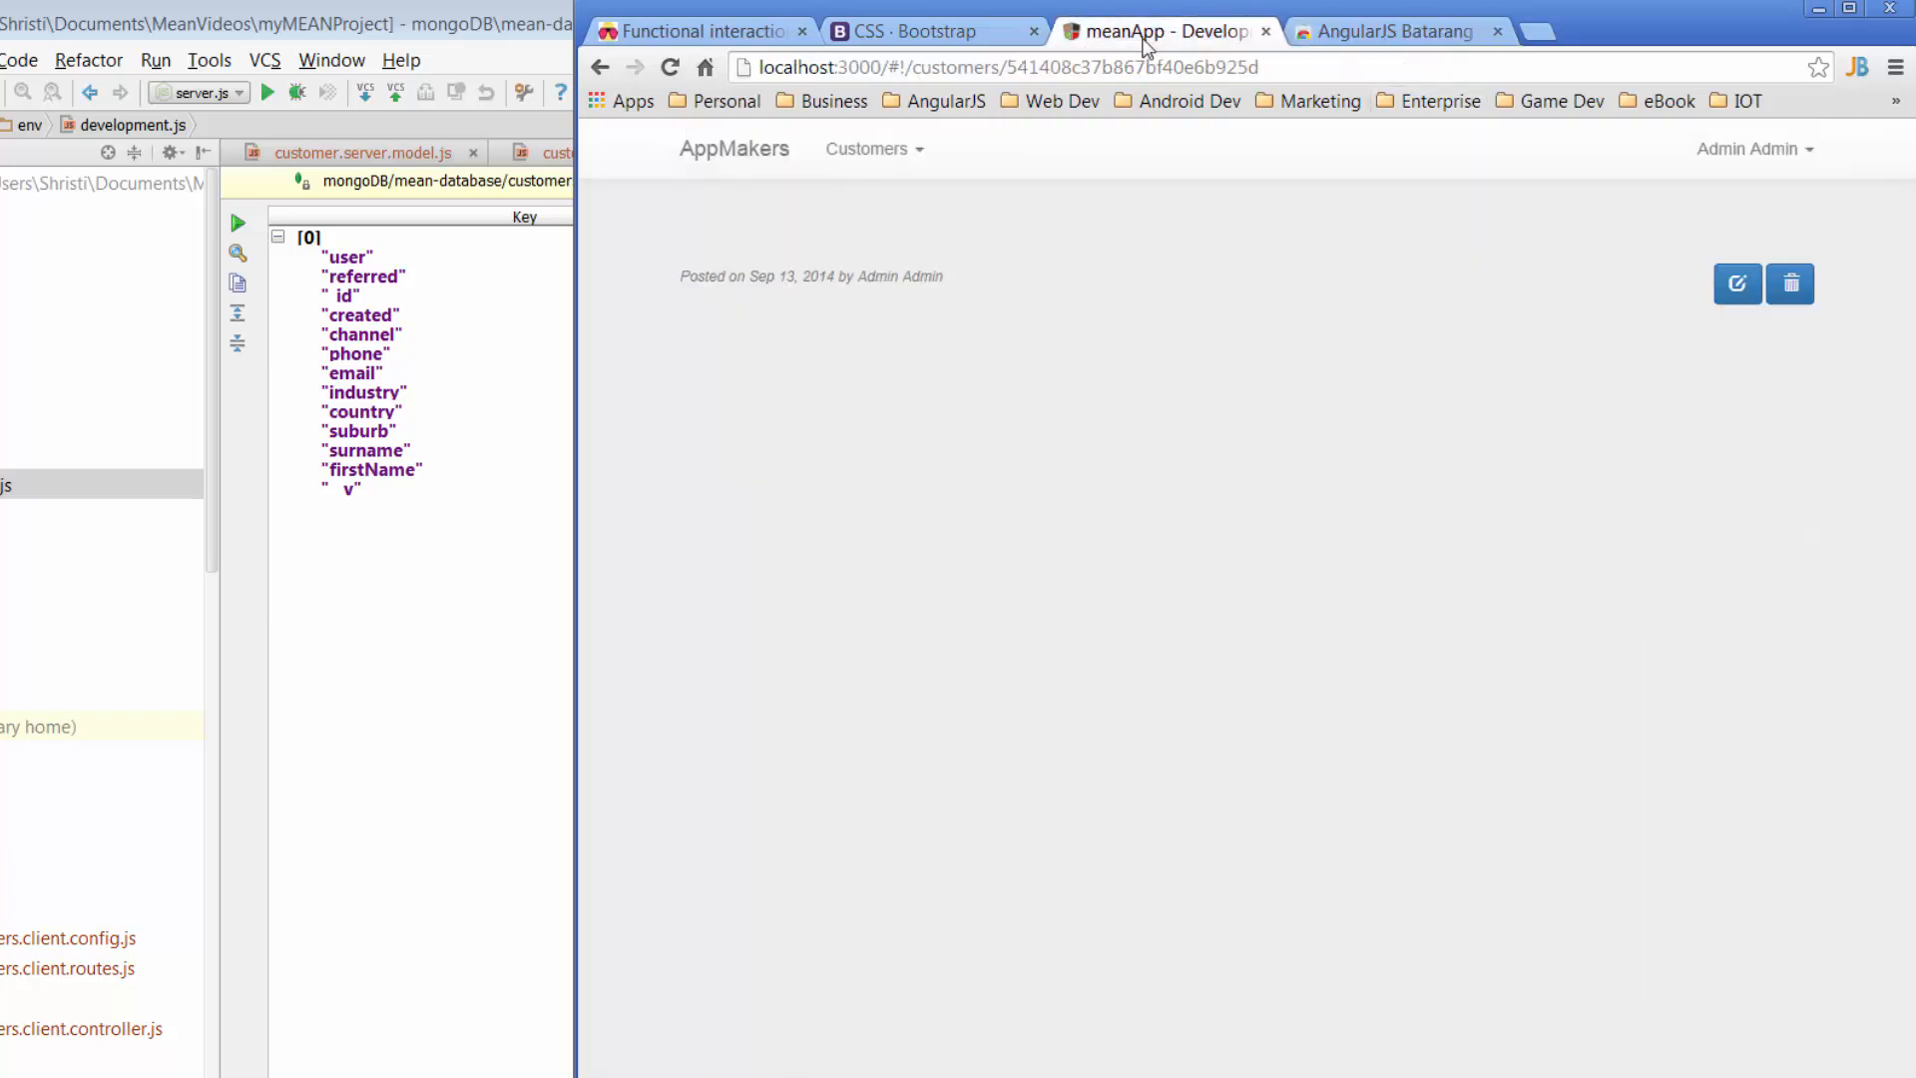
right_click(892, 273)
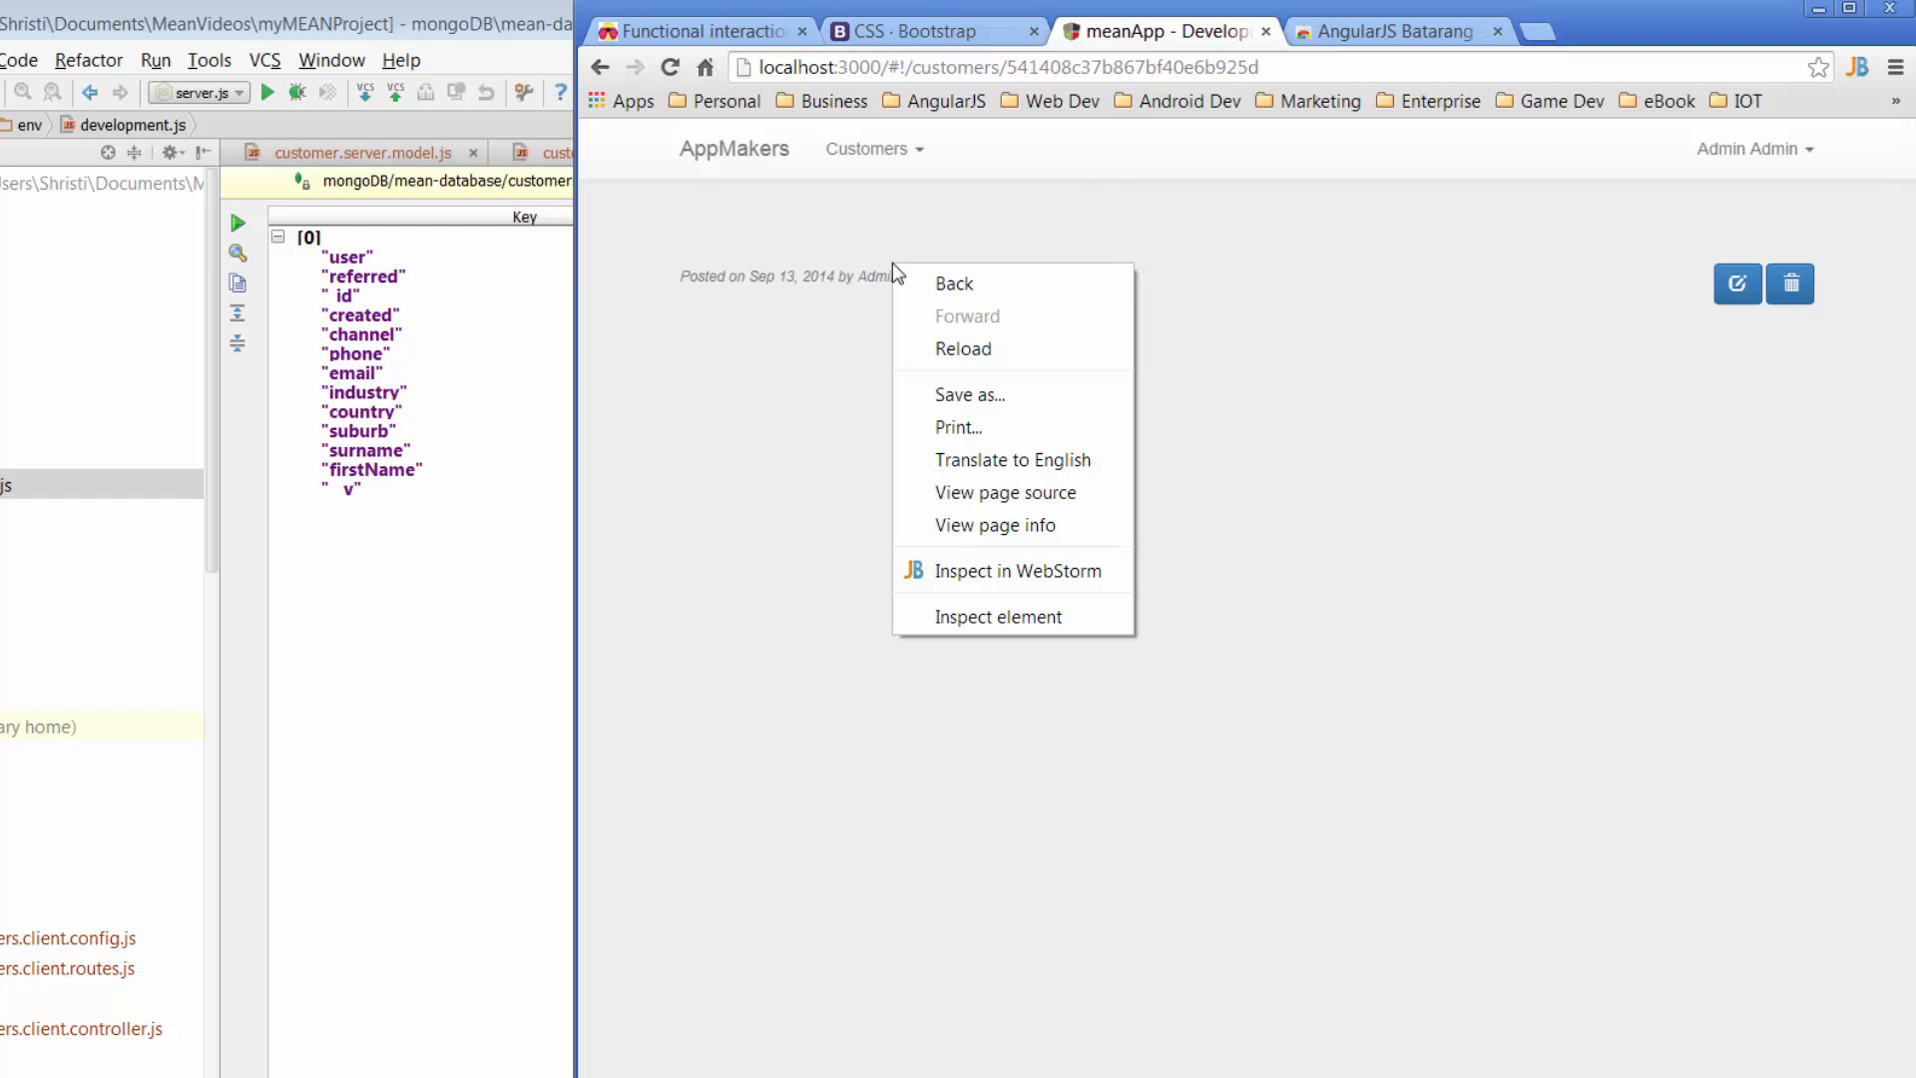
mouse_move(996, 616)
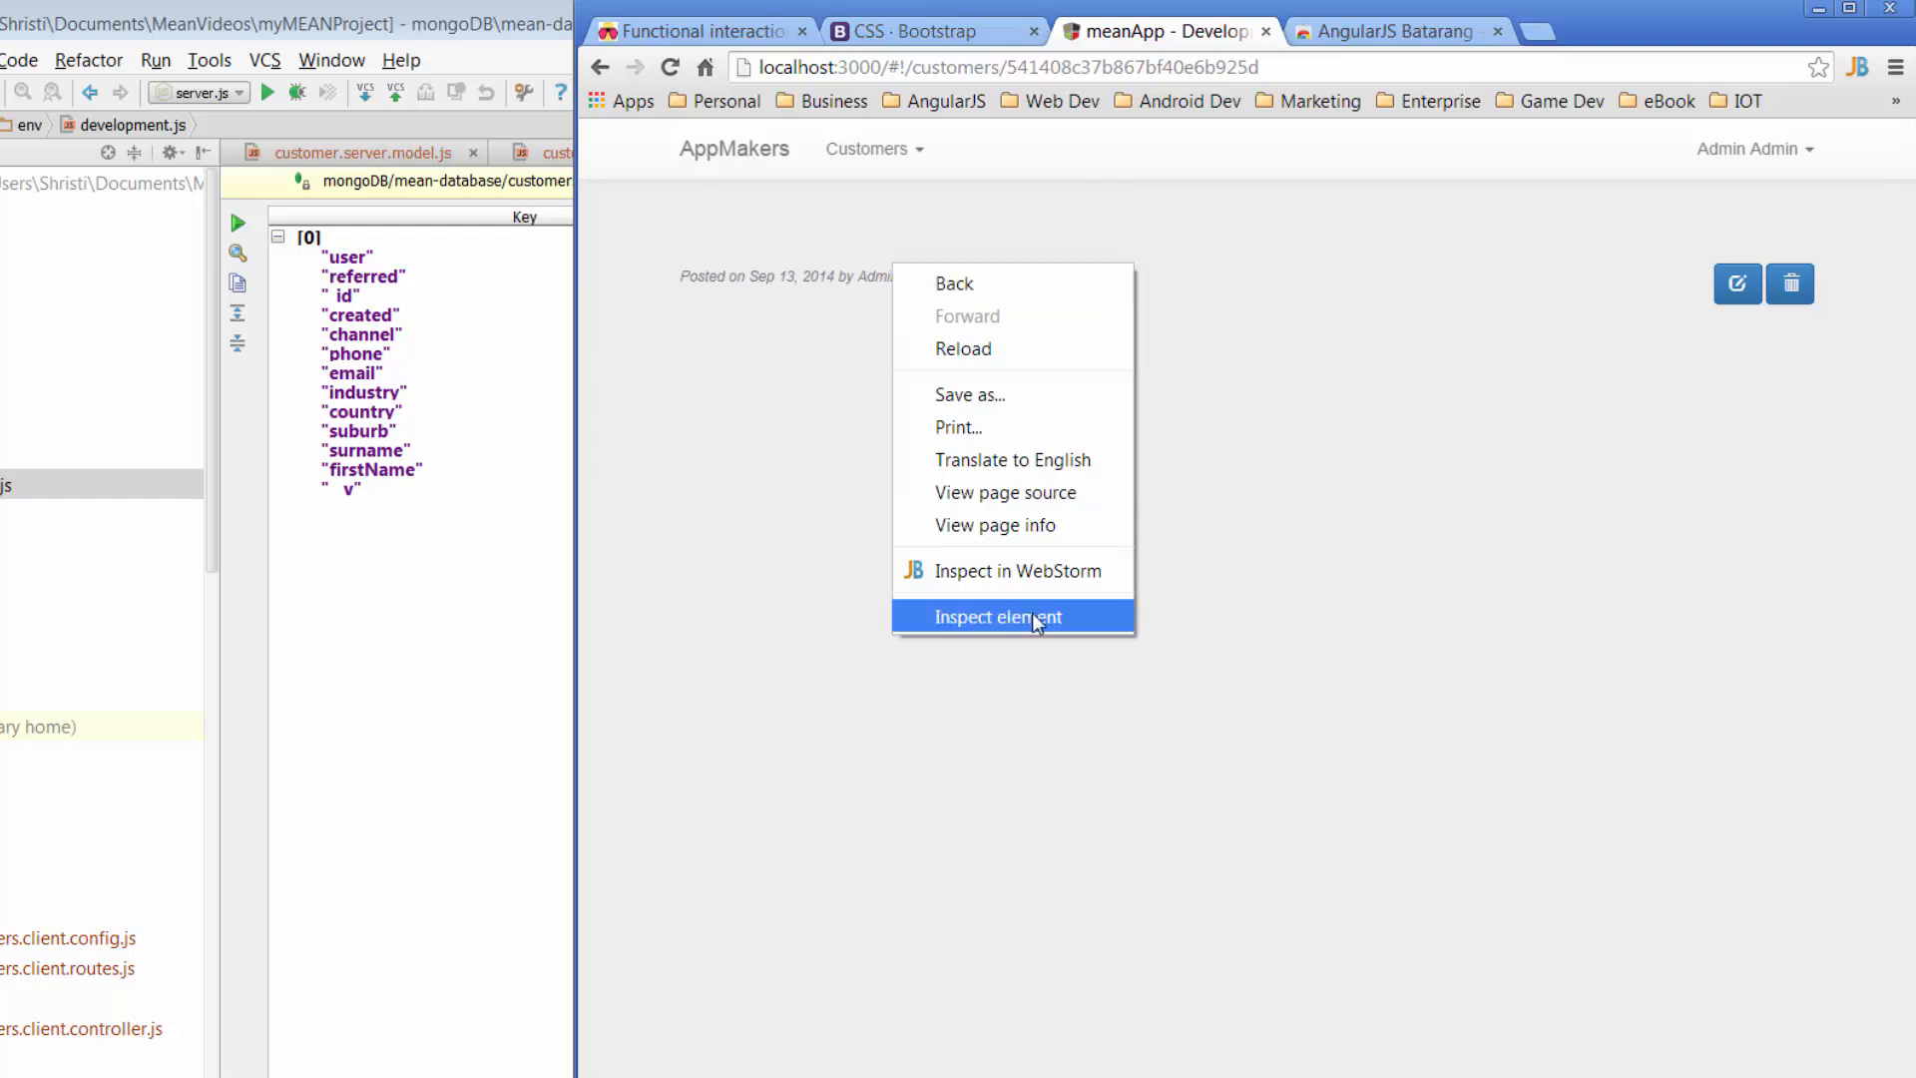
click(997, 616)
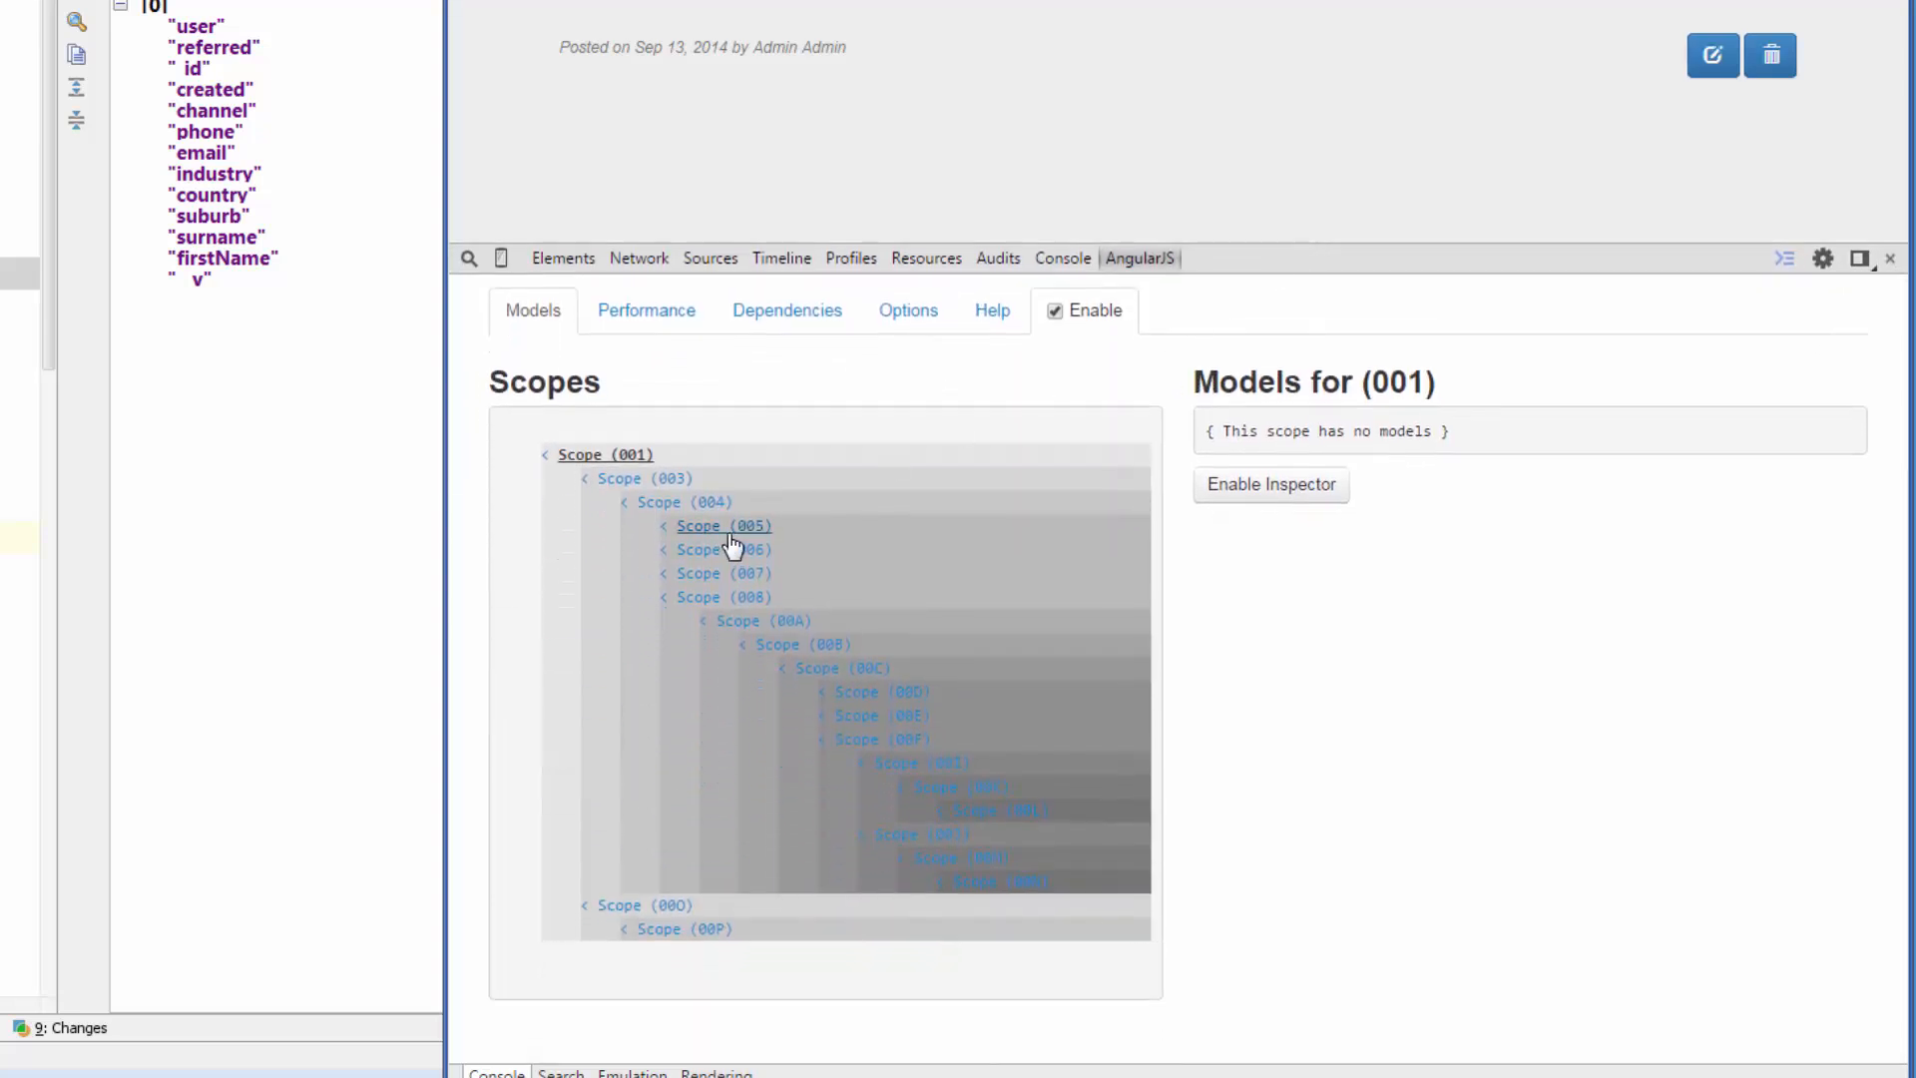
Step: Browse Scopes 003 and 005, then show Scope 004's authenticated admin user and menu models
click(644, 478)
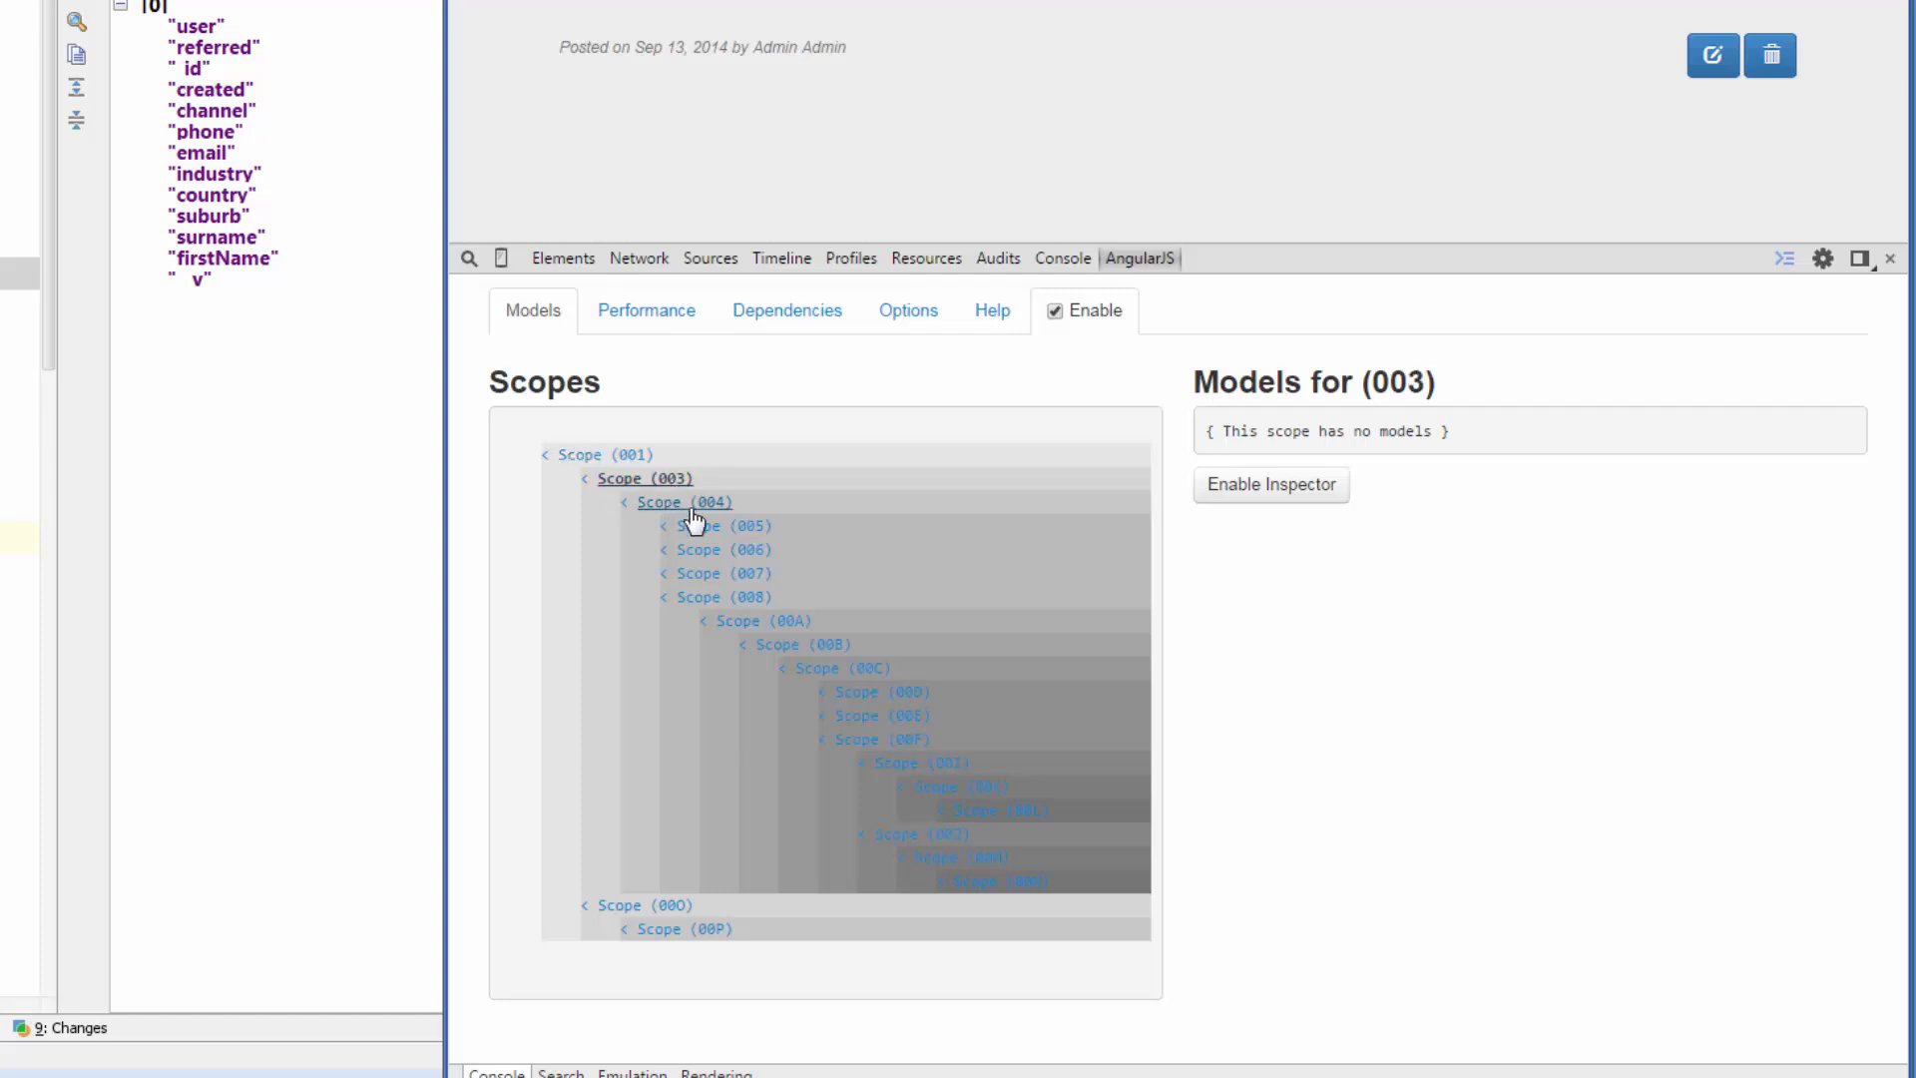
click(715, 526)
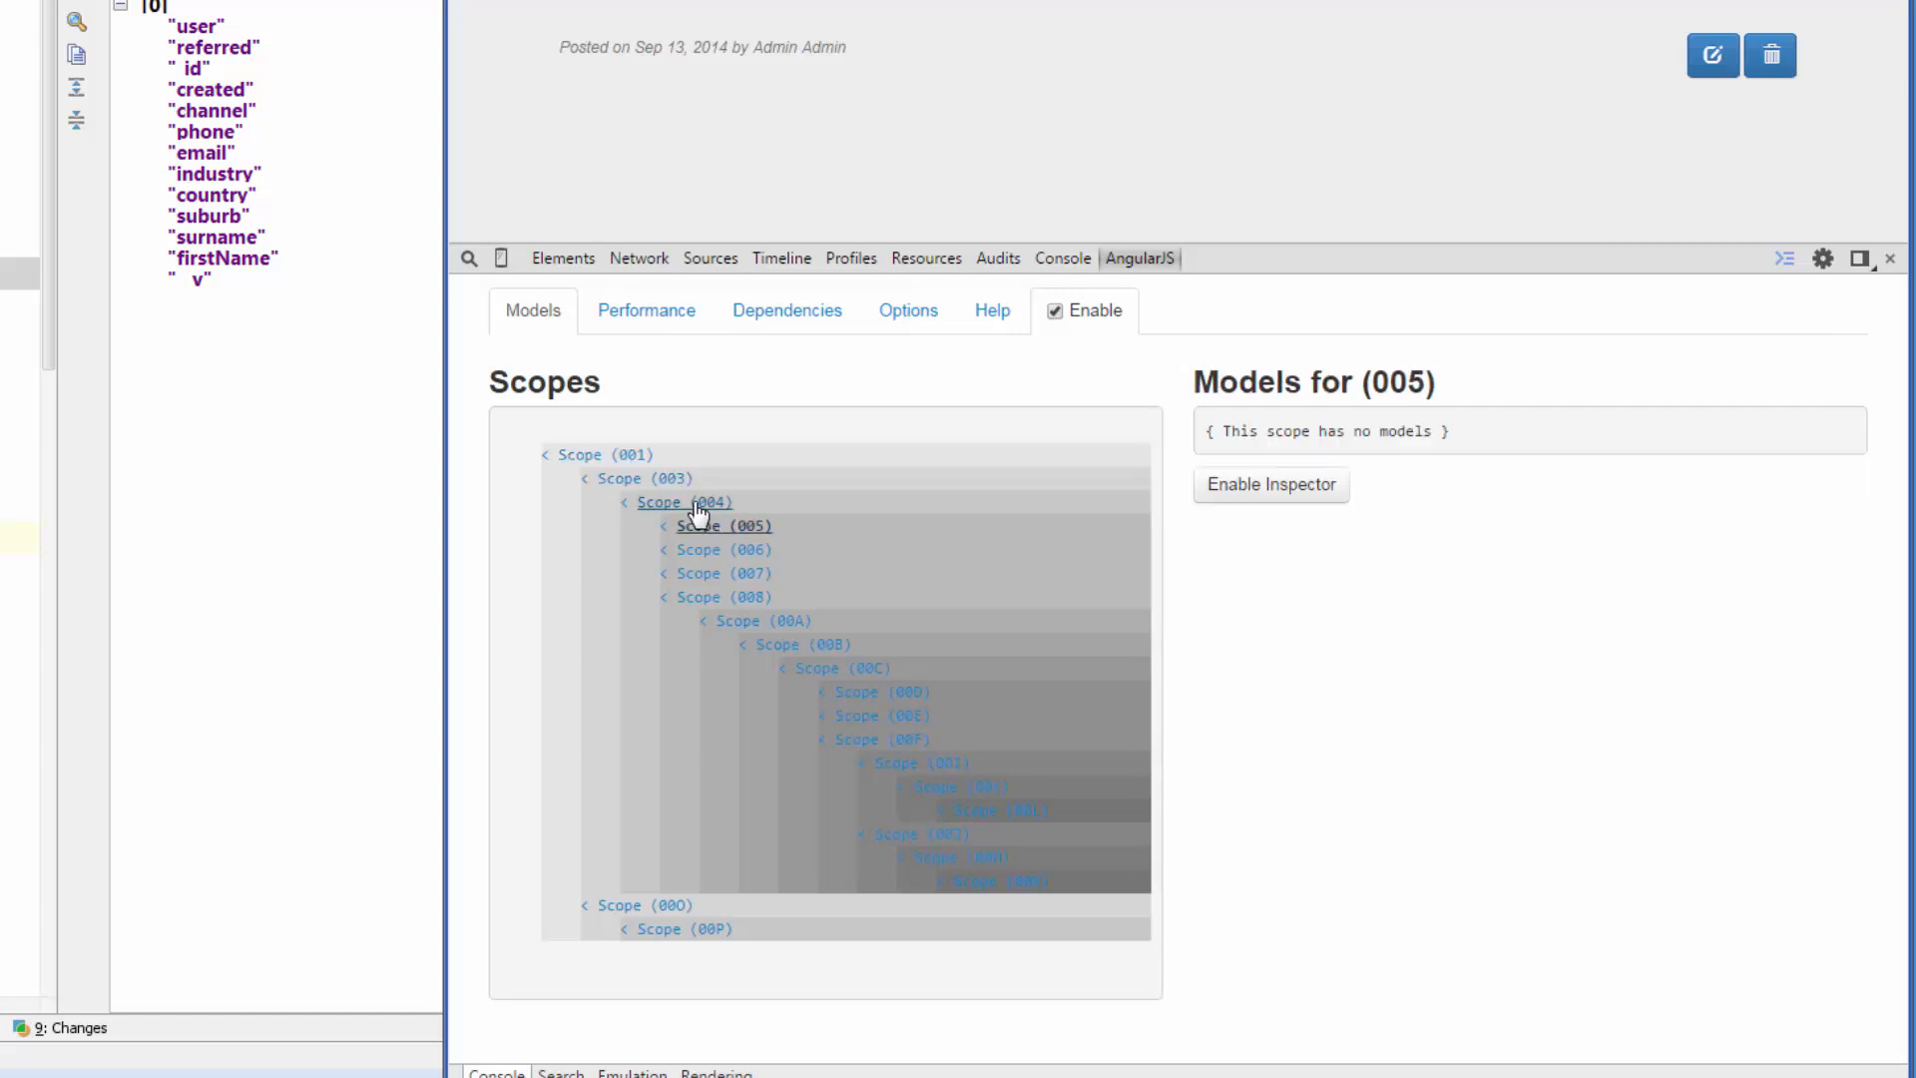
click(683, 502)
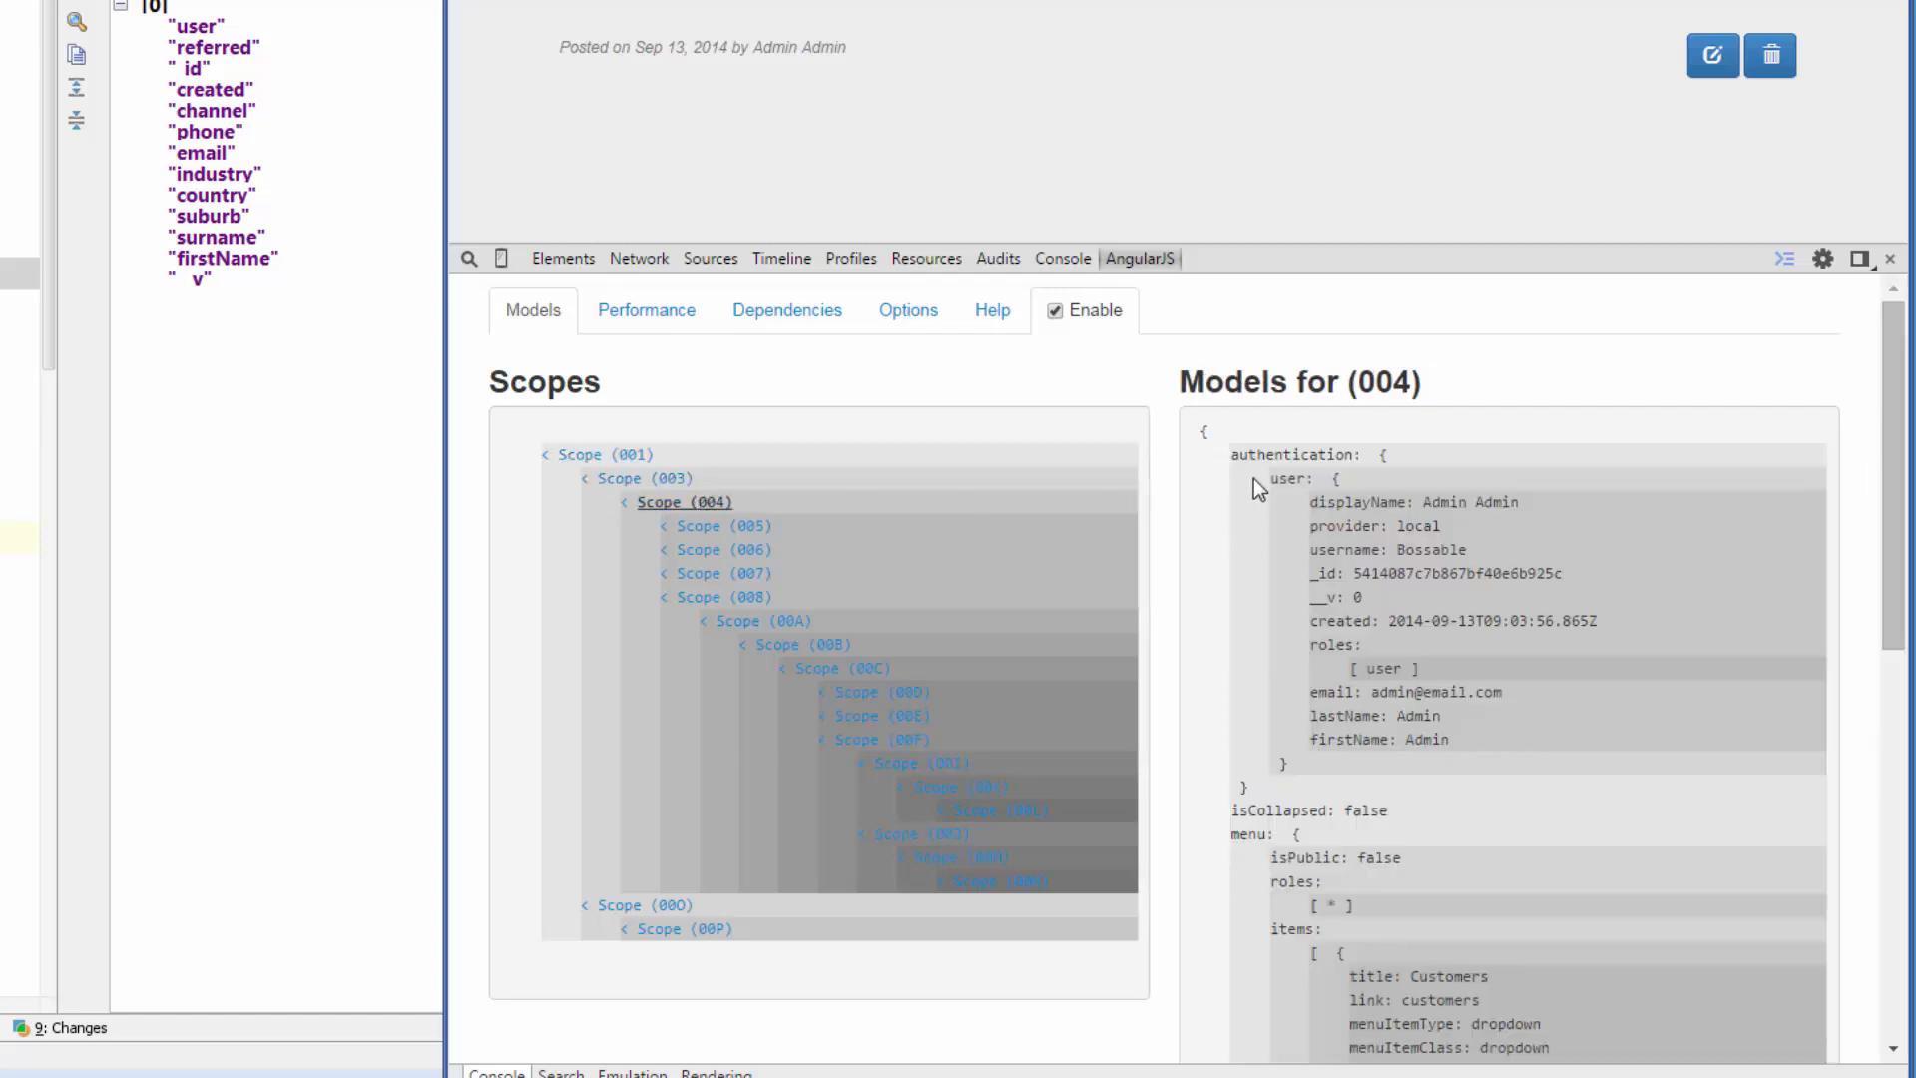
mouse_move(1430, 548)
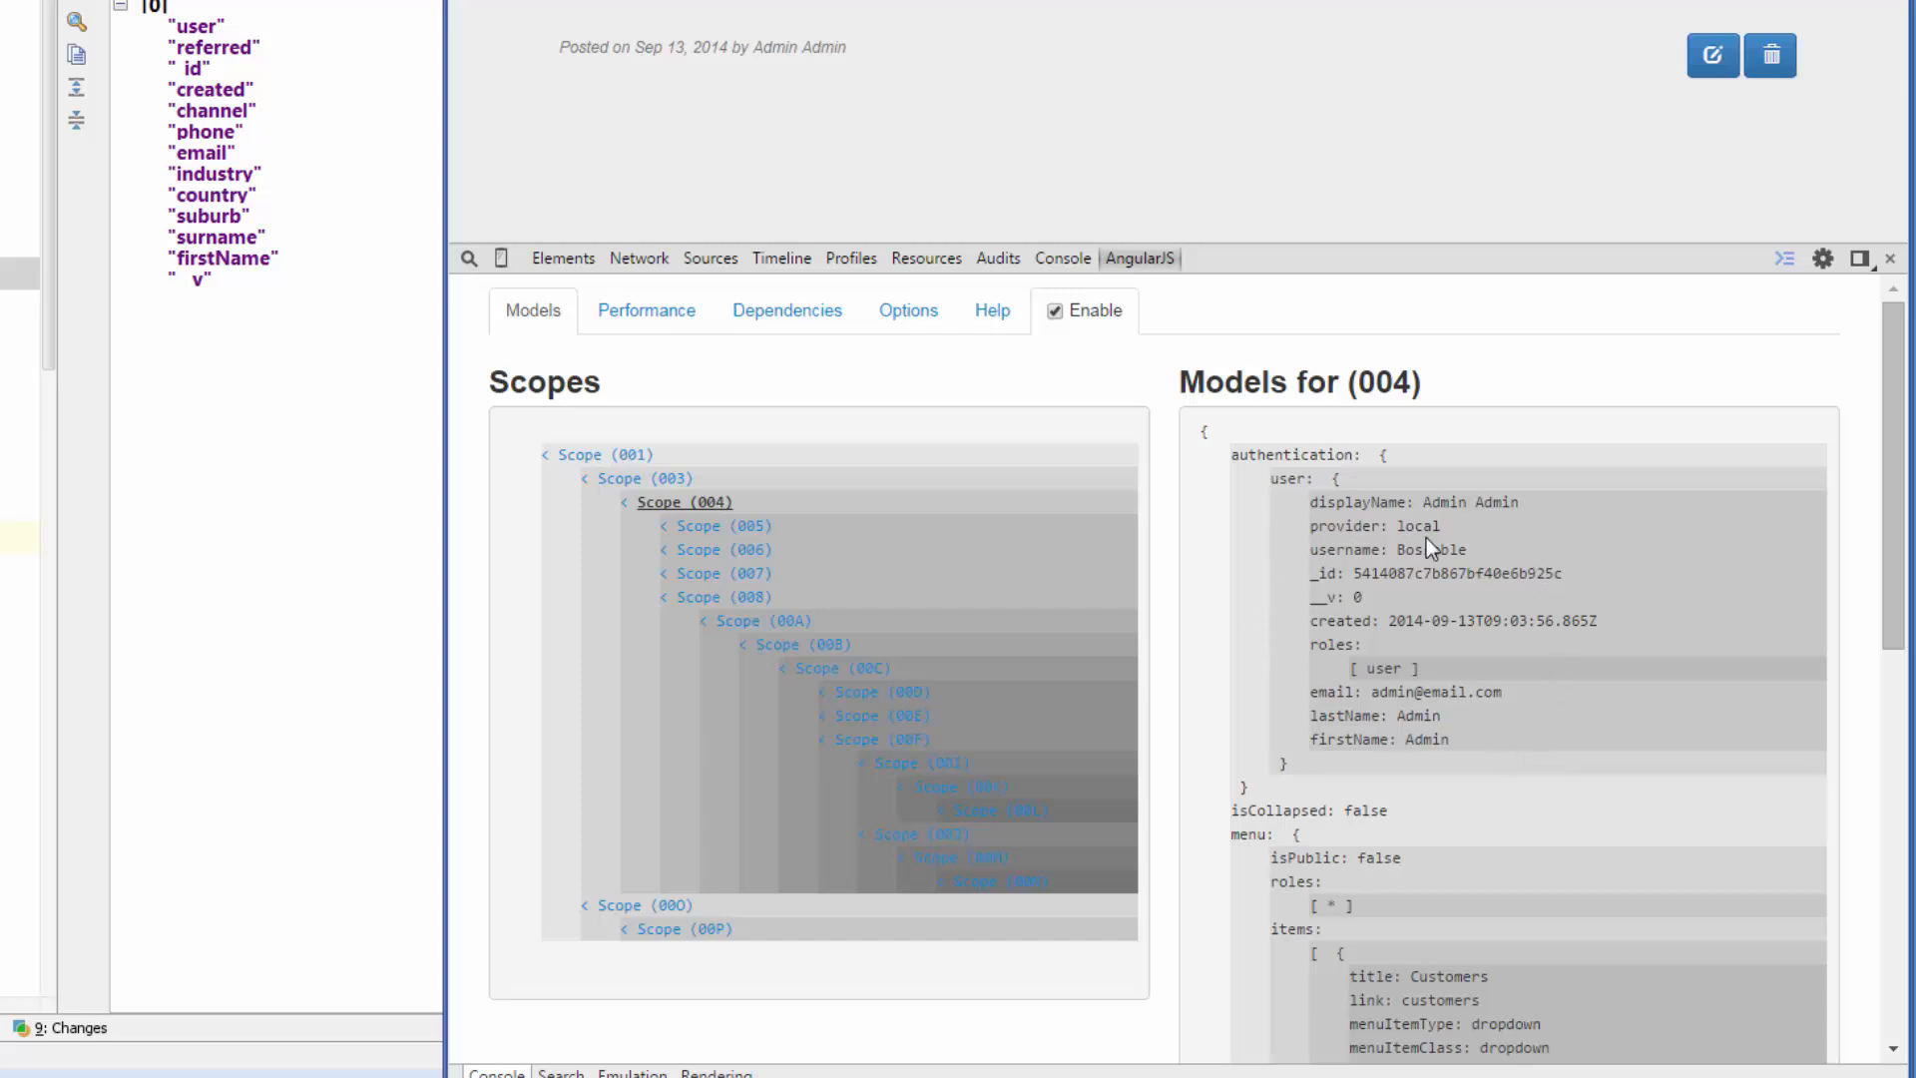
mouse_move(1520, 661)
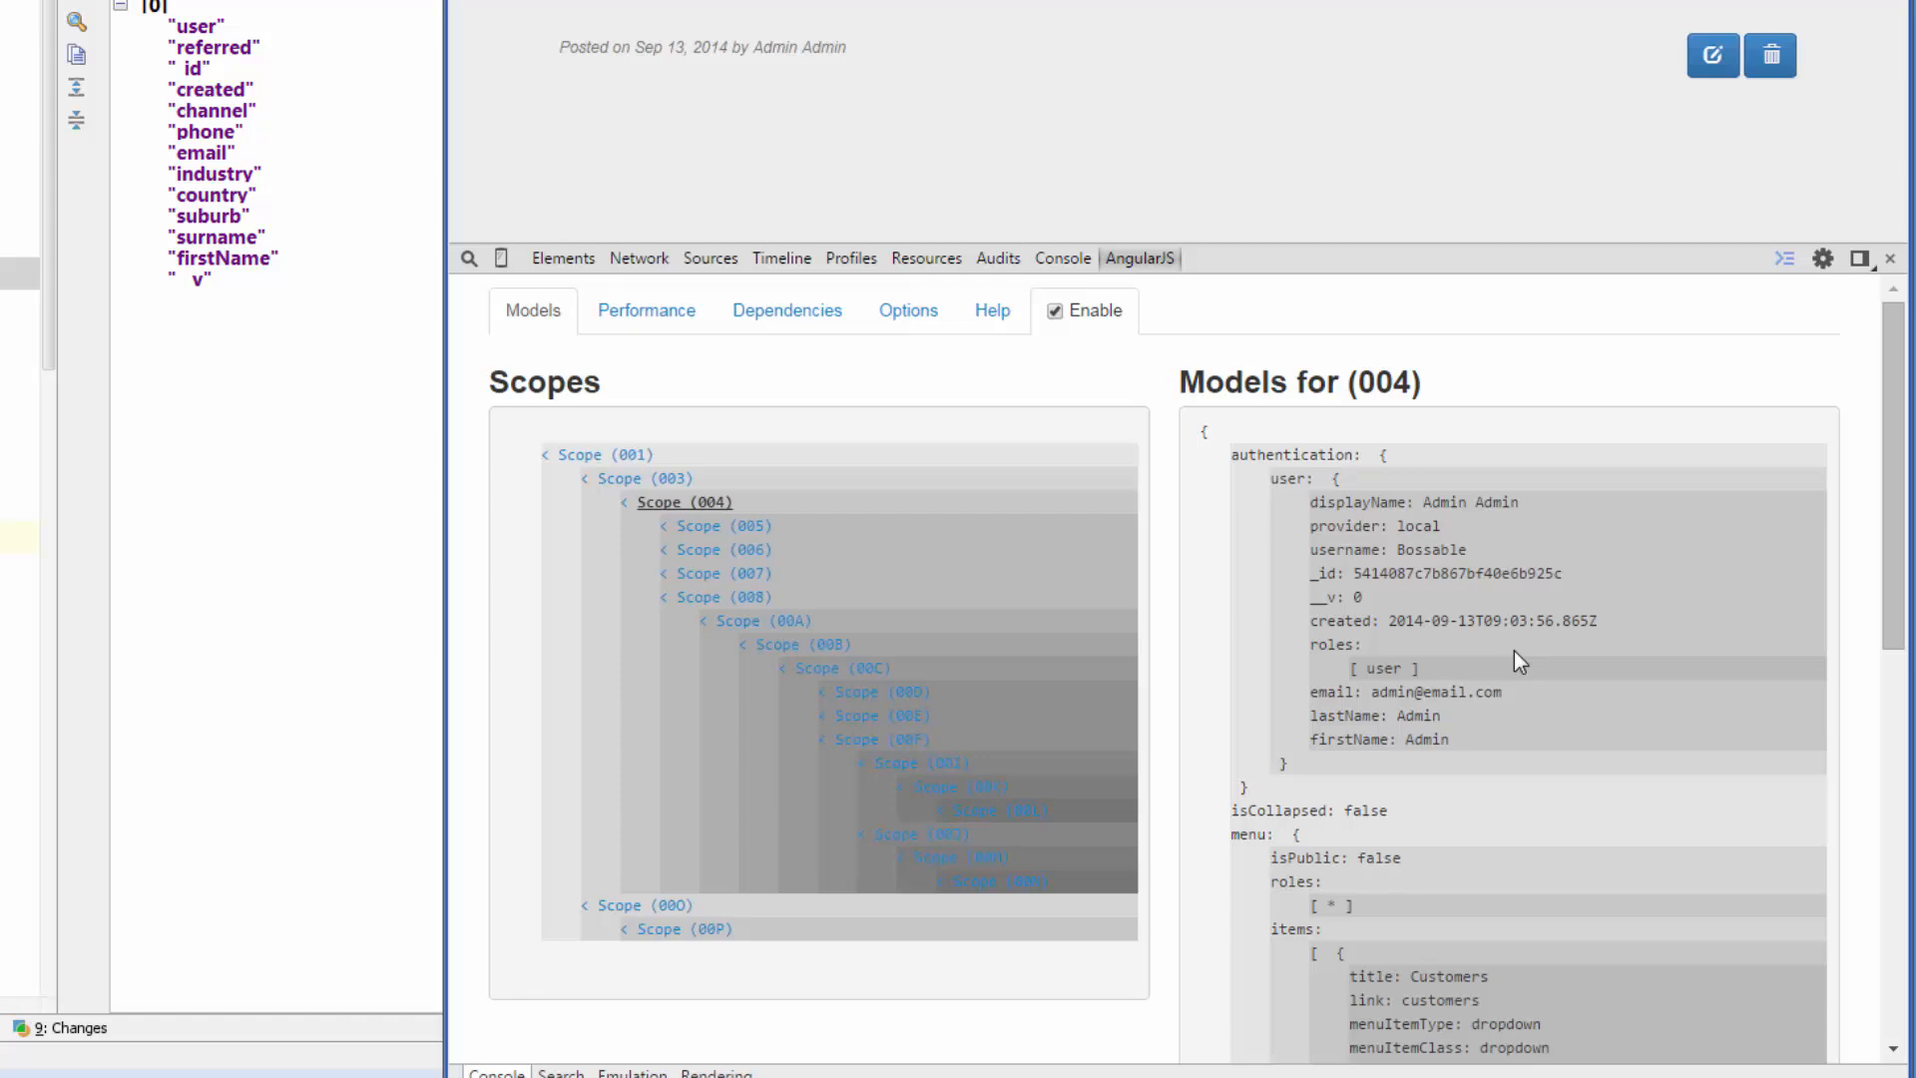
scroll(down, 3)
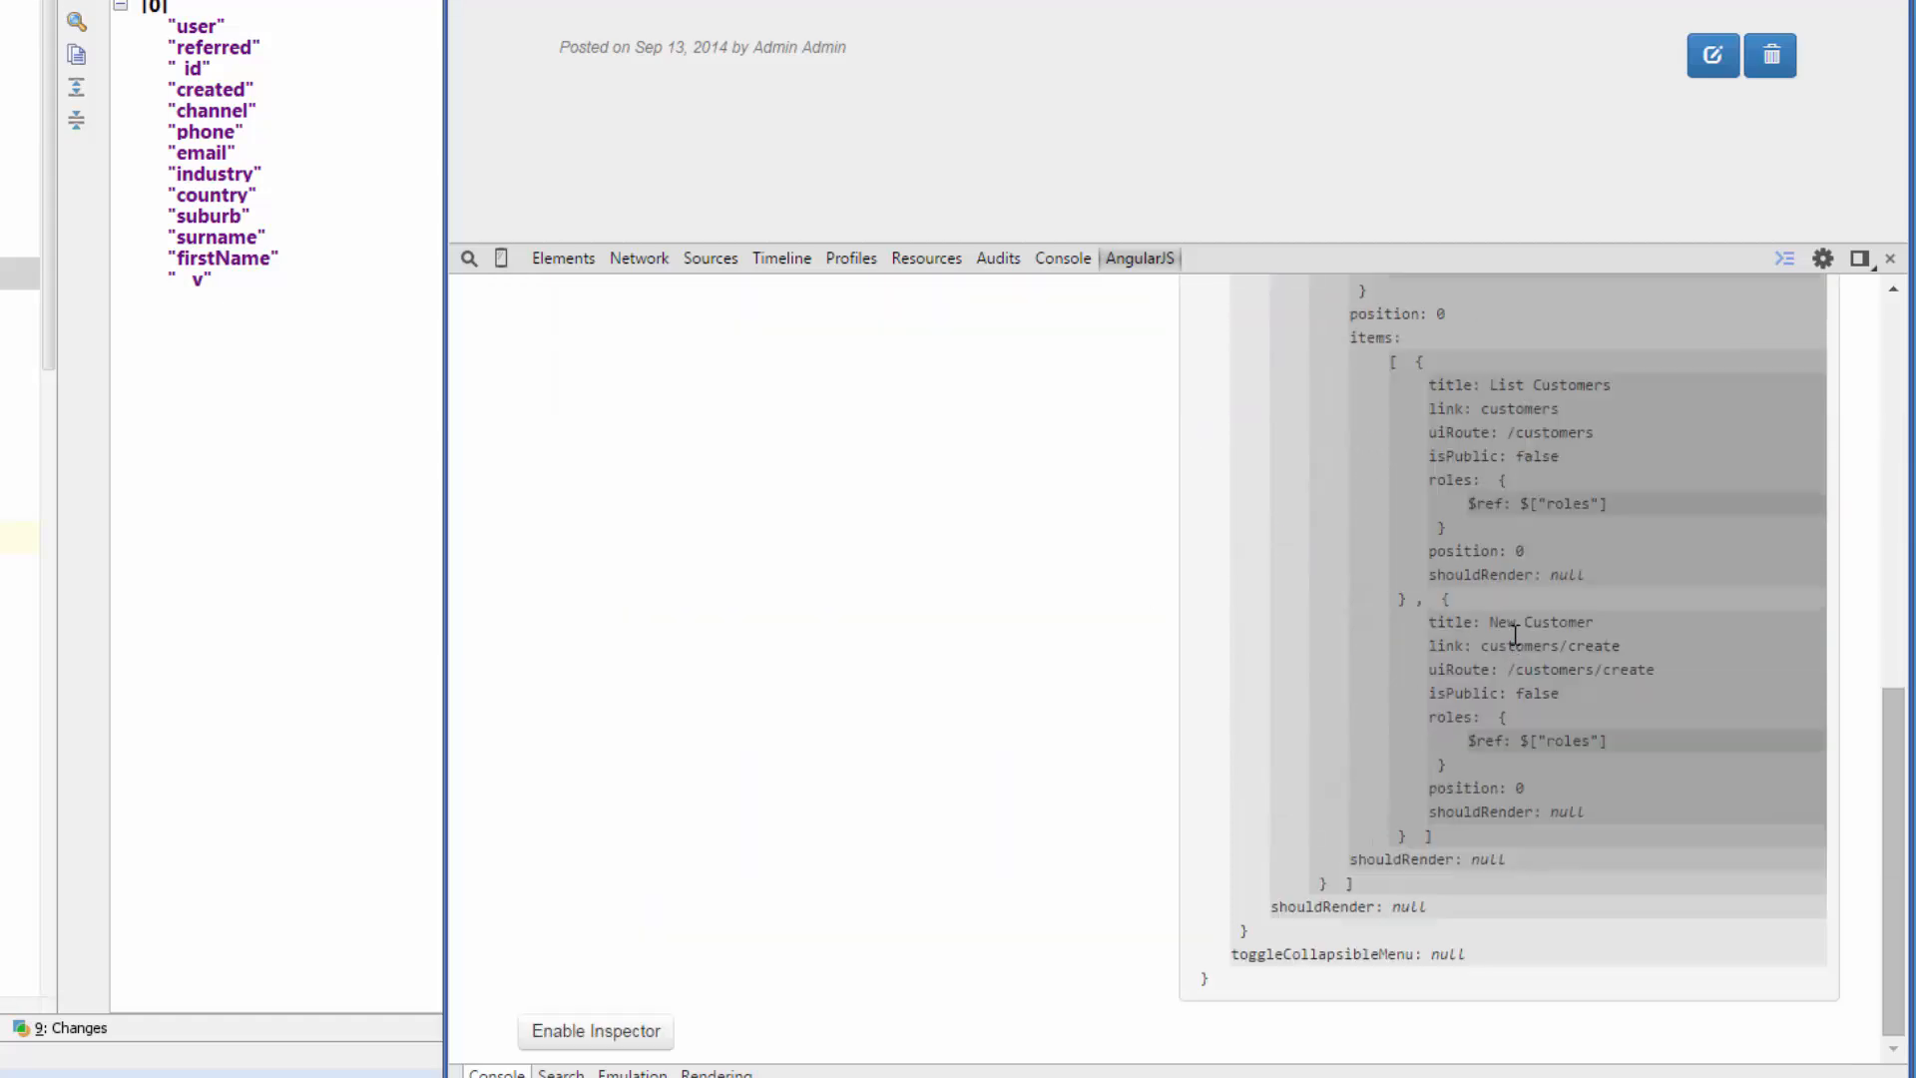
mouse_move(1506, 626)
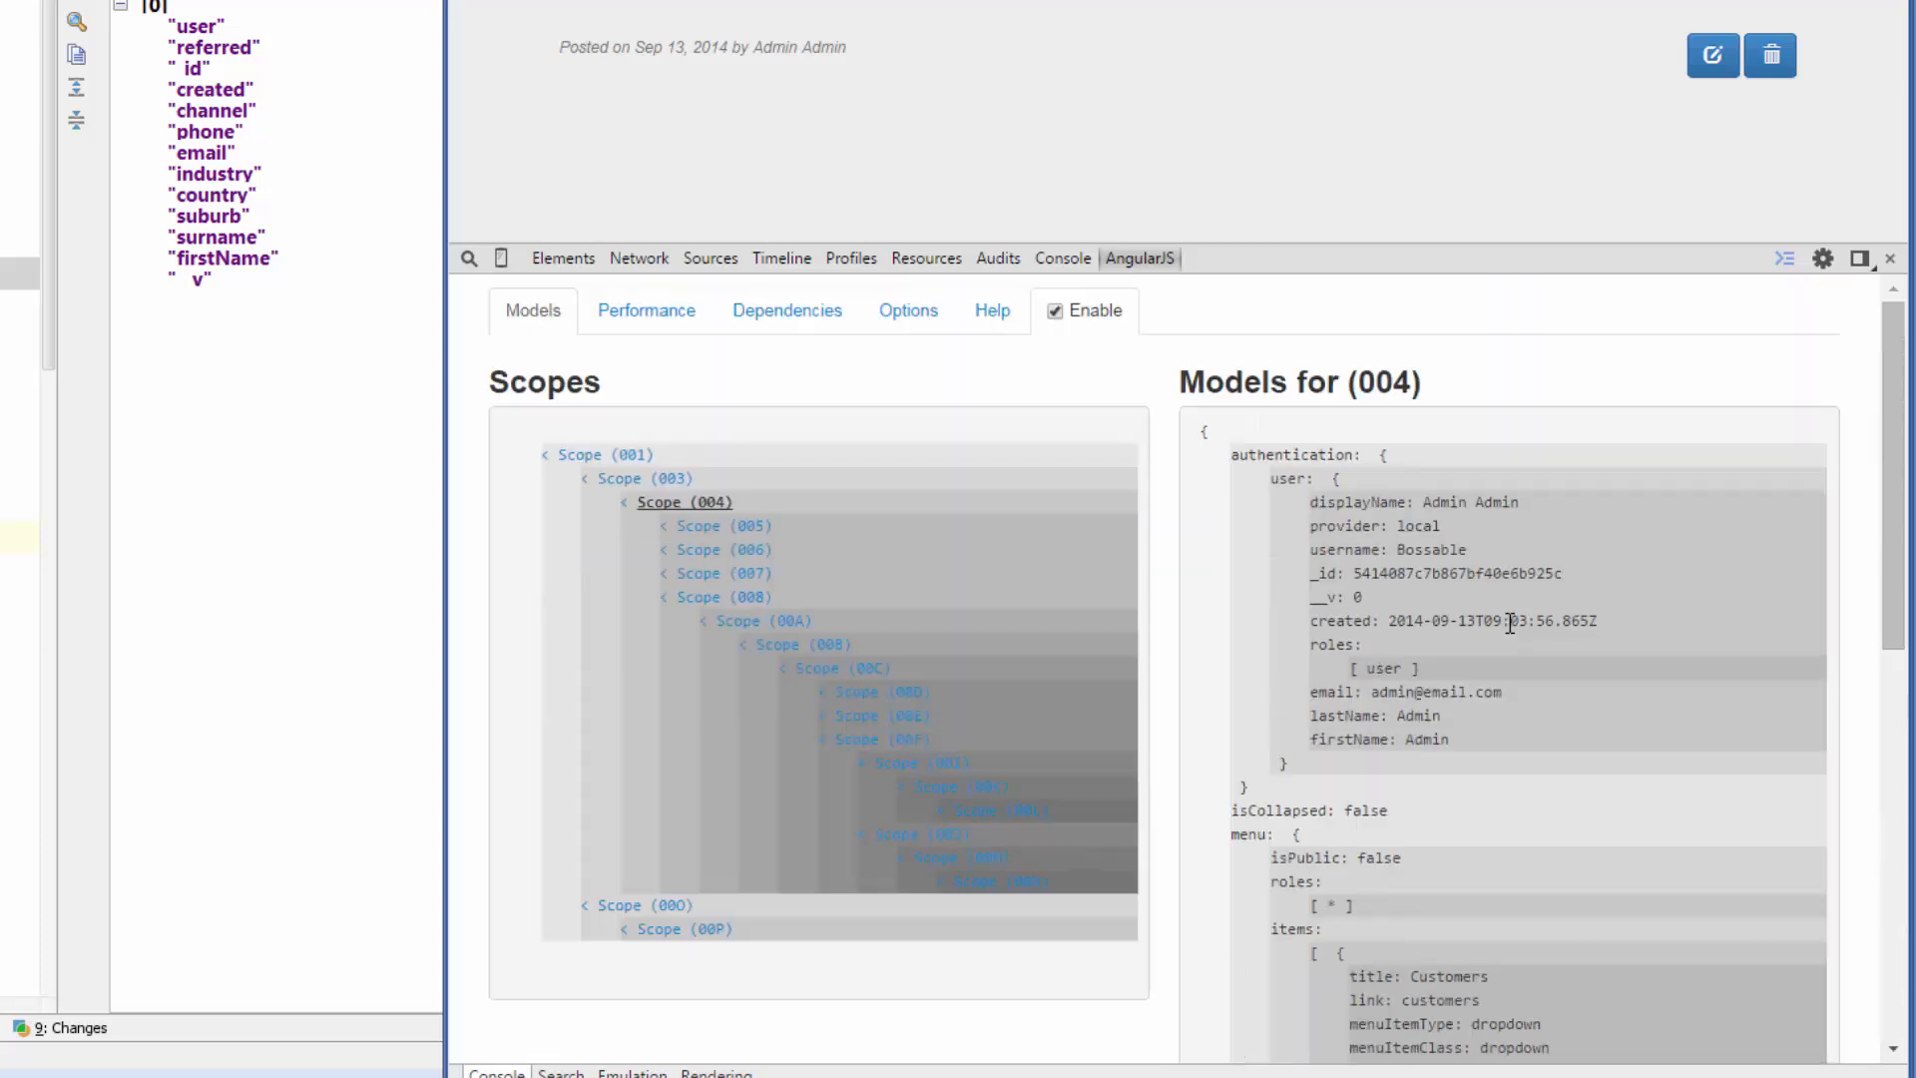
mouse_move(764, 867)
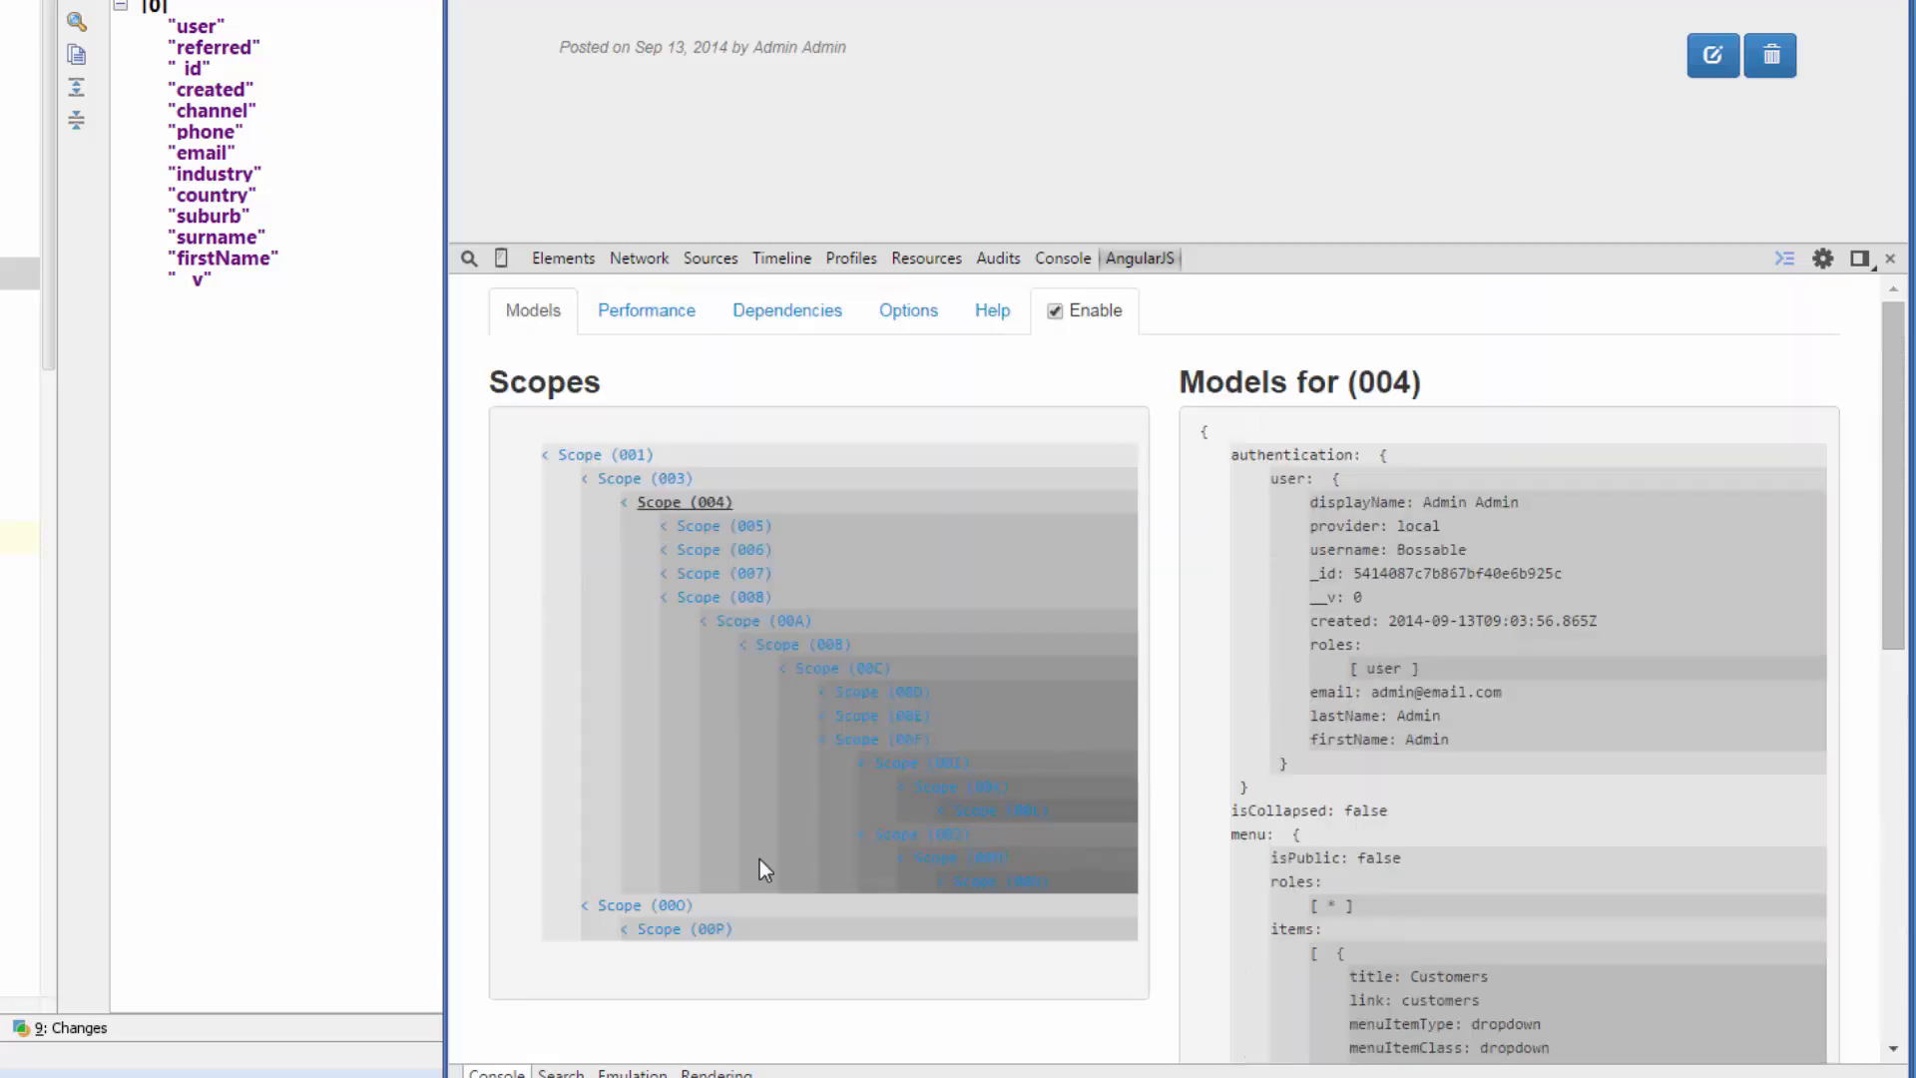
Step: Bring the Ali Conners customer model (Facebook, Health, Melbourne) into view in Batarang
click(685, 930)
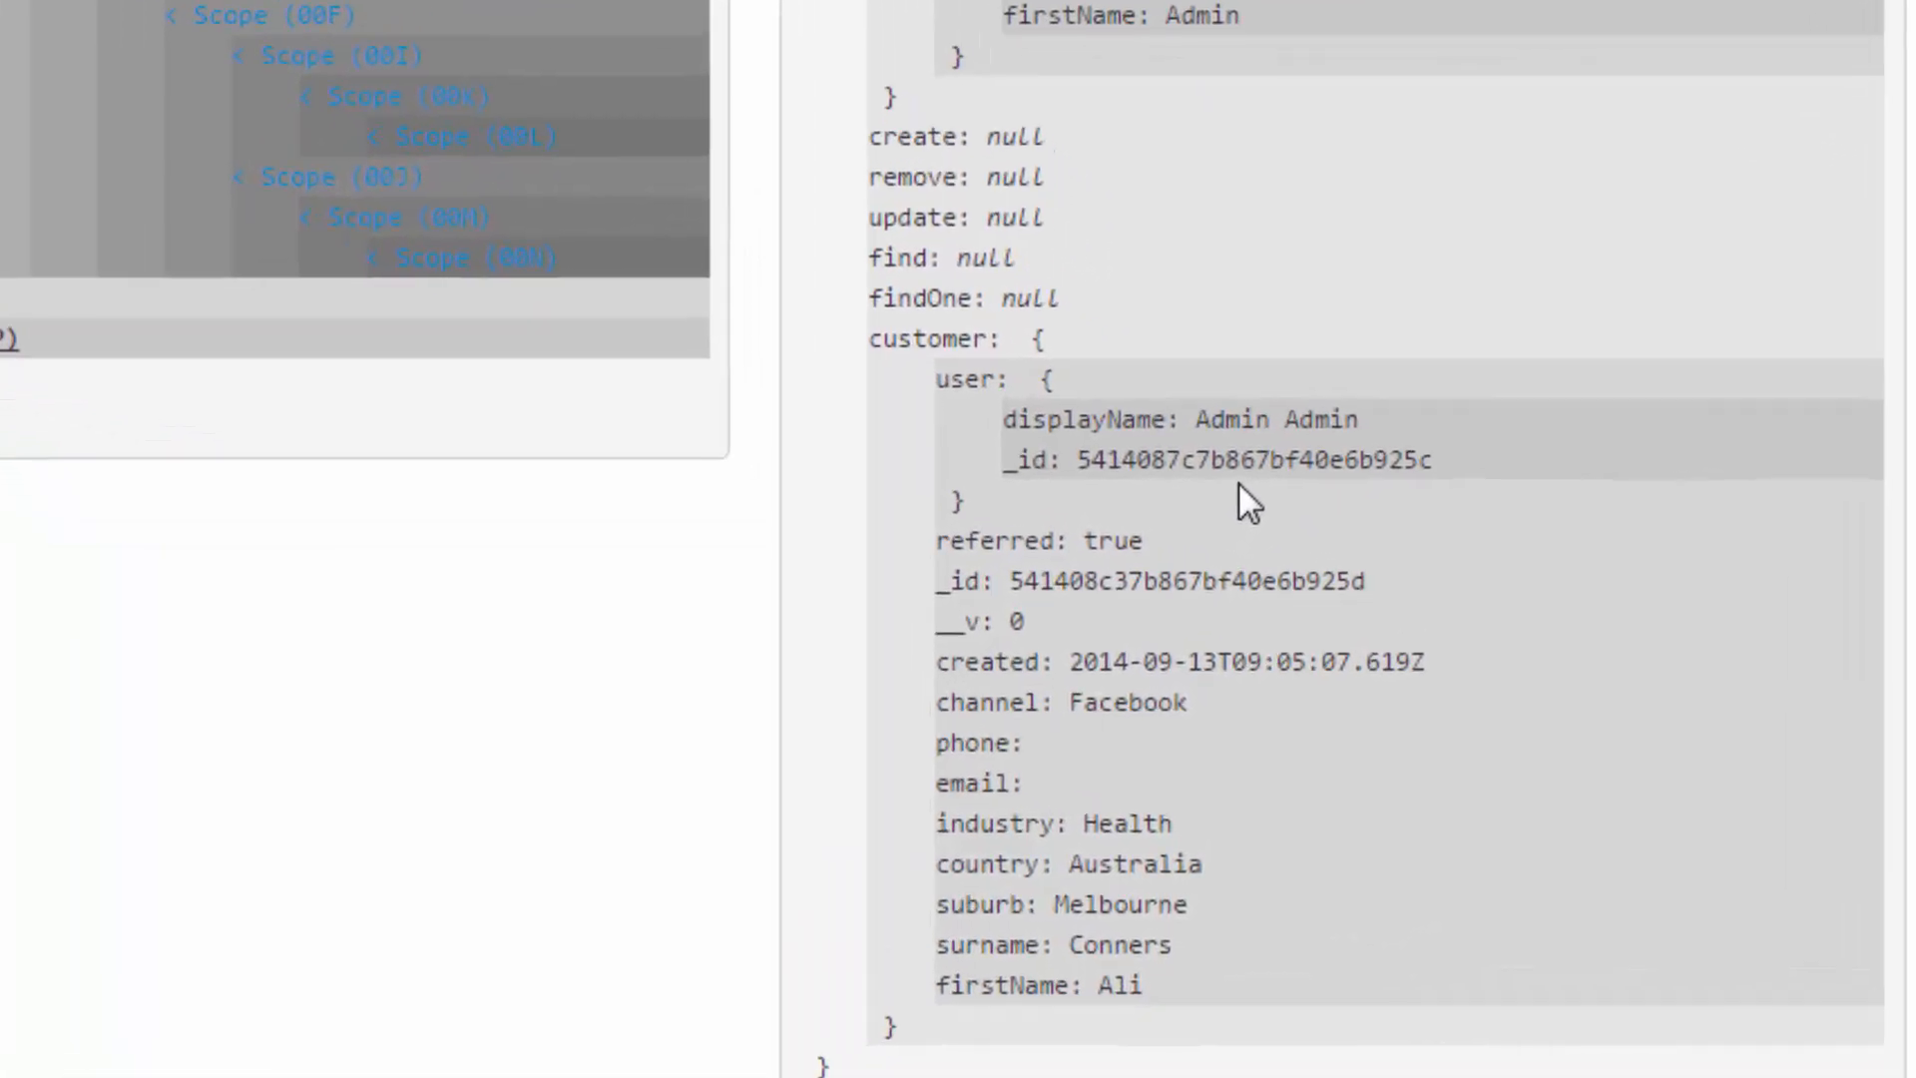
mouse_move(1161, 1054)
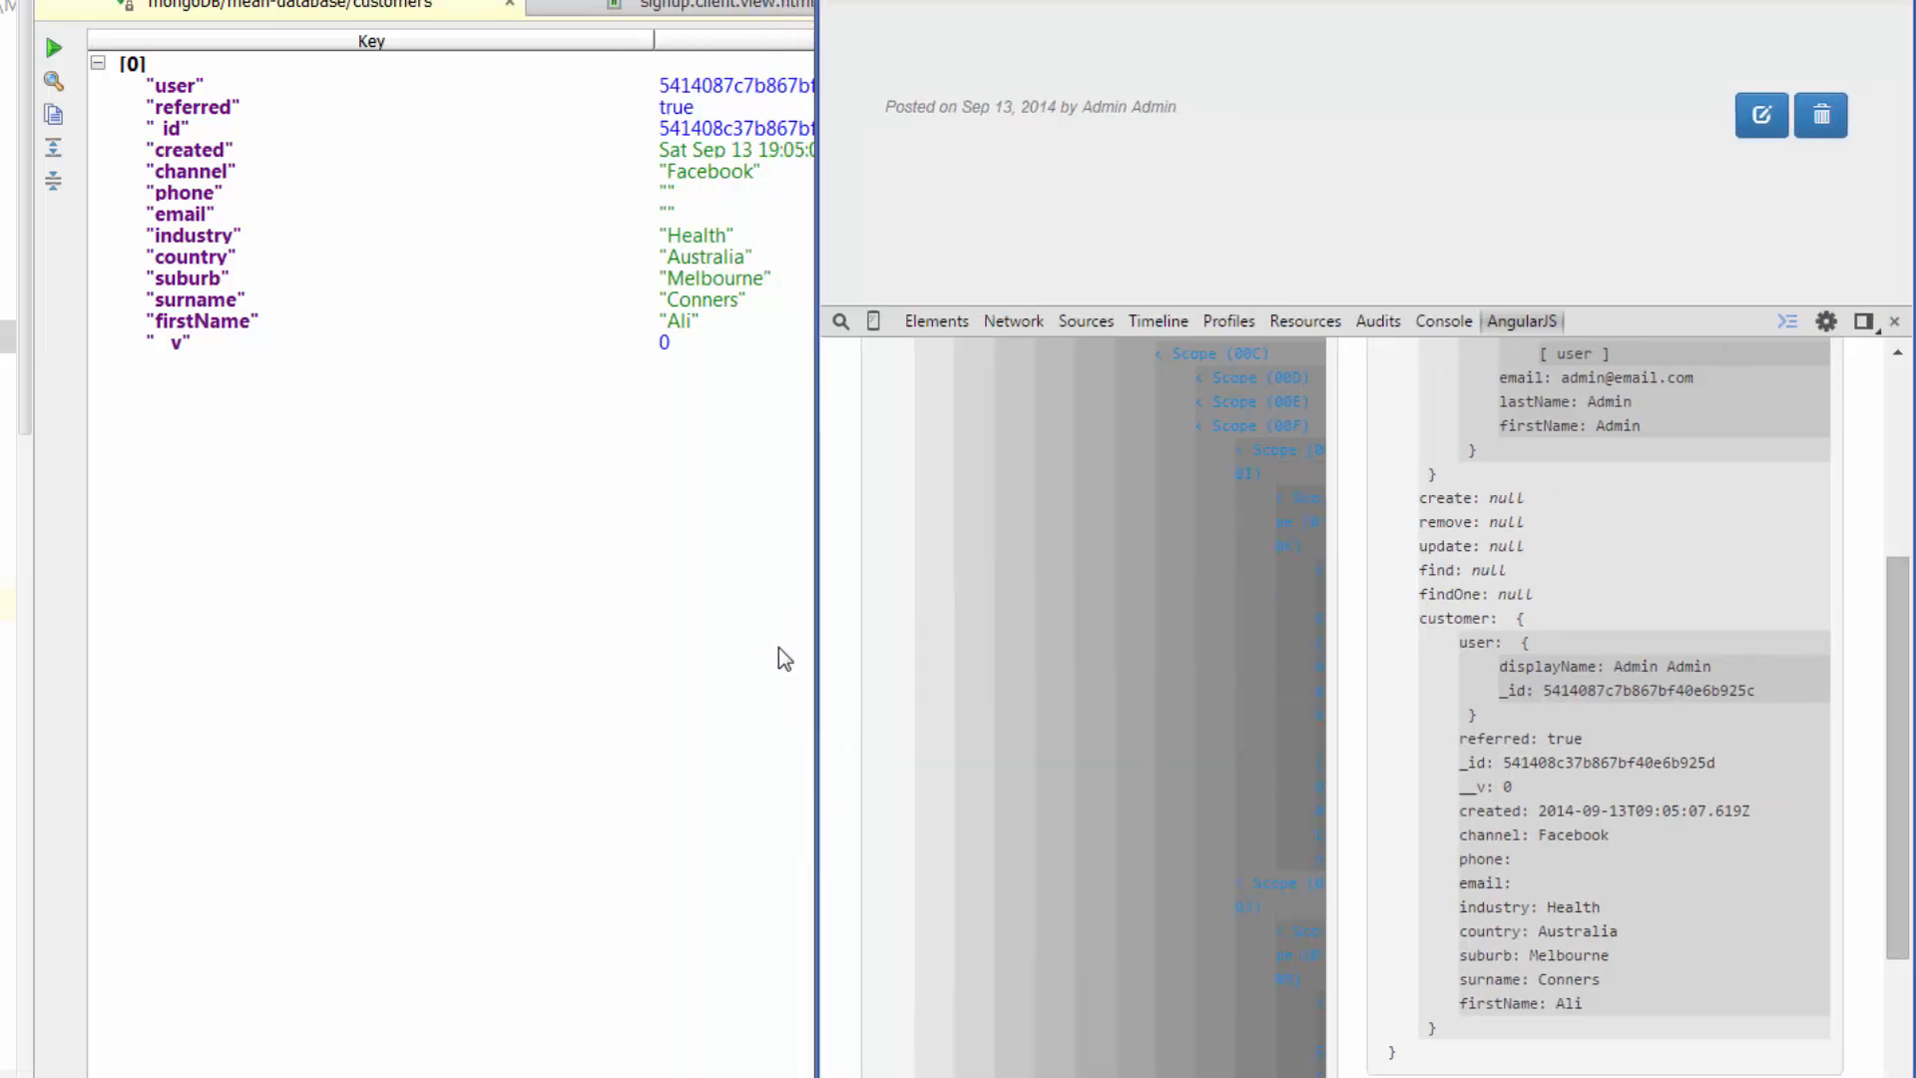
mouse_move(636, 340)
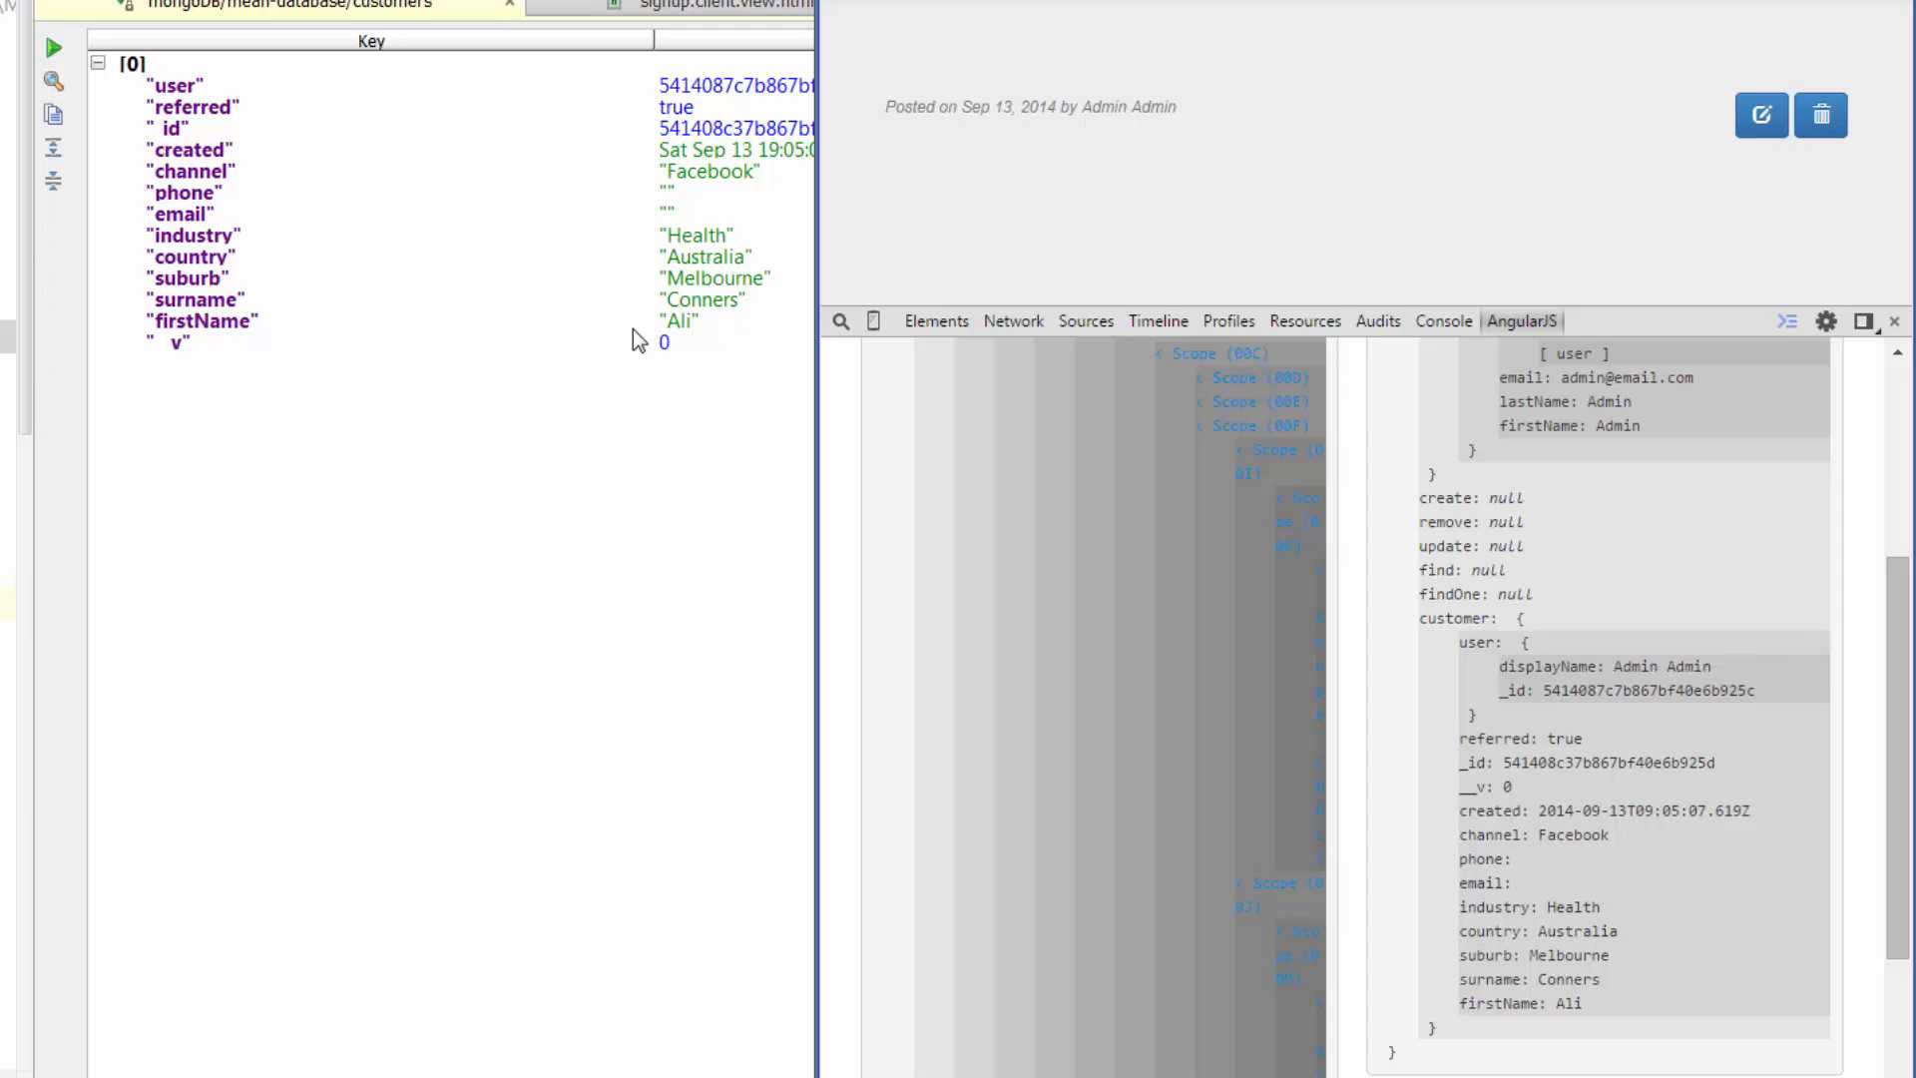
mouse_move(600, 386)
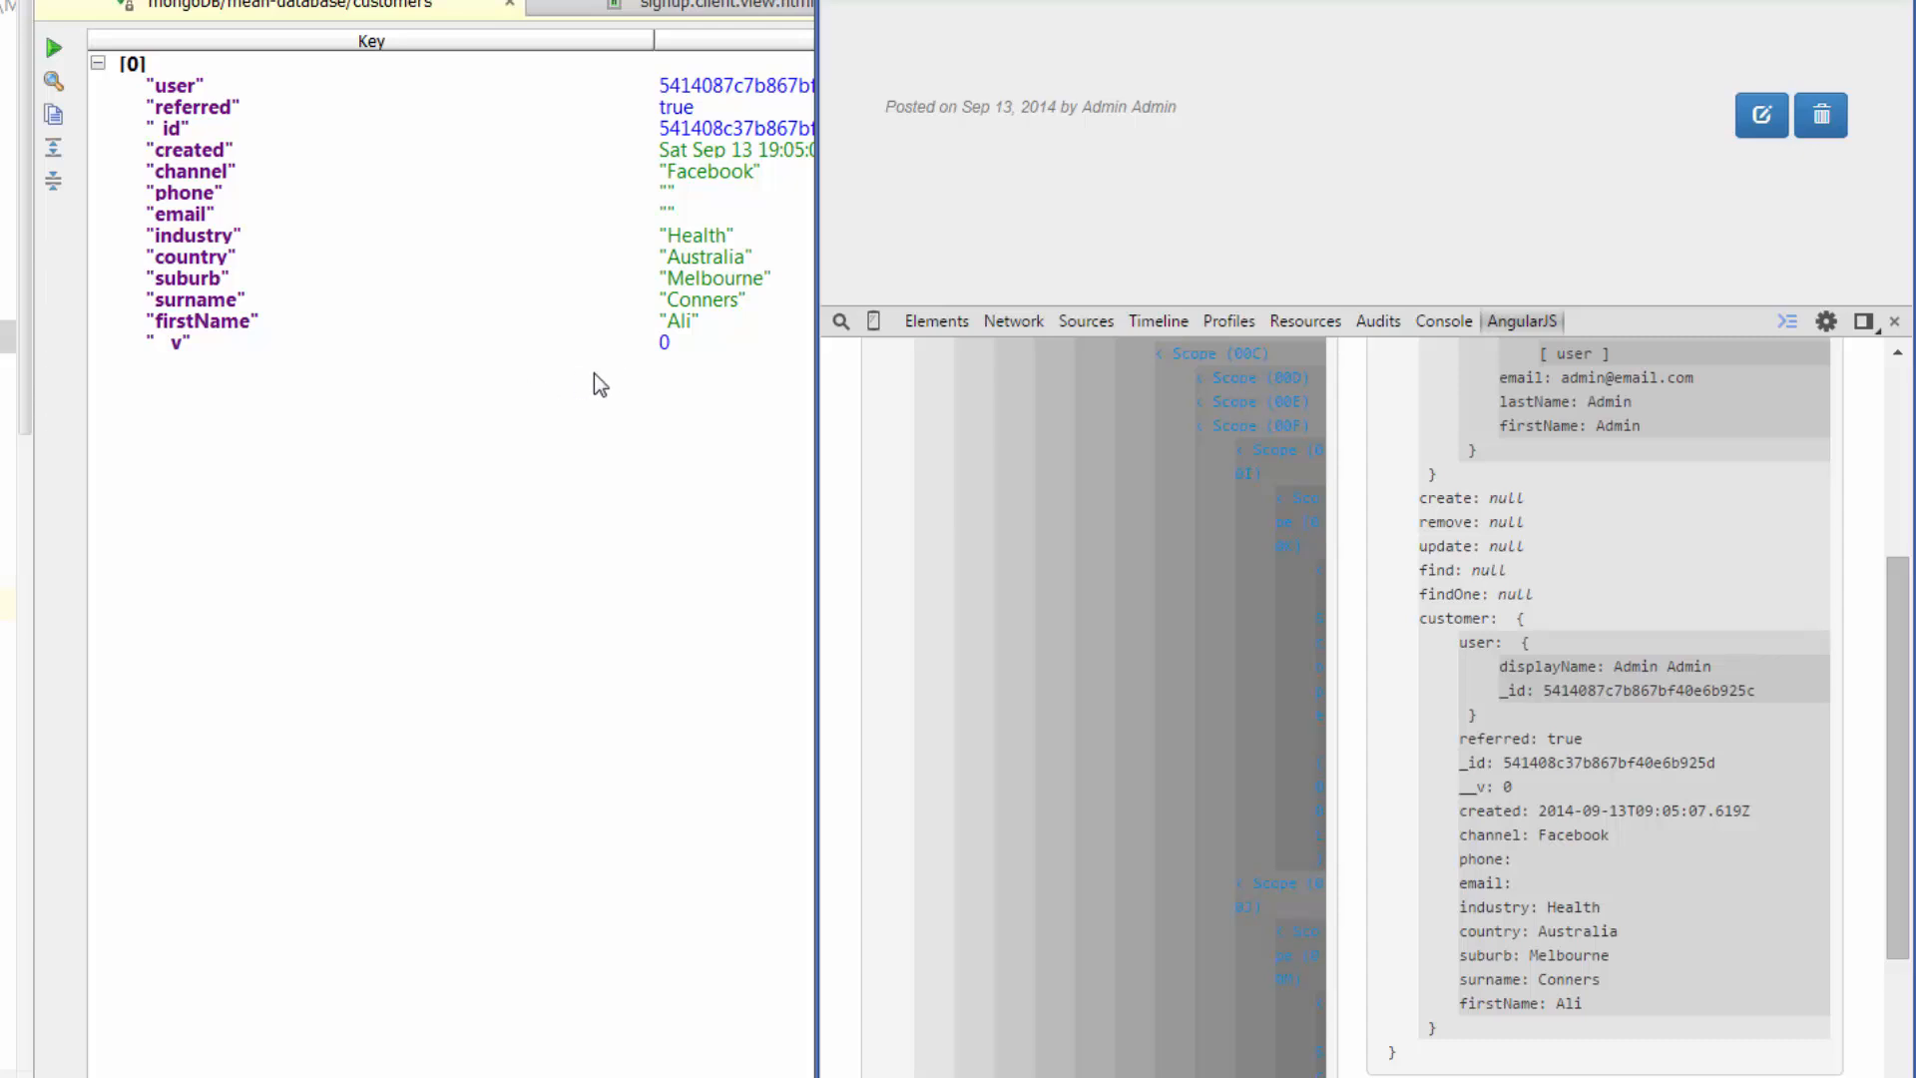